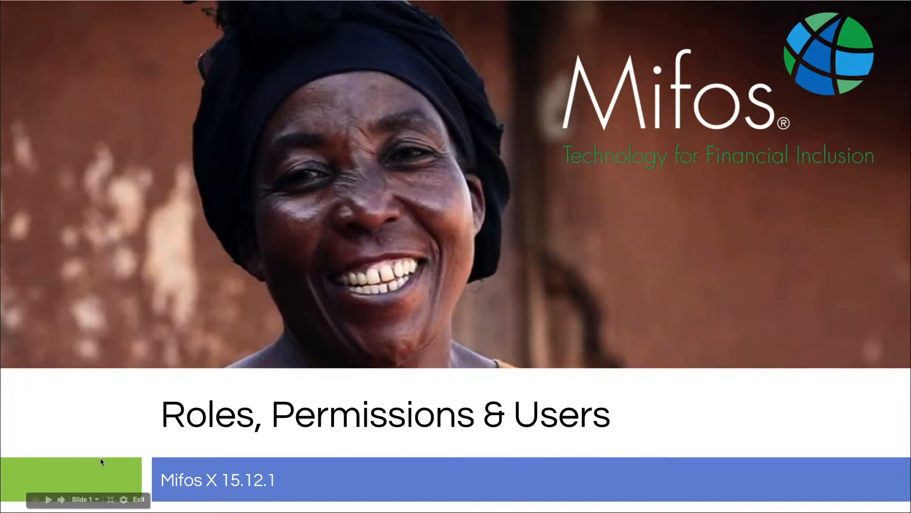
# Step: Advance the slideshow through the documentation slides to the Answer Hub slide
pyautogui.click(60, 499)
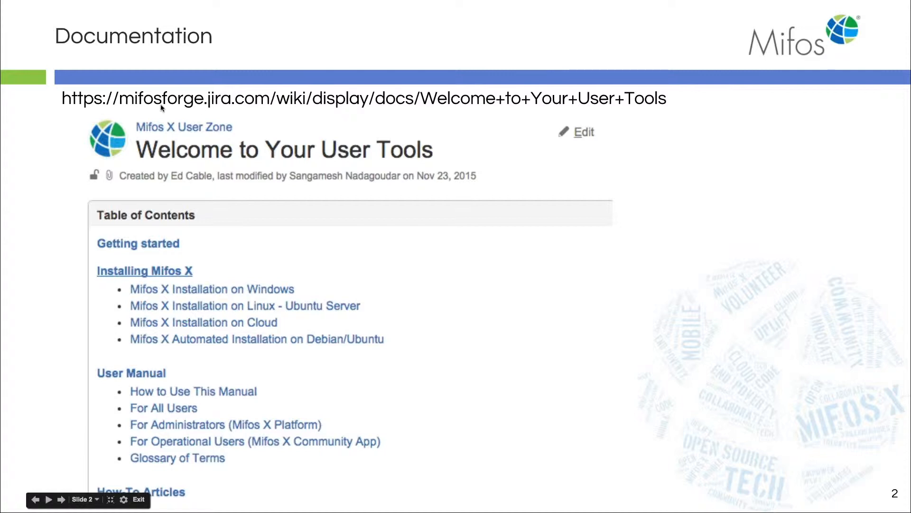
pyautogui.moveTo(169, 133)
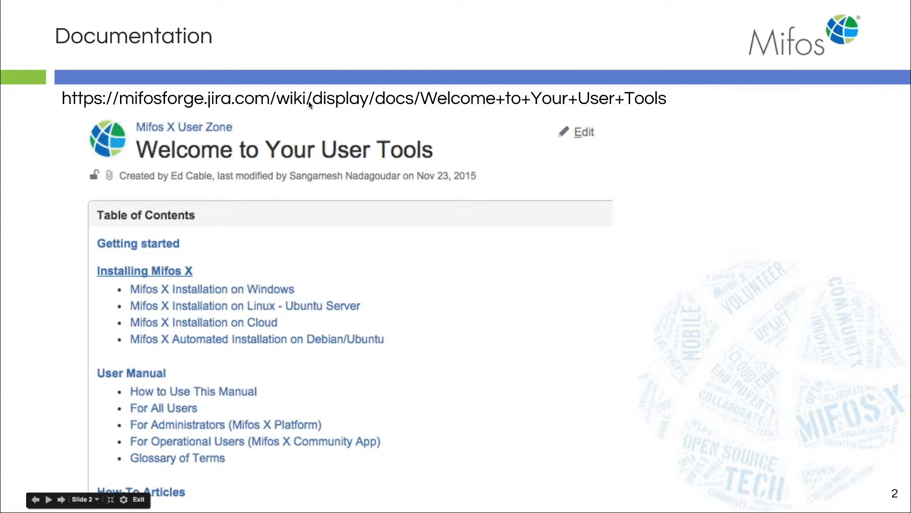
pyautogui.moveTo(13, 397)
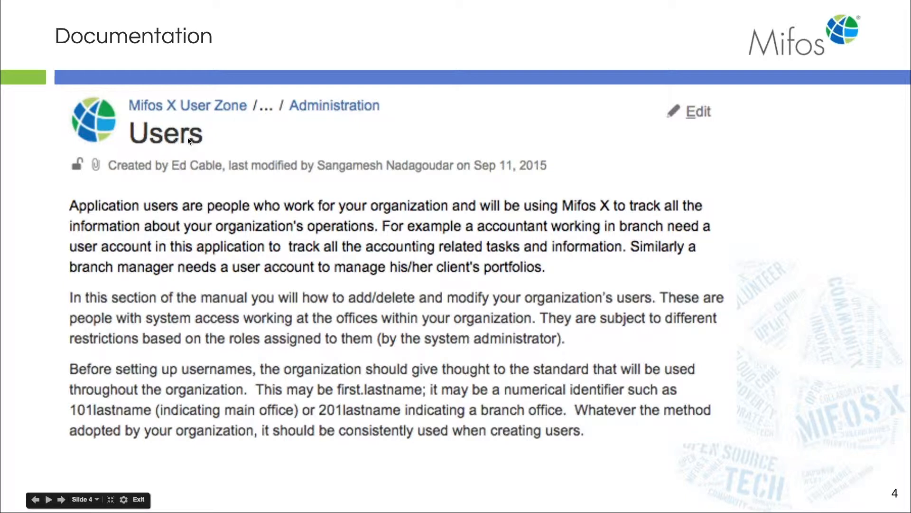
pyautogui.moveTo(96, 145)
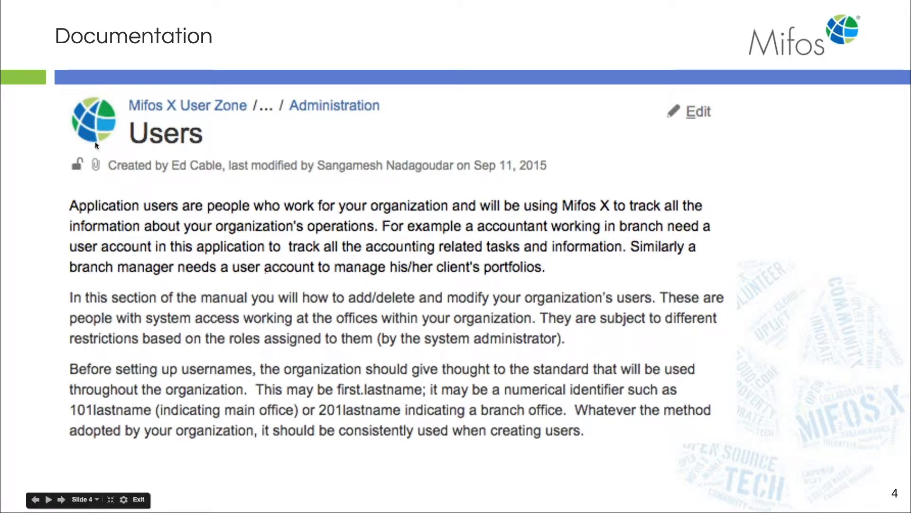
pyautogui.moveTo(583, 263)
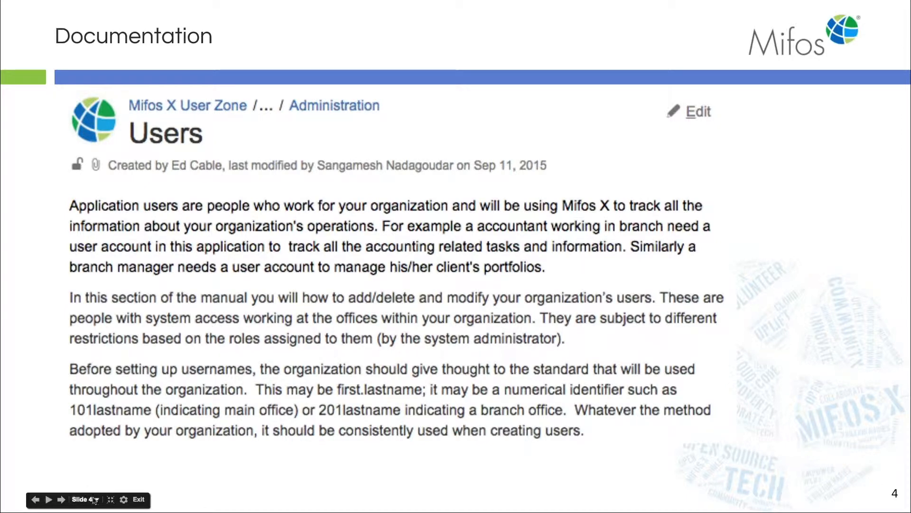
pyautogui.click(62, 499)
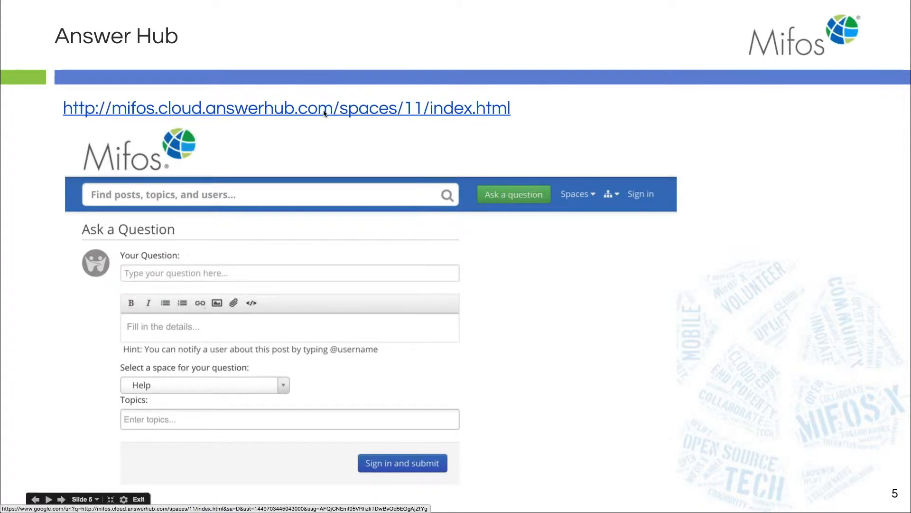
pyautogui.moveTo(200, 204)
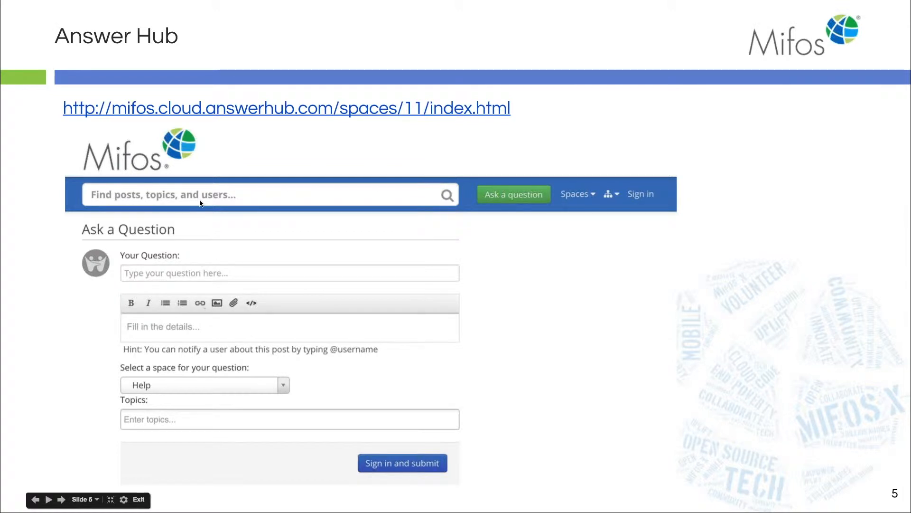
pyautogui.moveTo(436, 198)
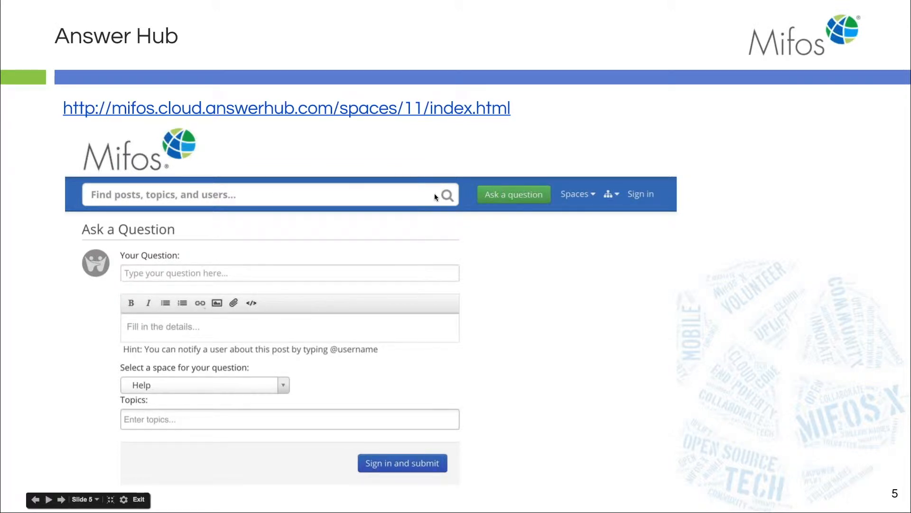
pyautogui.moveTo(433, 201)
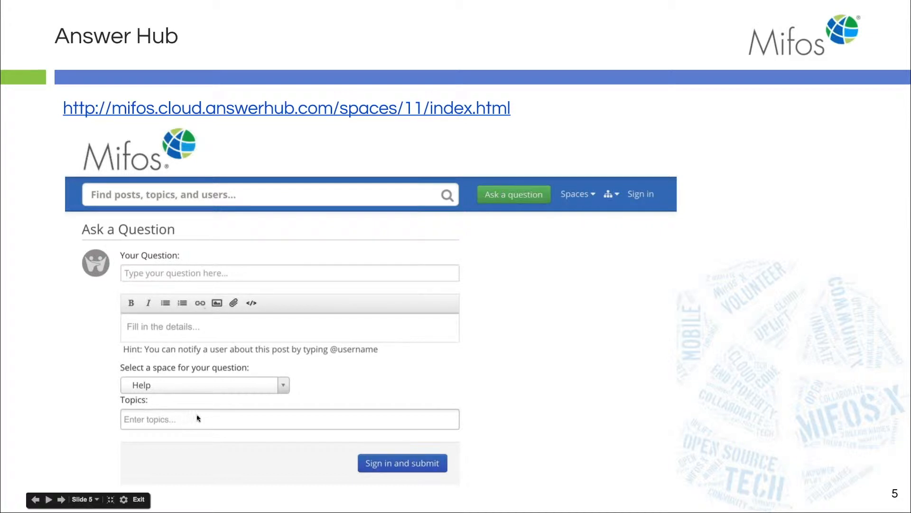
pyautogui.moveTo(243, 380)
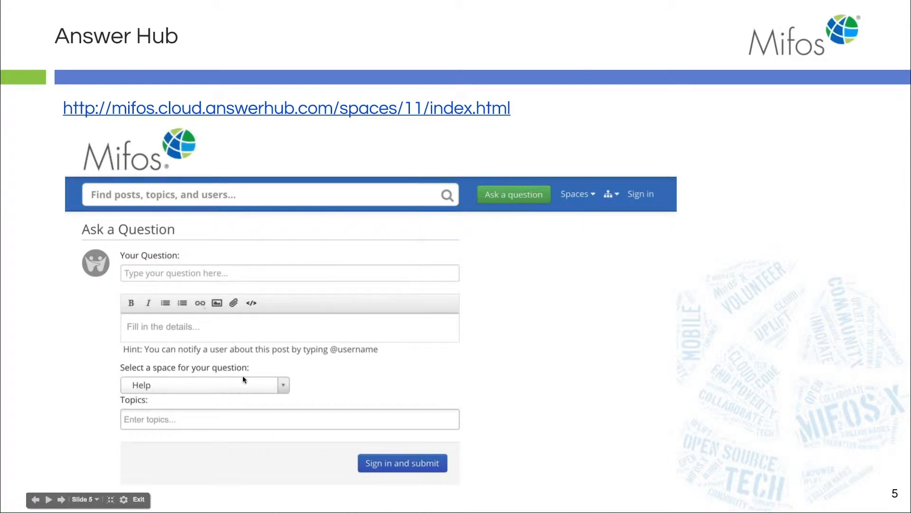
pyautogui.moveTo(509, 210)
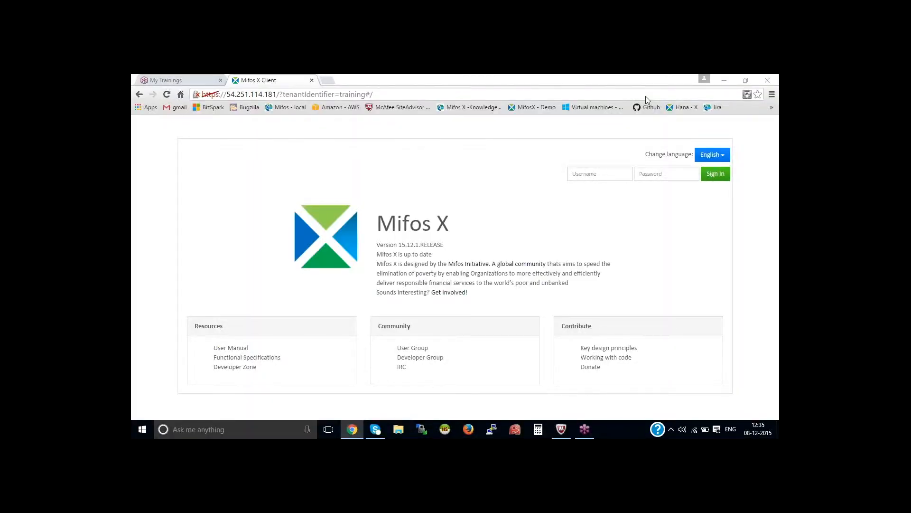
# Step: Log in to Mifos X with username mifos and its password
pyautogui.click(599, 173)
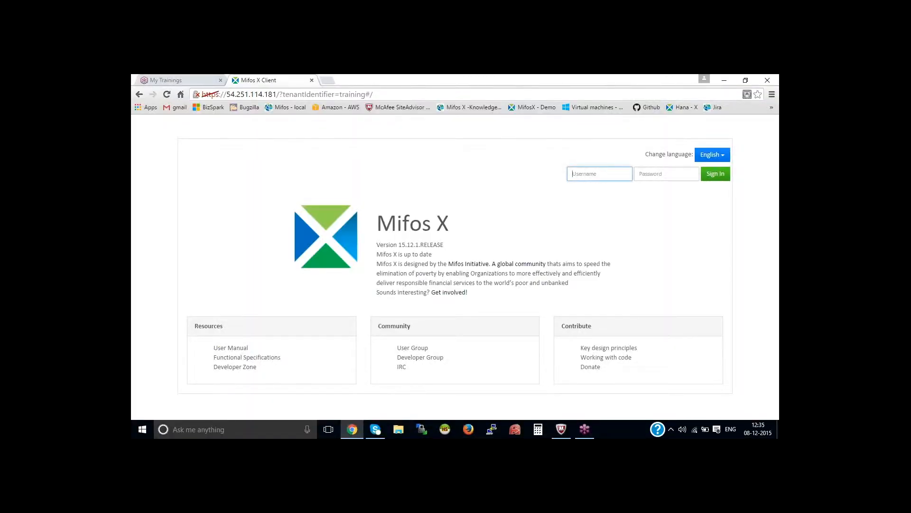
pyautogui.click(599, 173)
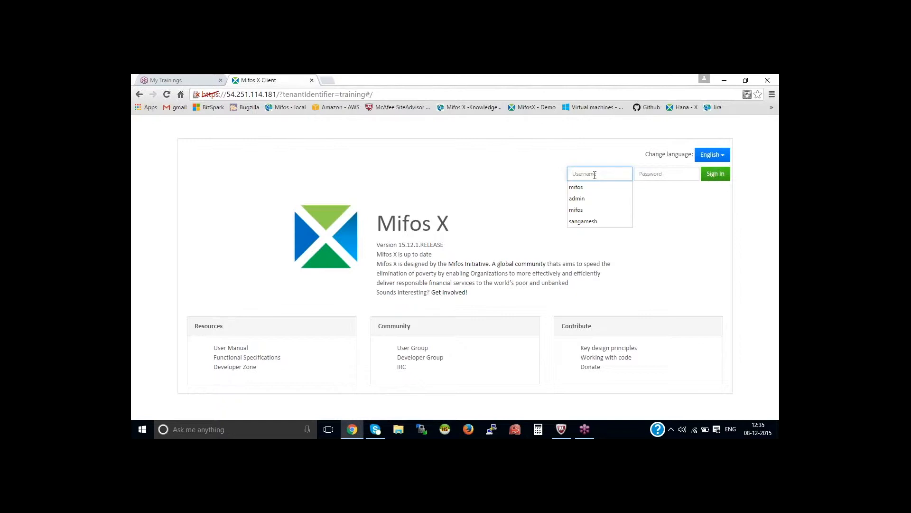
pyautogui.write('mifos')
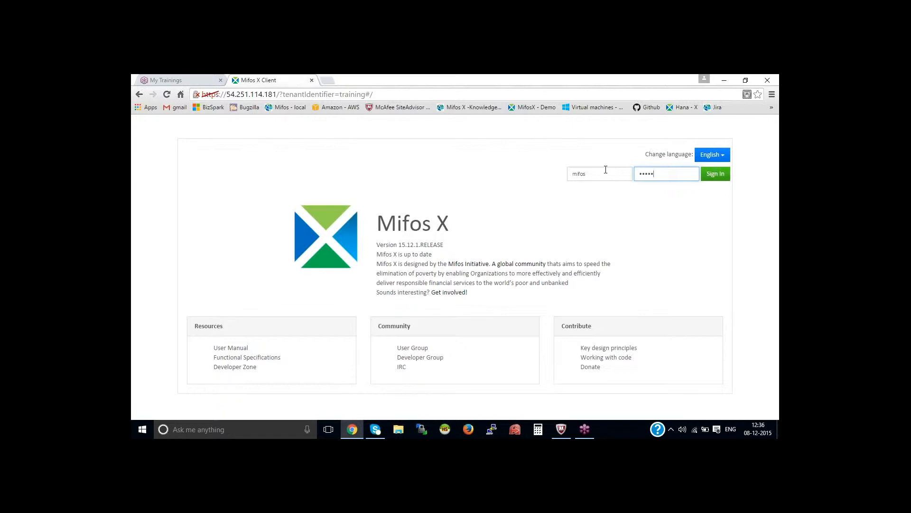
pyautogui.write('•')
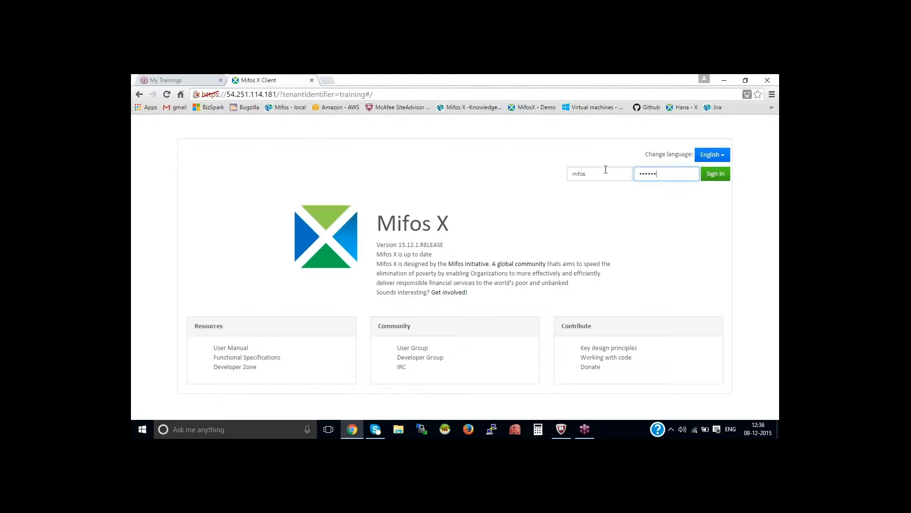
pyautogui.click(715, 173)
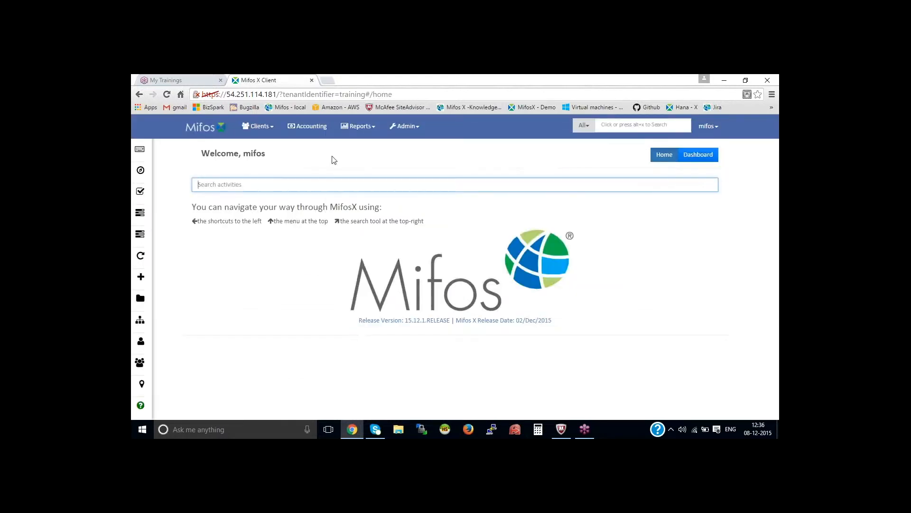
pyautogui.moveTo(405, 127)
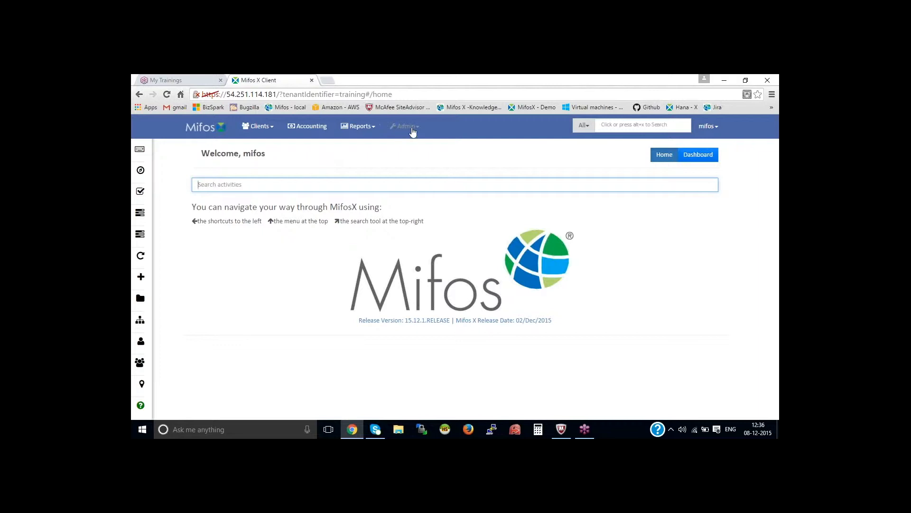
# Step: Go to Admin > System > Manage Roles and Permissions to view the Super user role
pyautogui.click(405, 126)
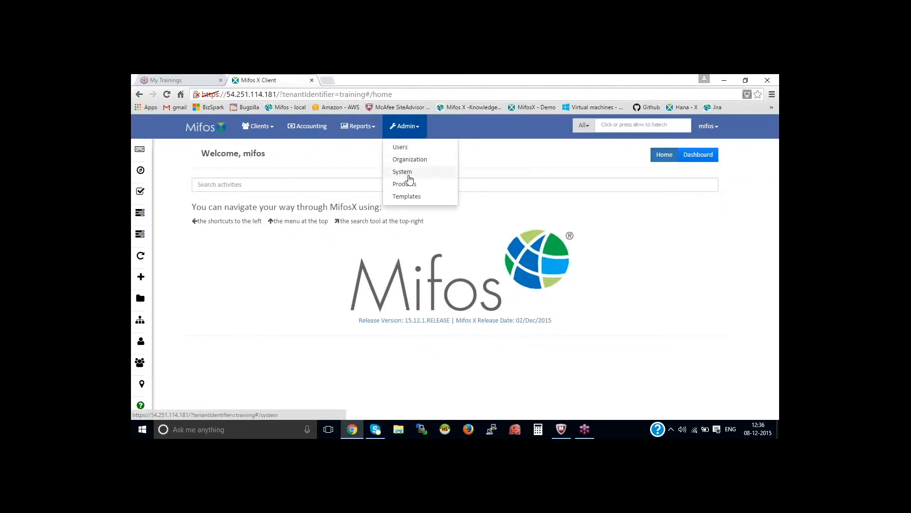
pyautogui.click(402, 171)
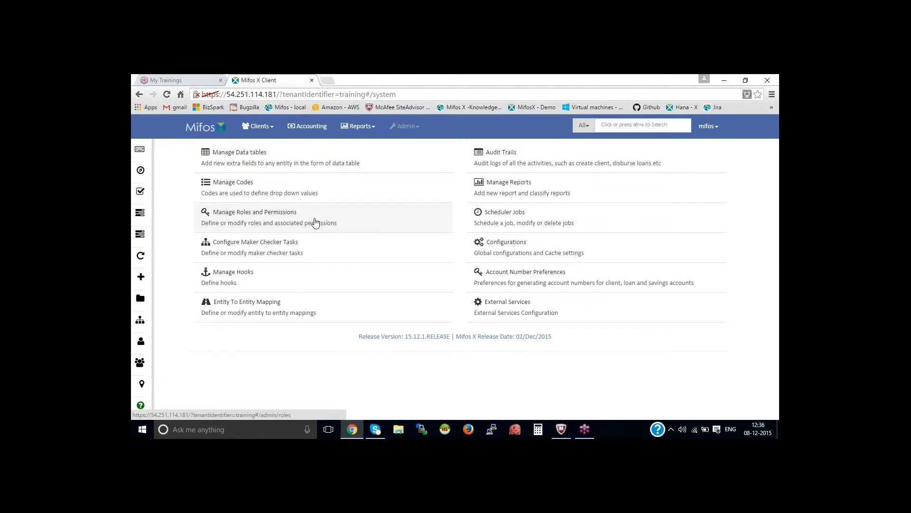
pyautogui.click(254, 212)
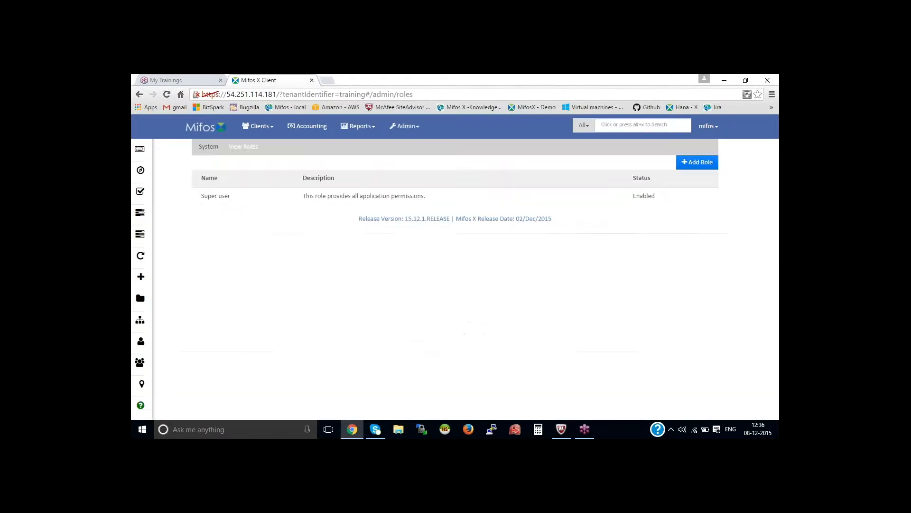
pyautogui.moveTo(707, 275)
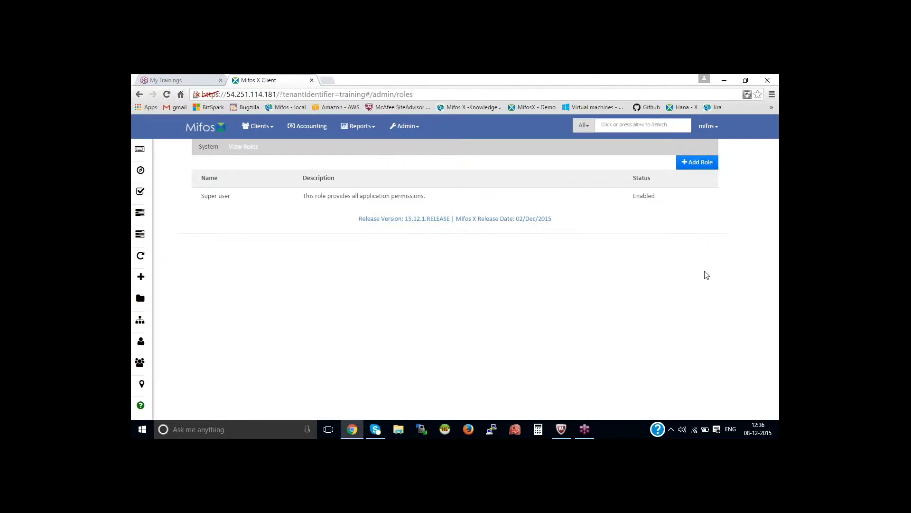
pyautogui.moveTo(695, 264)
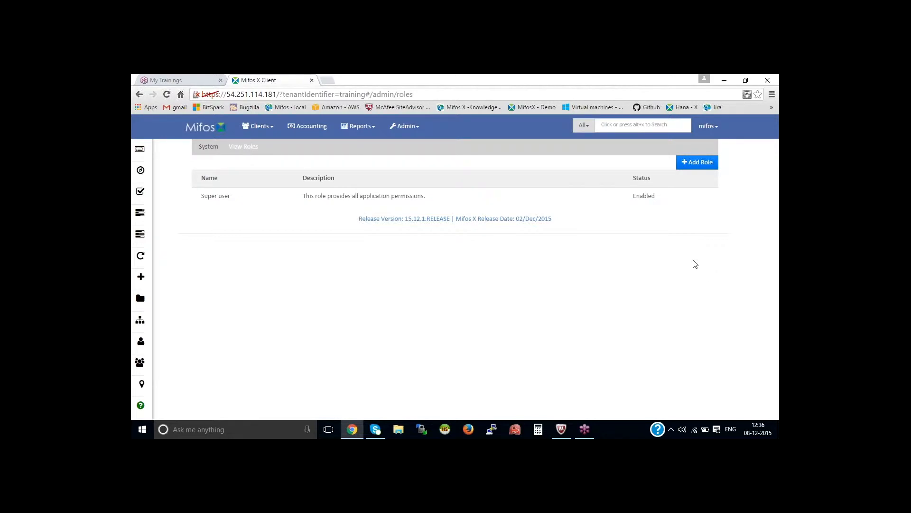
pyautogui.moveTo(697, 162)
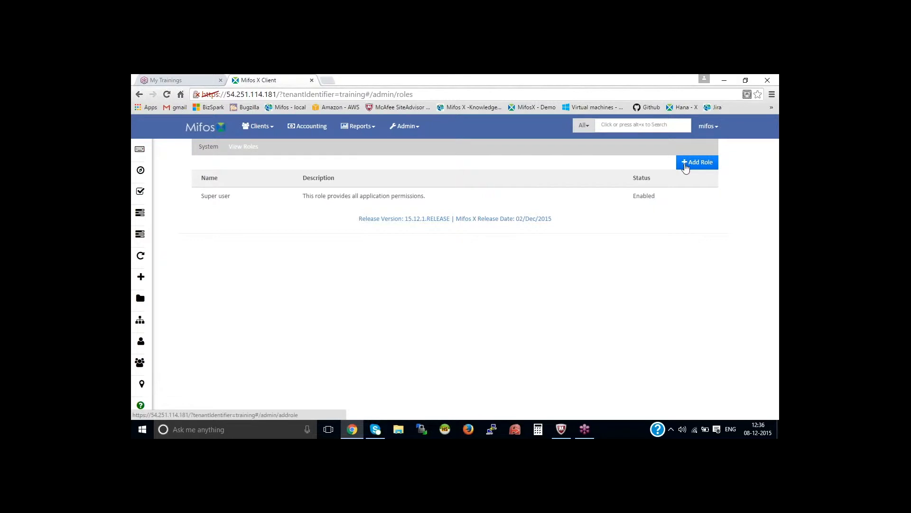
pyautogui.moveTo(700, 165)
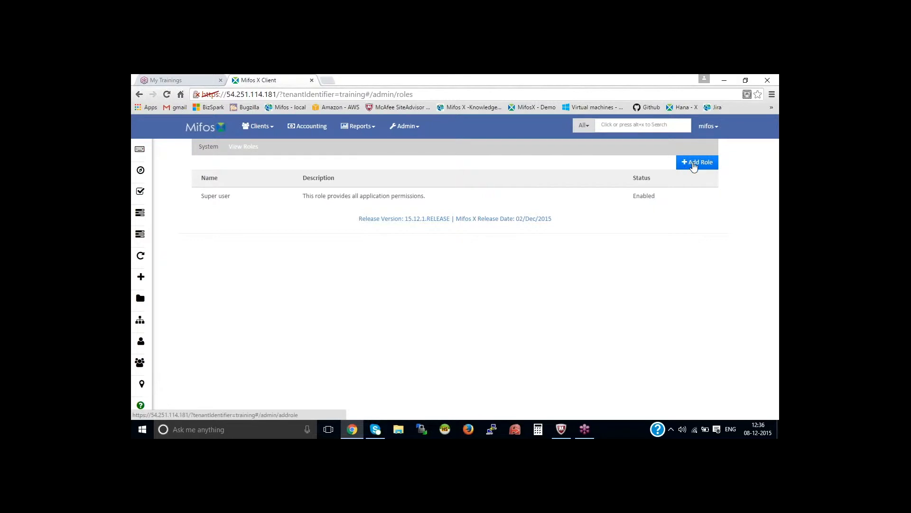
# Step: Start a new role and enter the name Loan officer
pyautogui.click(697, 161)
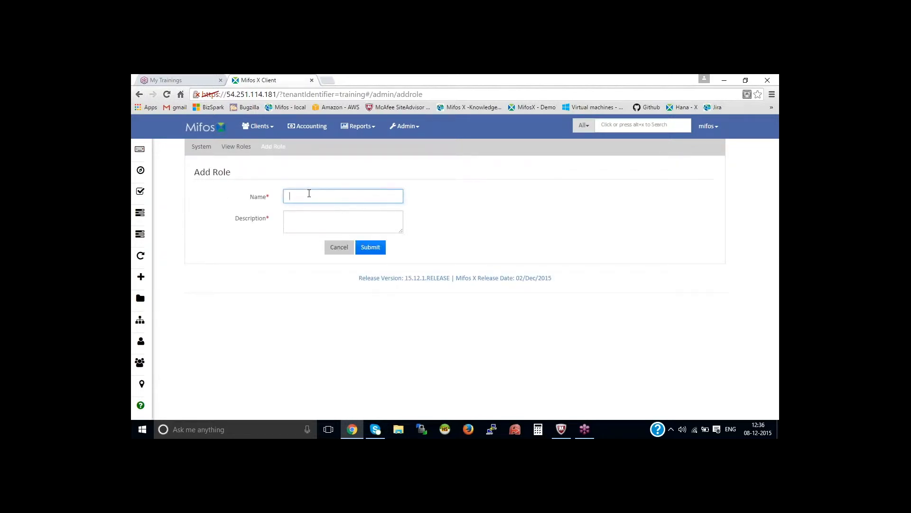
pyautogui.write('Loan')
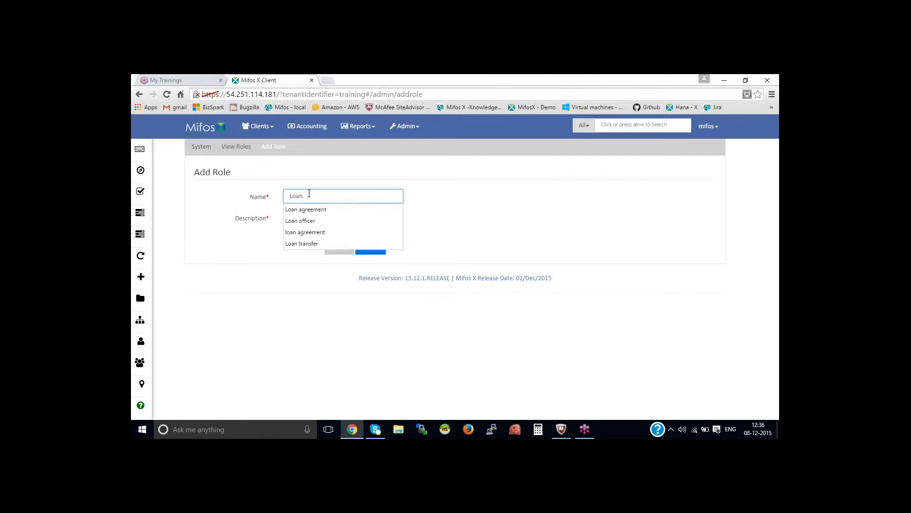
pyautogui.click(300, 220)
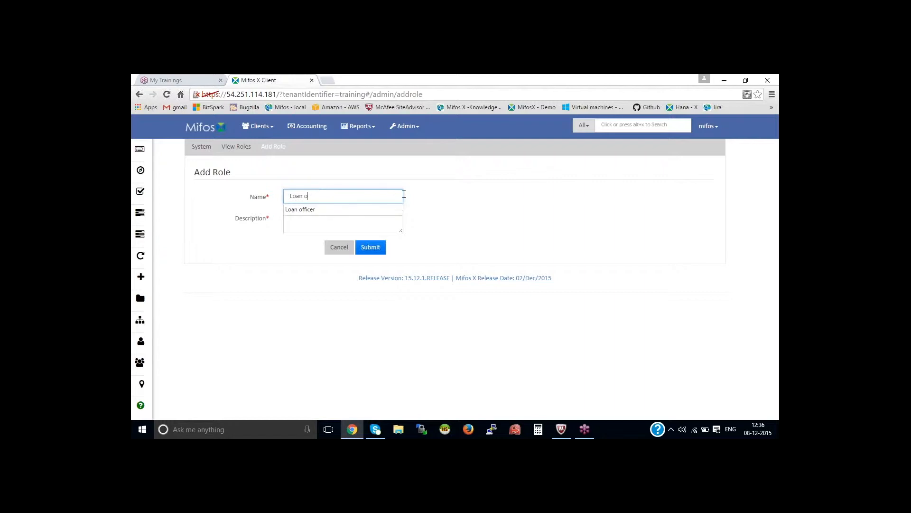
pyautogui.click(301, 209)
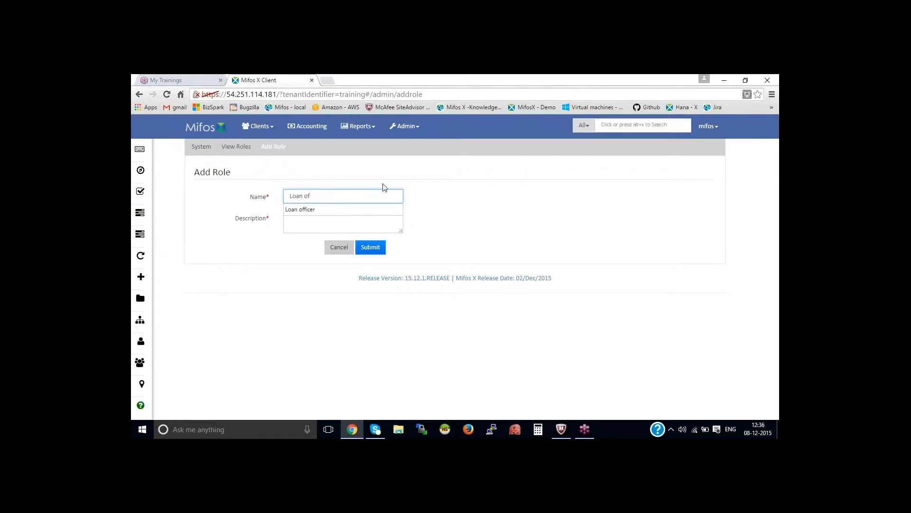
pyautogui.write('ficer')
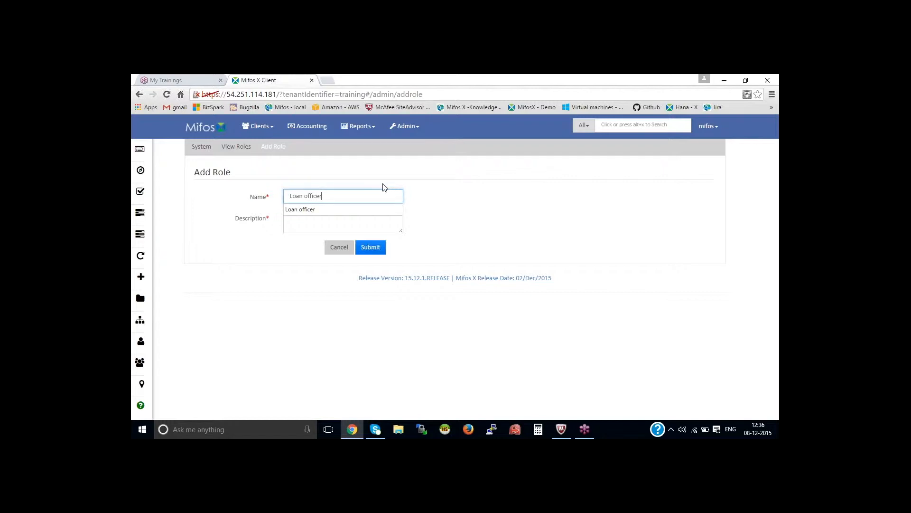
# Step: Add the description 'Create,Read - Client/Loan' and submit the role
pyautogui.click(343, 221)
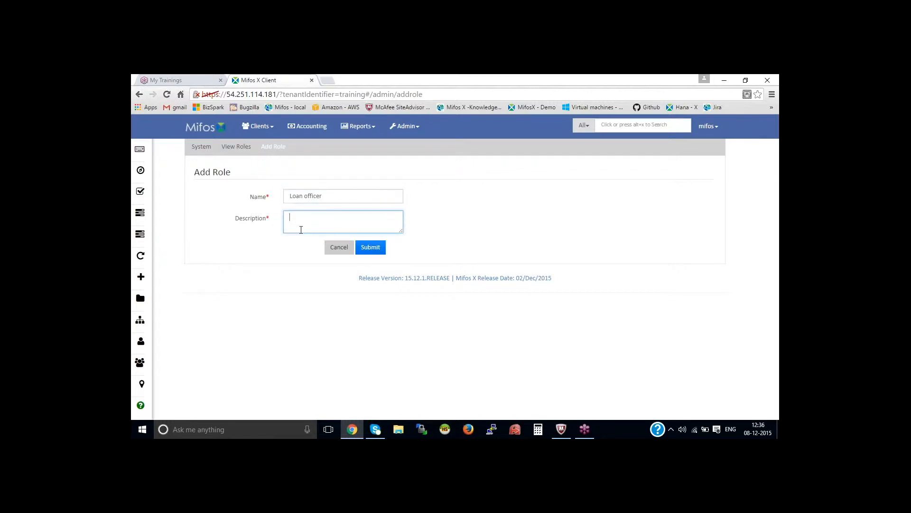
pyautogui.write('Create,')
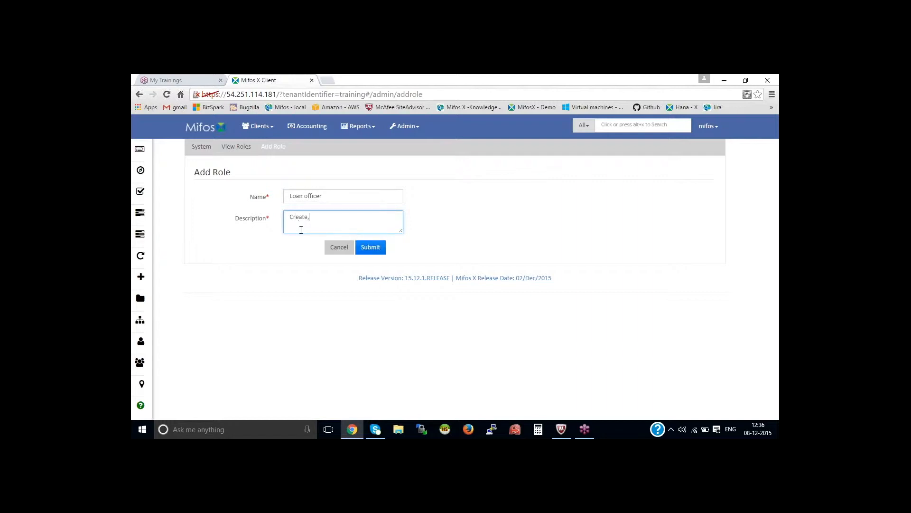
pyautogui.write('Read')
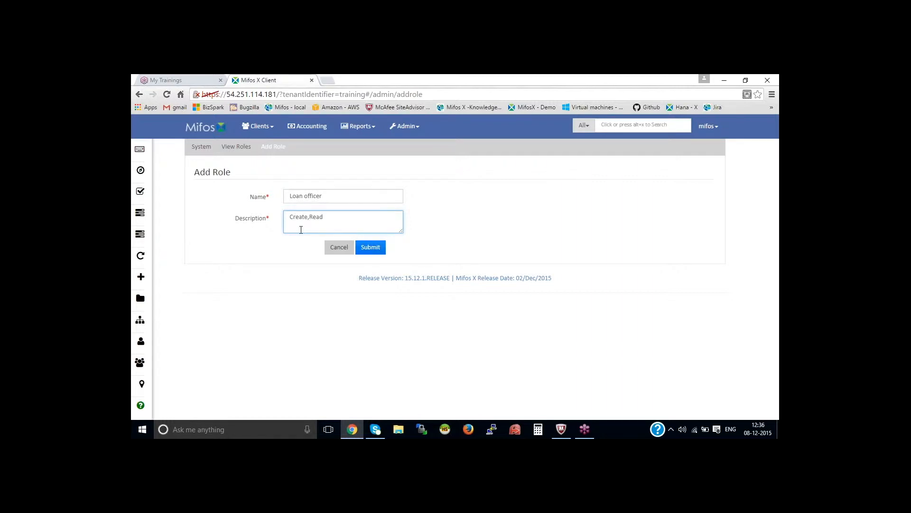
pyautogui.write('-')
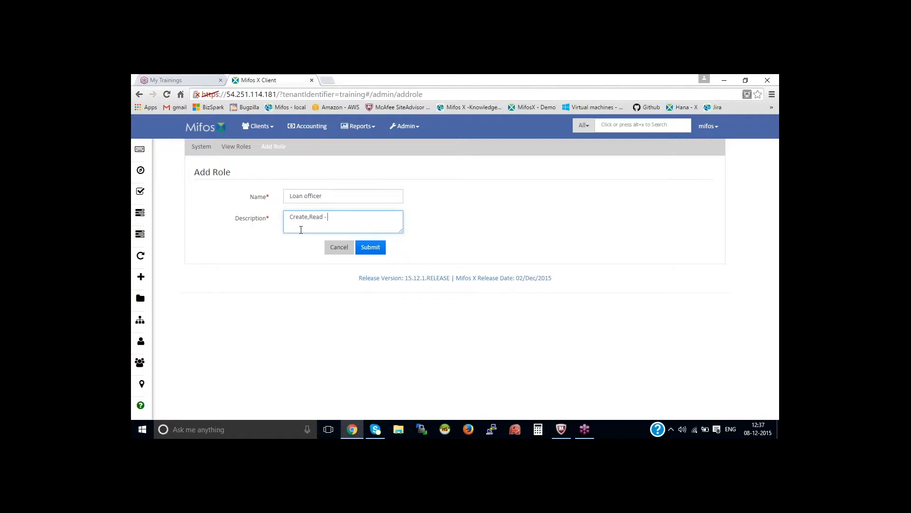
pyautogui.write('C')
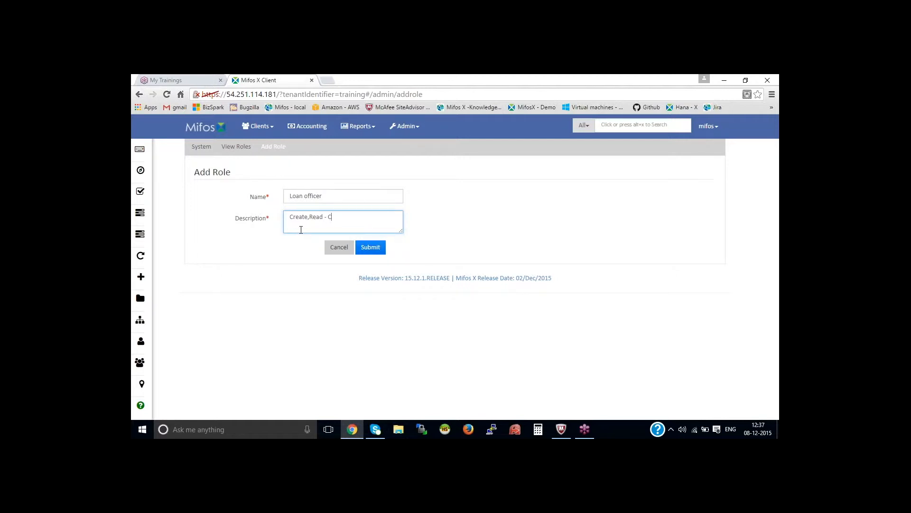
pyautogui.write('lient/')
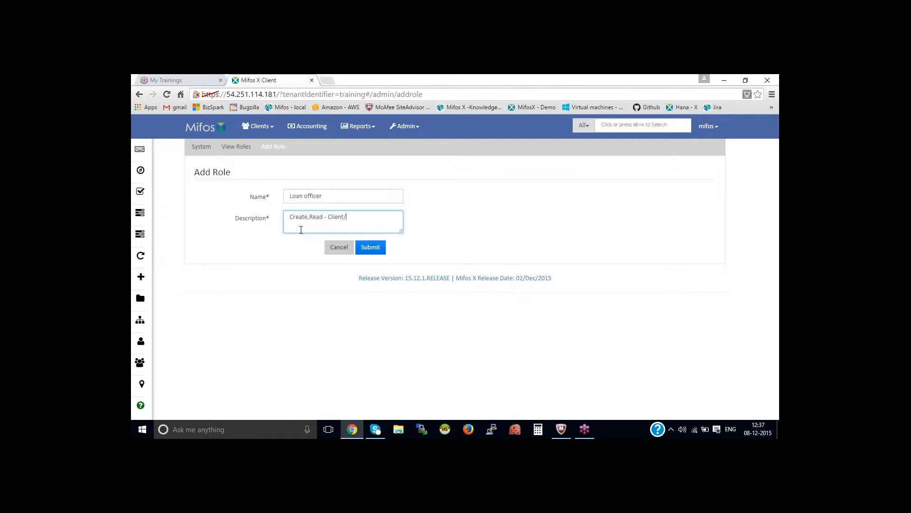
pyautogui.write('Loan')
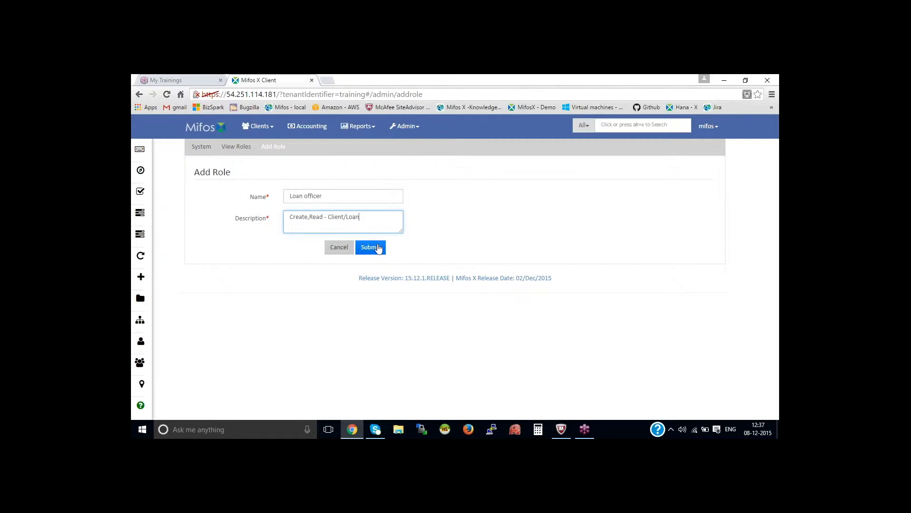
pyautogui.click(371, 247)
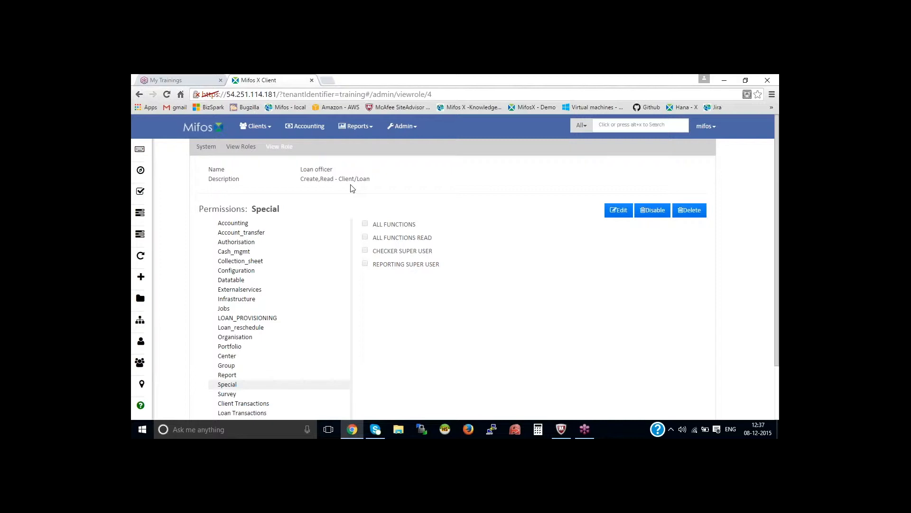
# Step: Edit the role's permissions and tick CREATE CLIENT and READ CLIENT
pyautogui.doubleClick(317, 169)
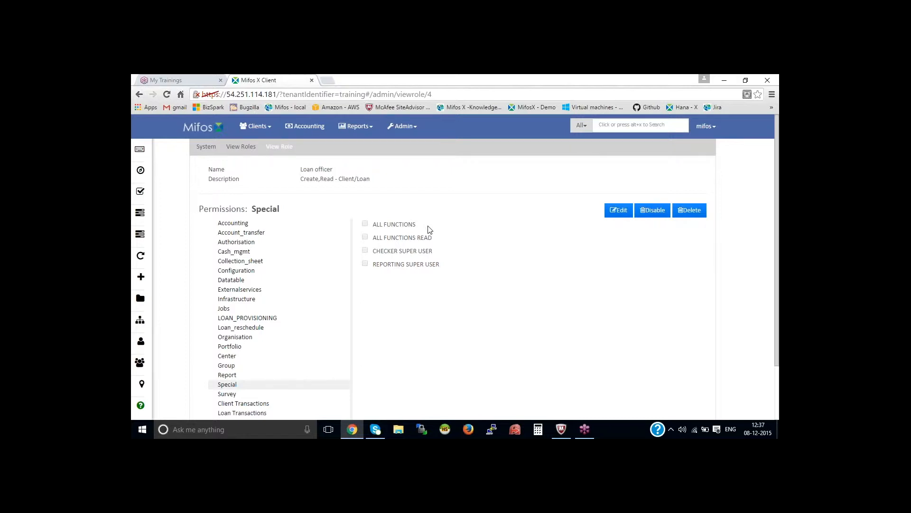
pyautogui.moveTo(400, 251)
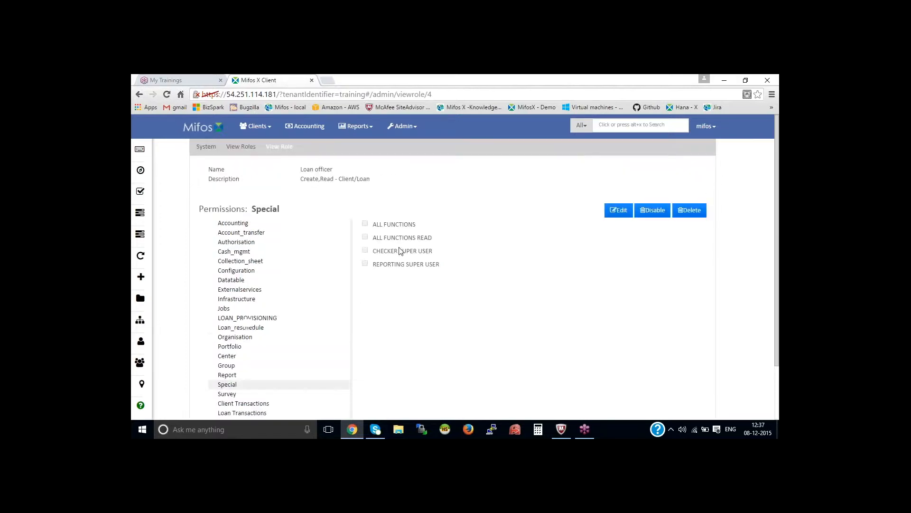
pyautogui.moveTo(618, 210)
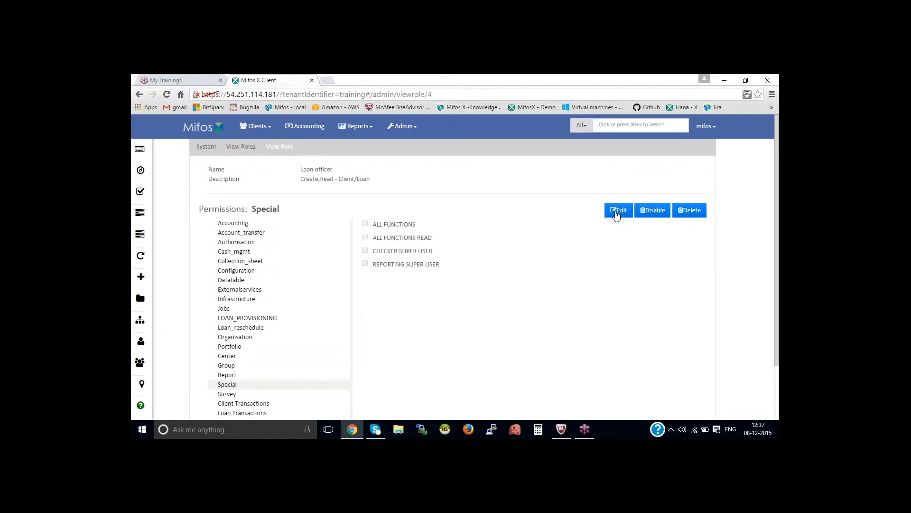
pyautogui.click(618, 210)
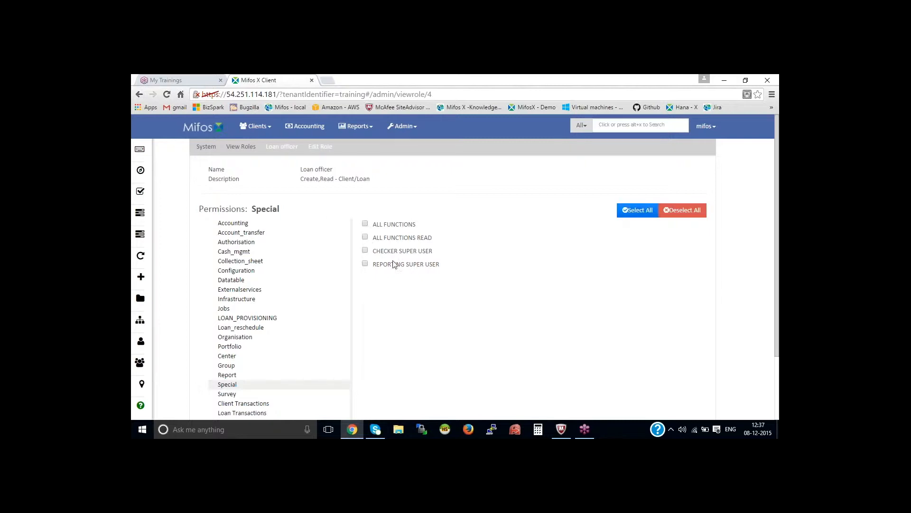
pyautogui.moveTo(284, 218)
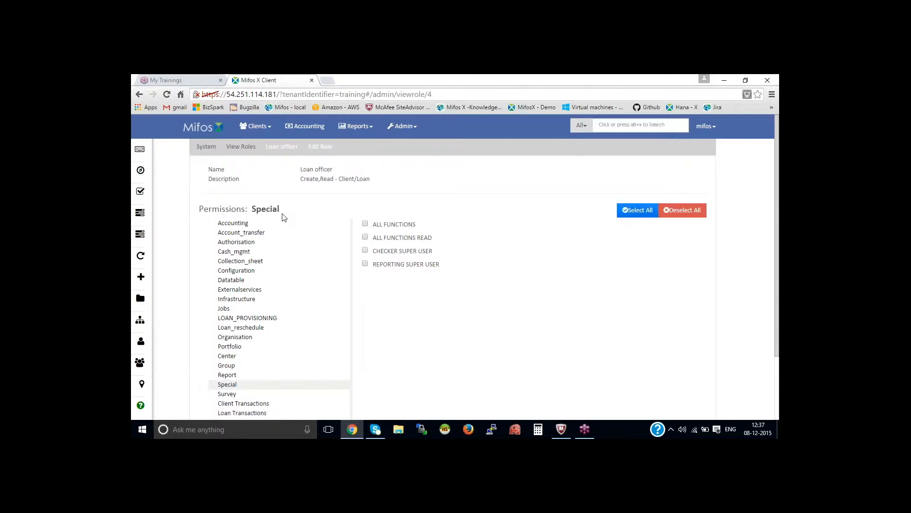
pyautogui.moveTo(313, 268)
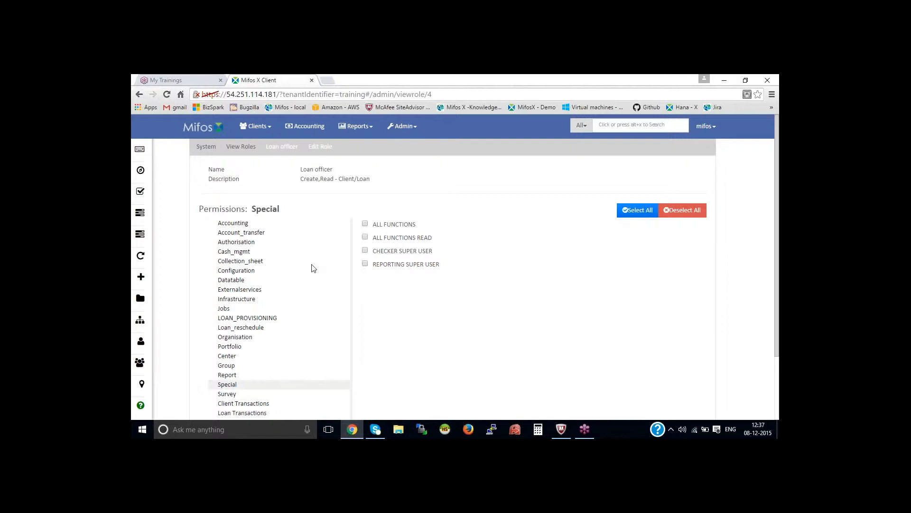
pyautogui.moveTo(298, 180)
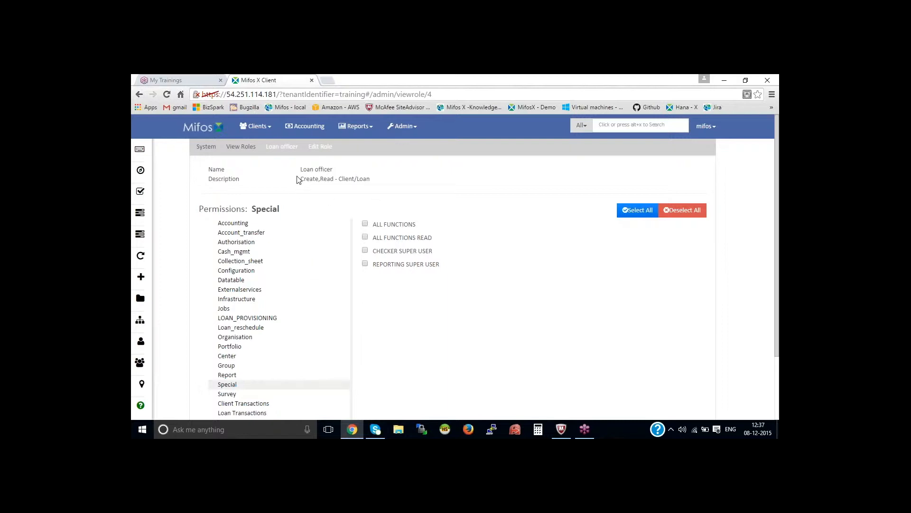
pyautogui.moveTo(300, 179)
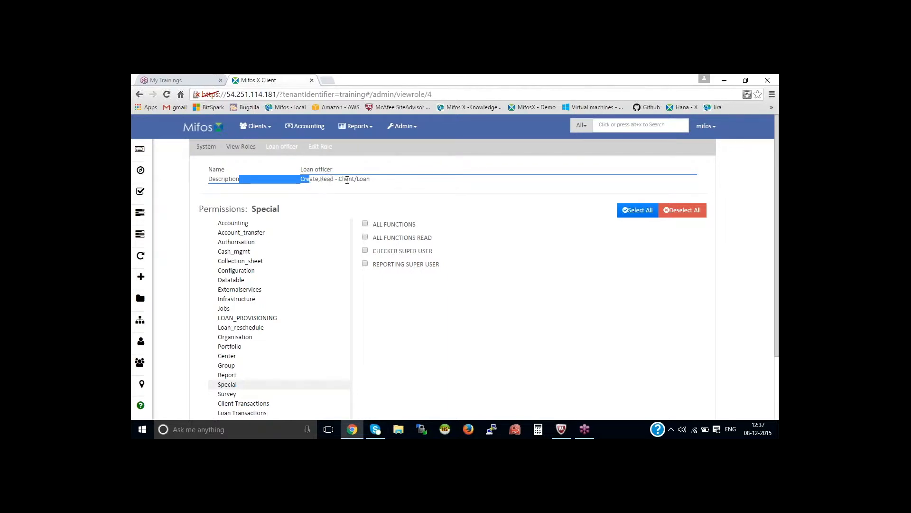
pyautogui.scroll(-3)
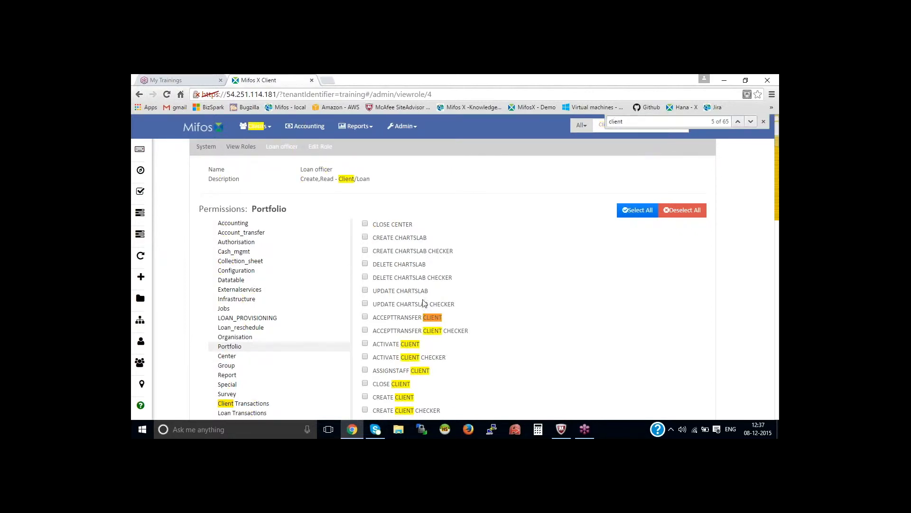
pyautogui.scroll(-3)
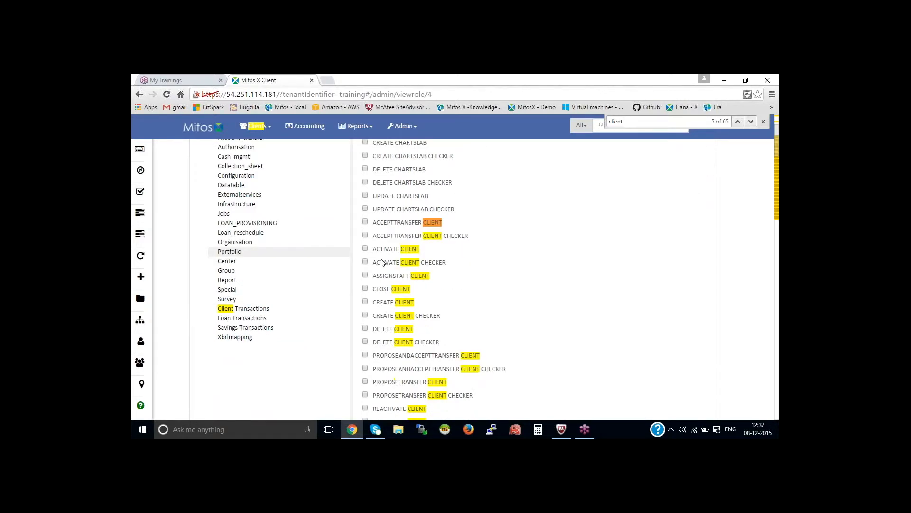
pyautogui.scroll(-3)
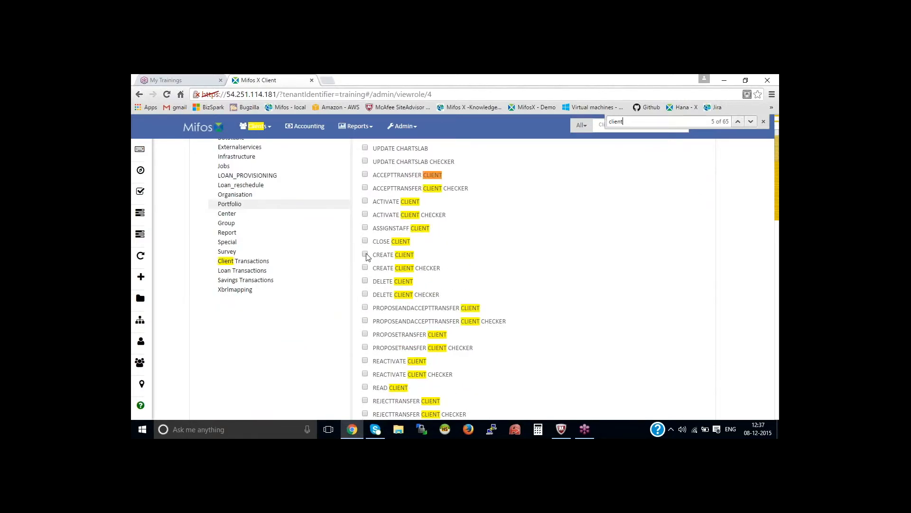
pyautogui.click(366, 254)
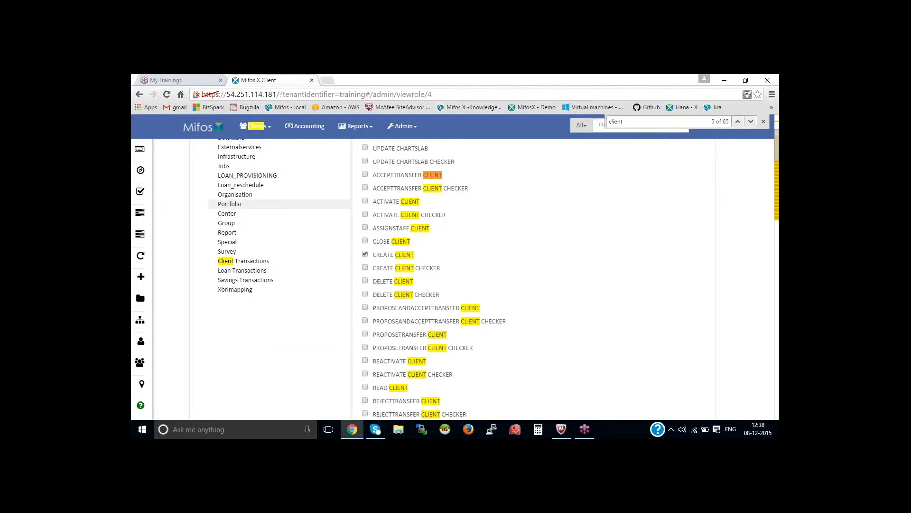
pyautogui.scroll(-3)
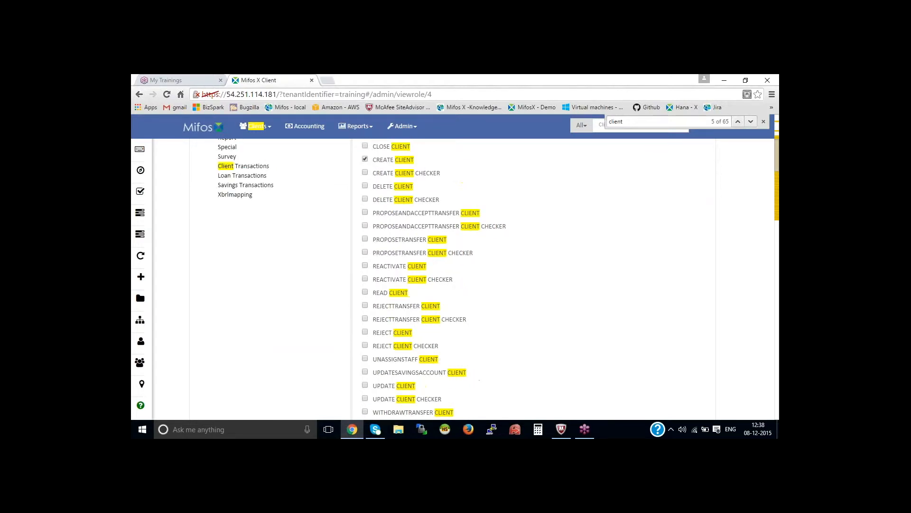
pyautogui.click(365, 292)
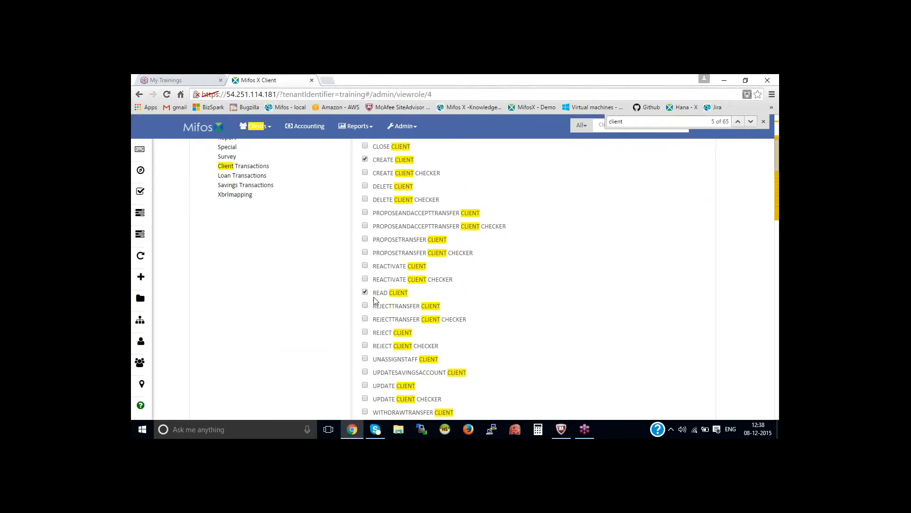
# Step: Tick CREATE CLIENTIMAGE, CREATE CLIENTNOTE and READ CLIENTNOTE
pyautogui.scroll(-3)
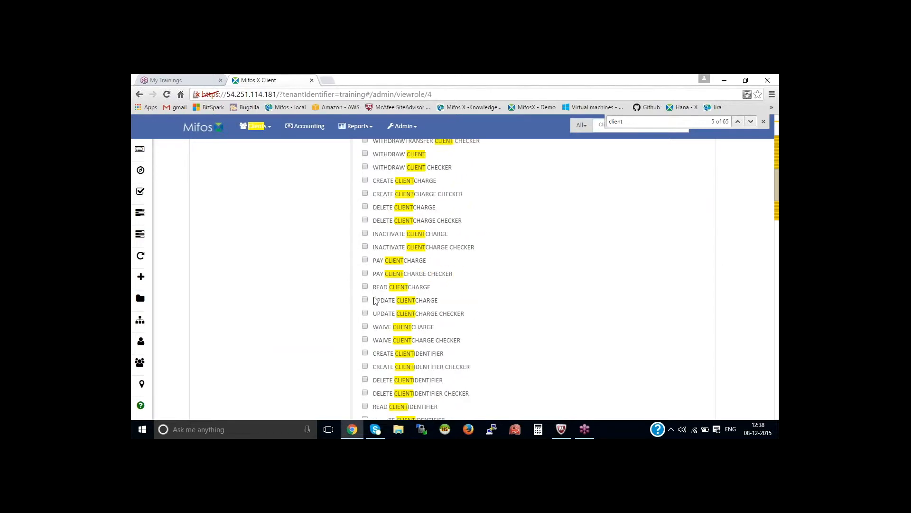
pyautogui.scroll(-3)
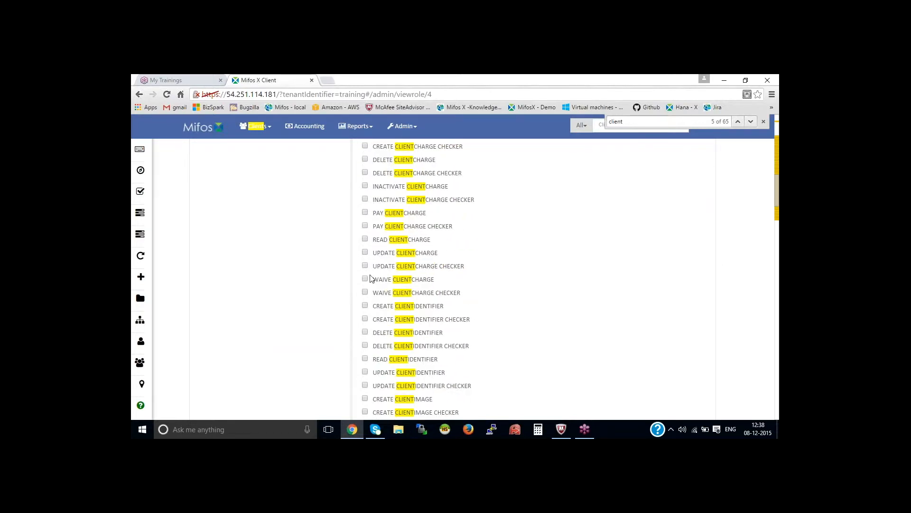
pyautogui.scroll(-3)
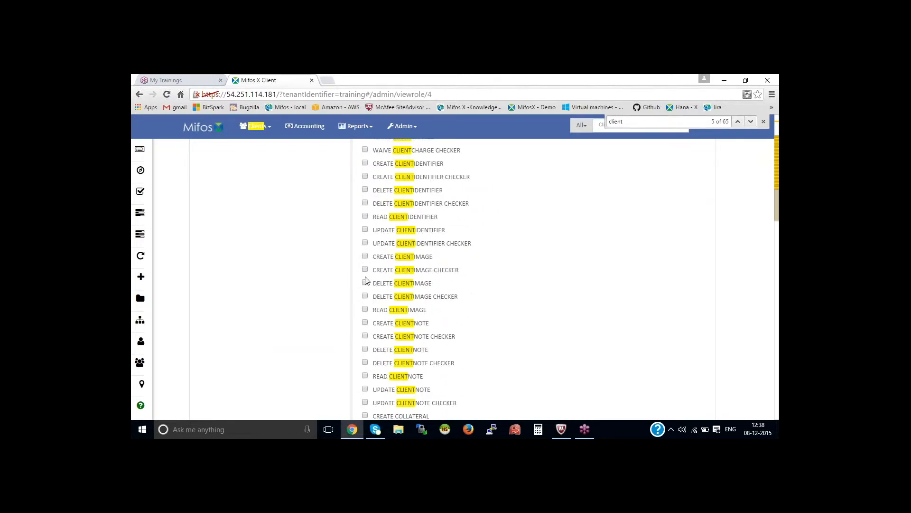
pyautogui.click(365, 257)
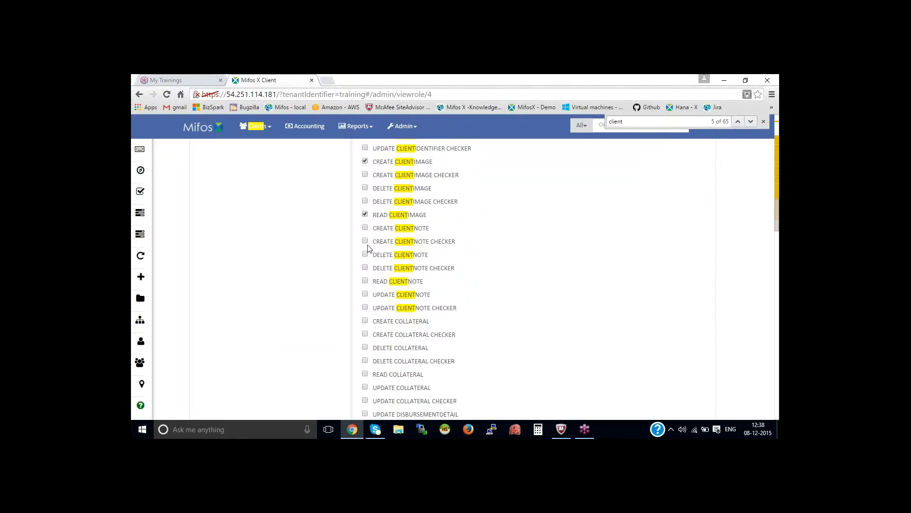
pyautogui.click(365, 228)
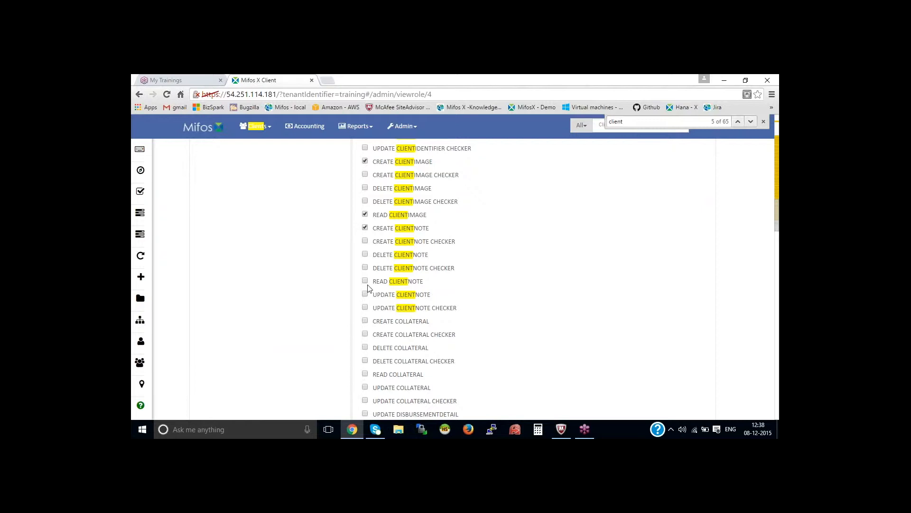
pyautogui.click(365, 280)
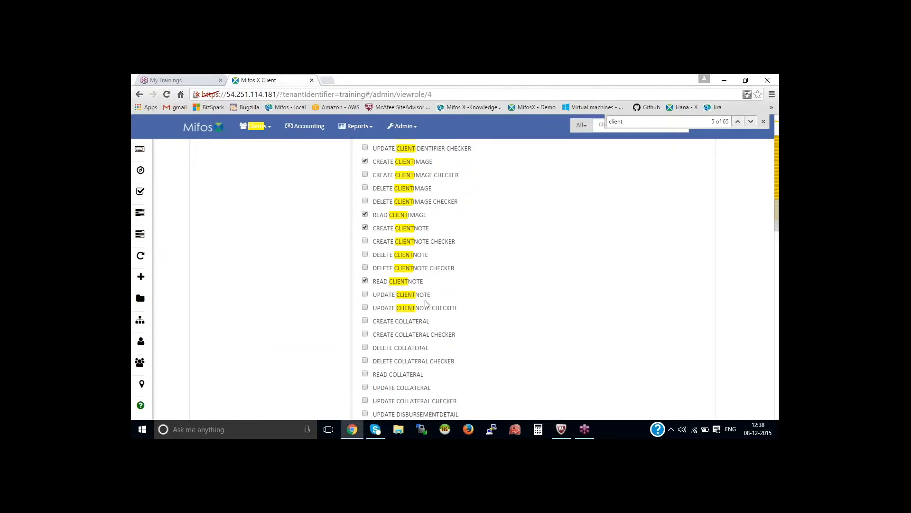
pyautogui.scroll(-3)
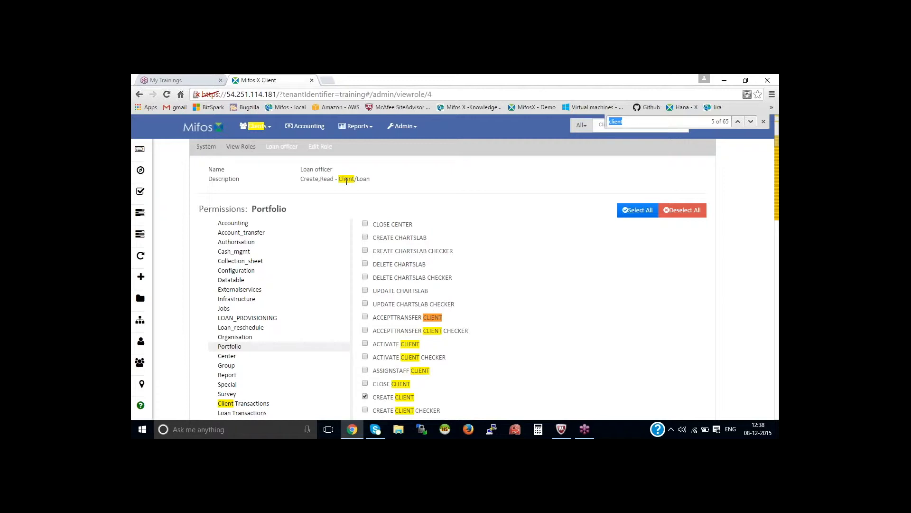
# Step: Search for loan permissions, tick READ LOAN and scroll to the checklist's bottom
pyautogui.write('loan')
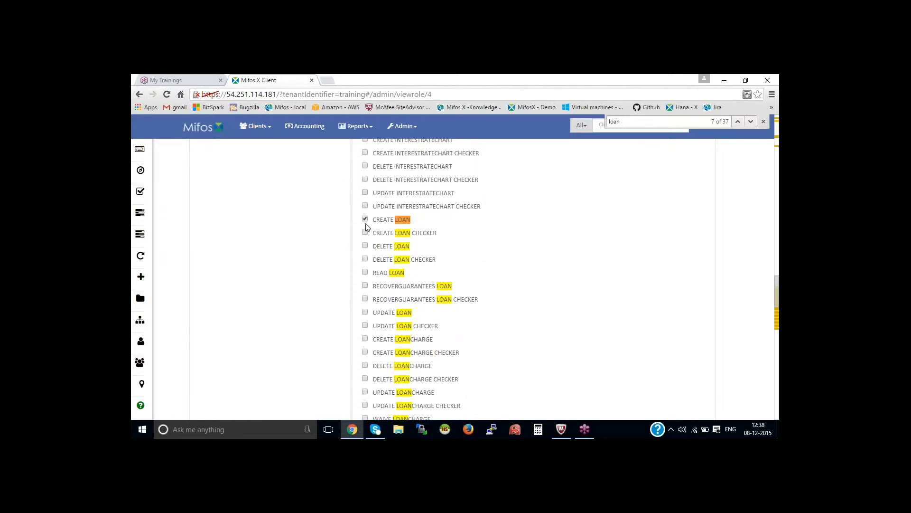
pyautogui.click(365, 272)
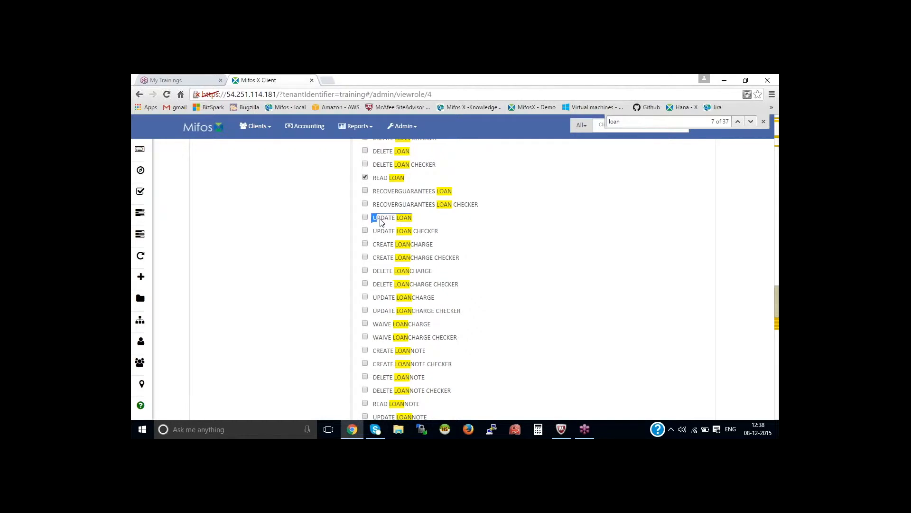
pyautogui.scroll(-3)
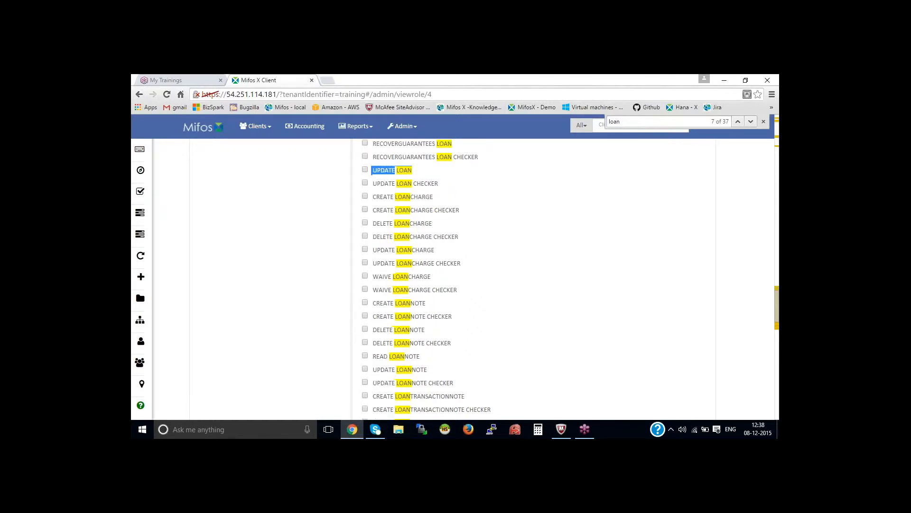
pyautogui.scroll(-3)
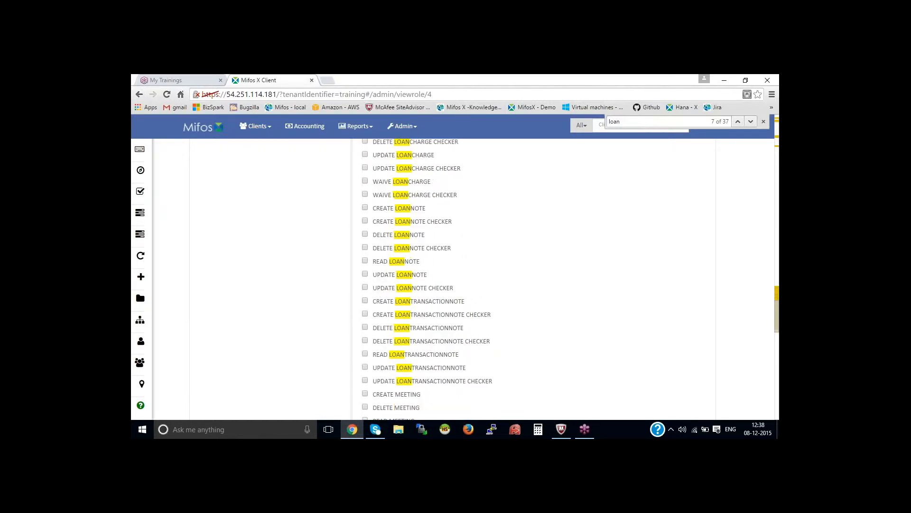
pyautogui.scroll(-3)
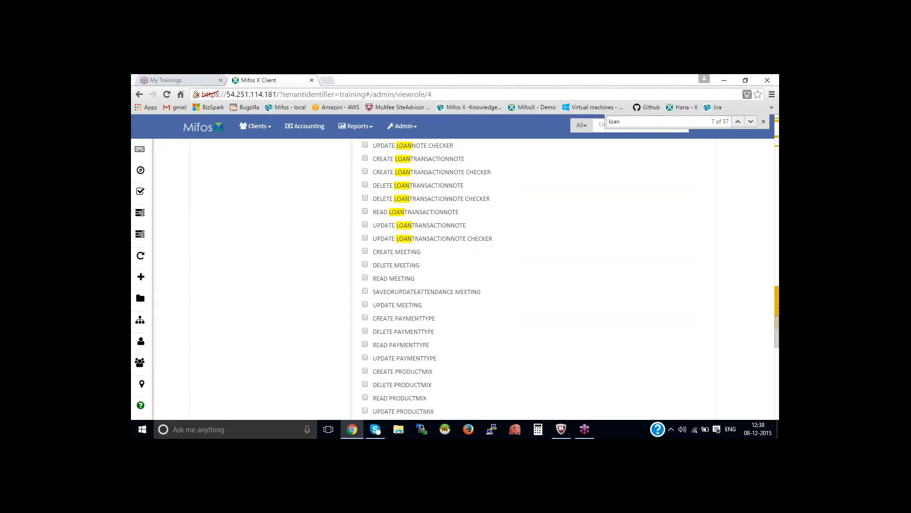
pyautogui.scroll(-3)
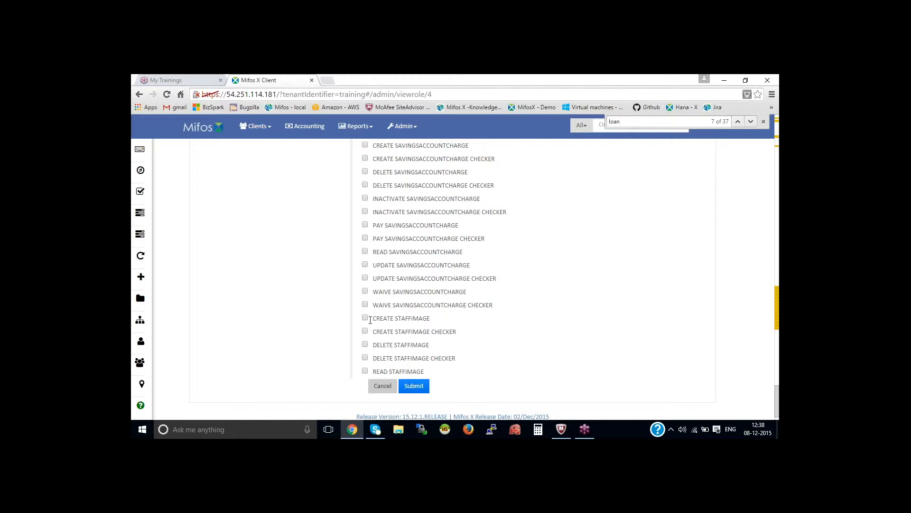
pyautogui.moveTo(751, 314)
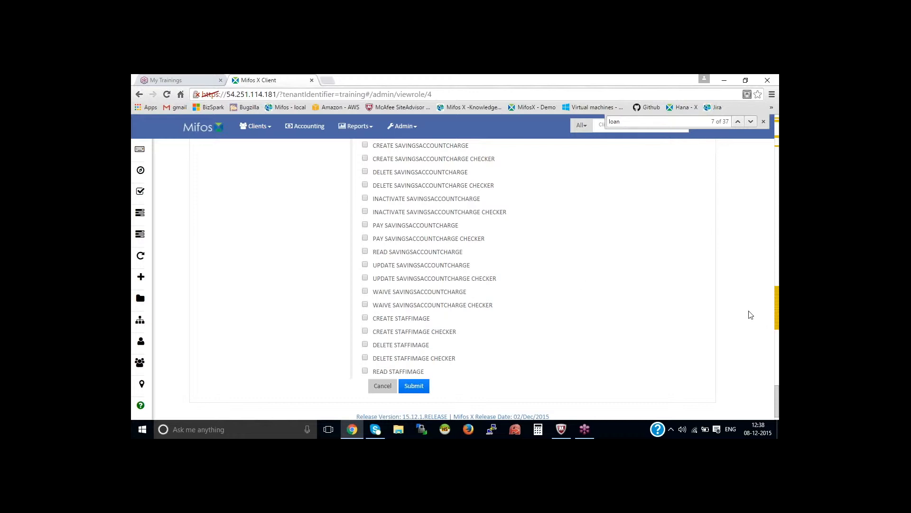
pyautogui.moveTo(386, 254)
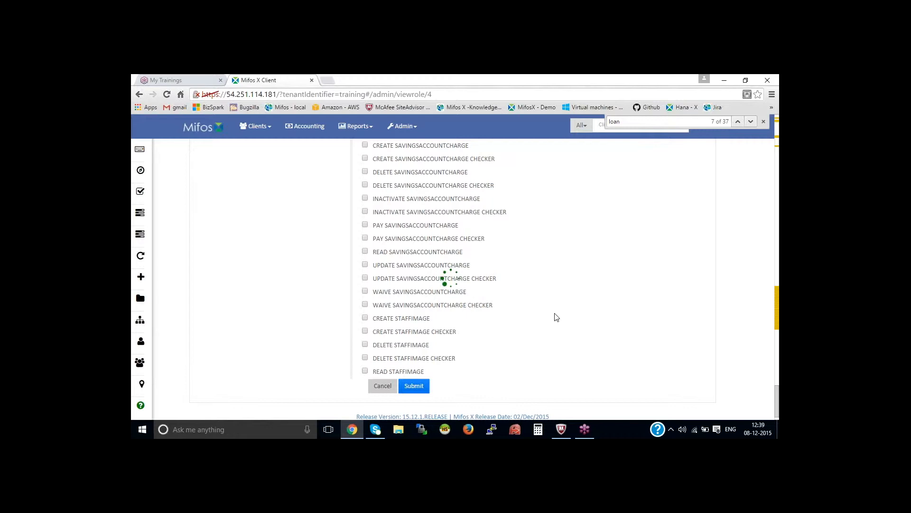
# Step: Save the permissions, confirm CREATE CLIENT under Portfolio and select the Loan officer name
pyautogui.click(413, 386)
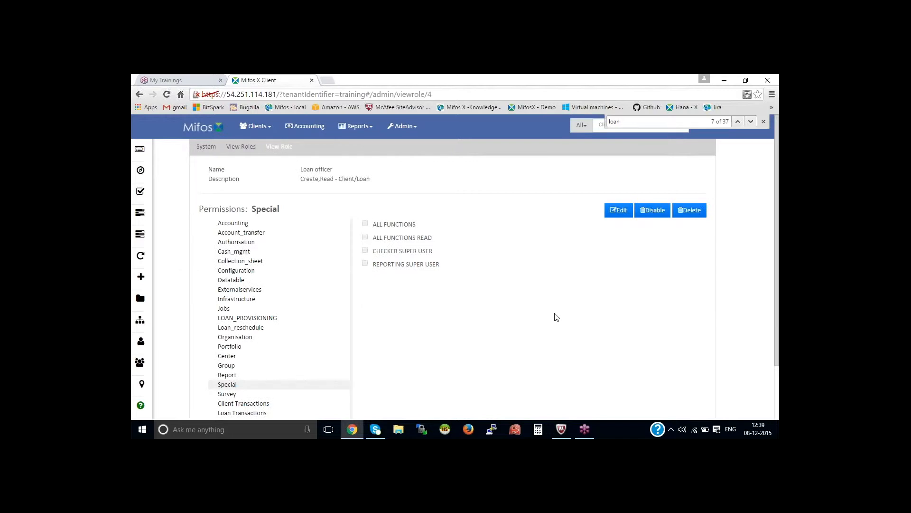
pyautogui.moveTo(564, 319)
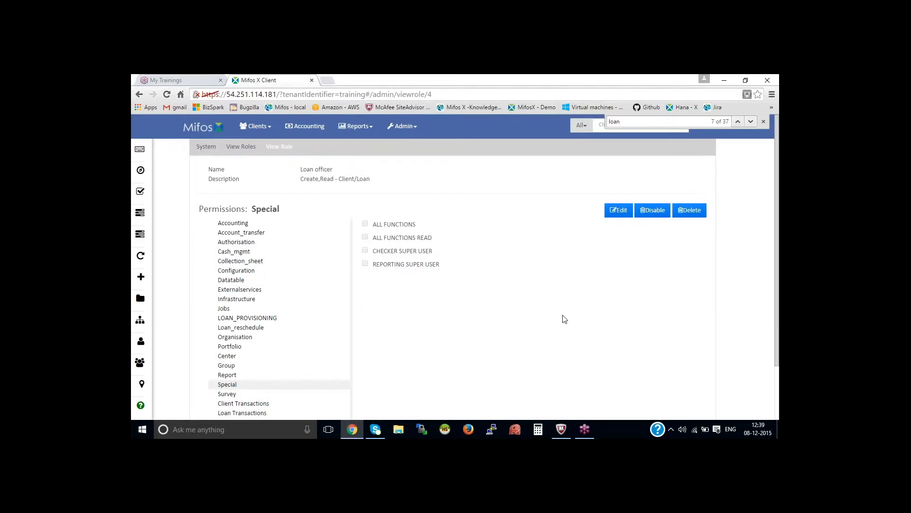
pyautogui.doubleClick(316, 169)
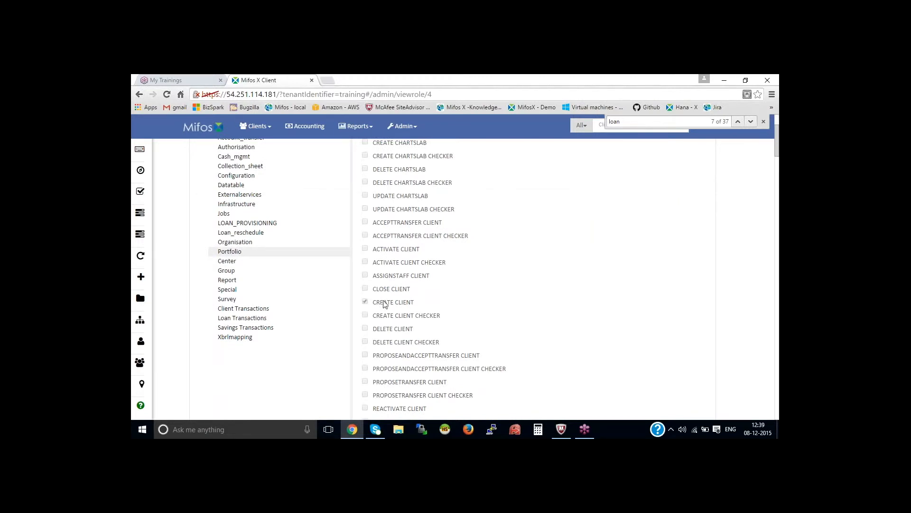
pyautogui.scroll(-3)
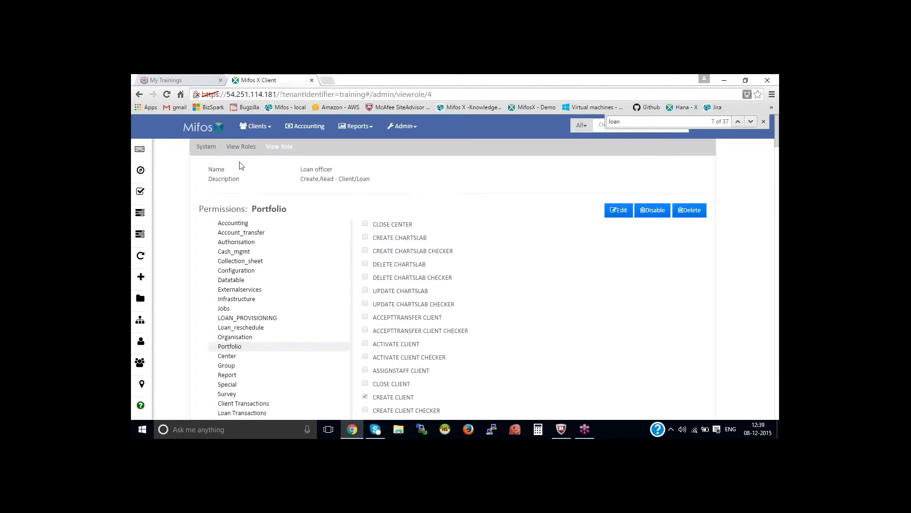
pyautogui.doubleClick(304, 169)
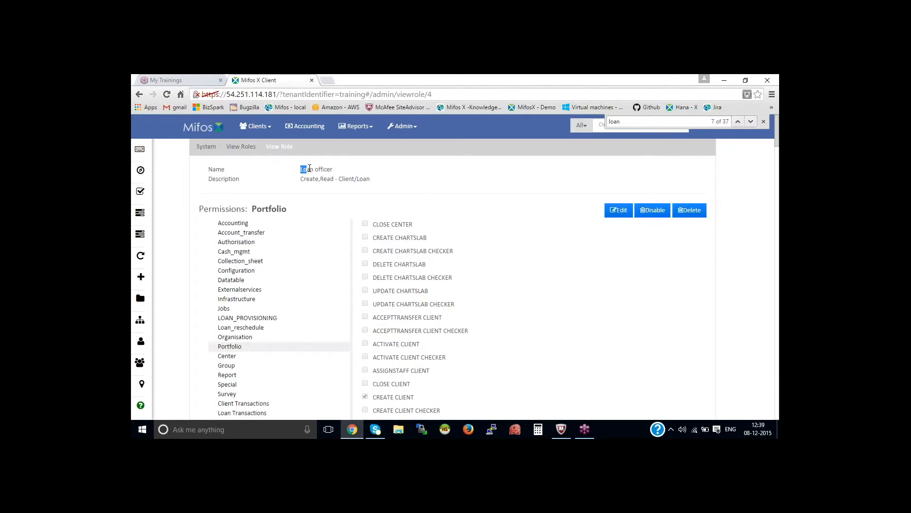
pyautogui.doubleClick(316, 169)
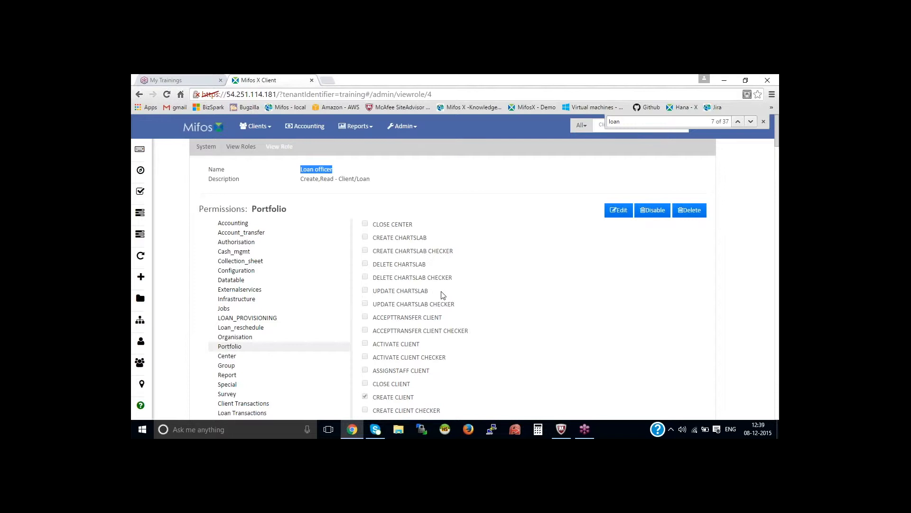
pyautogui.moveTo(512, 204)
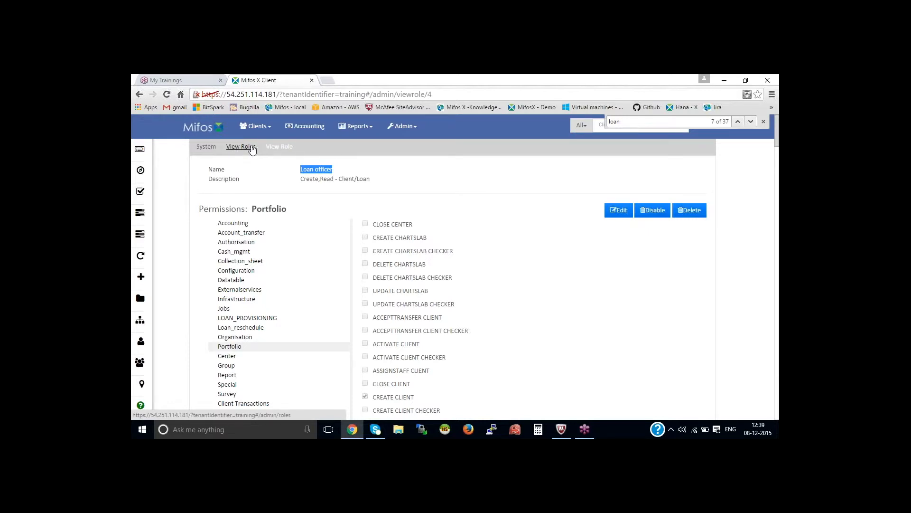
# Step: Go back to the roles list through the View Roles breadcrumb
pyautogui.click(241, 146)
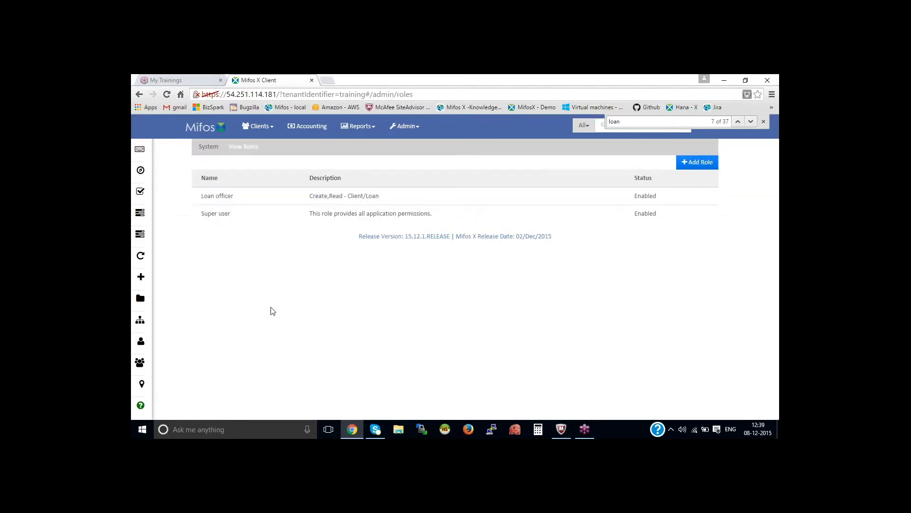
pyautogui.click(344, 195)
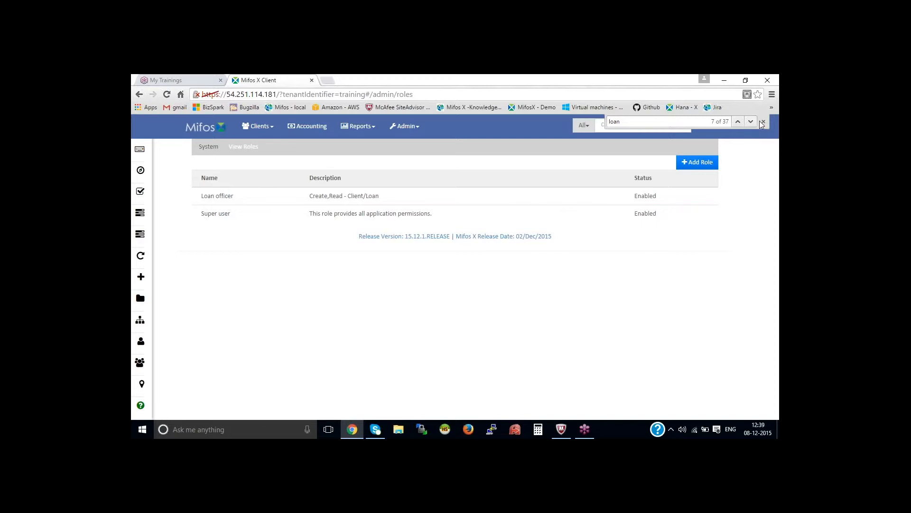
# Step: Add a role named Accountant described 'Create,Read,Update - Accounting'
pyautogui.click(697, 162)
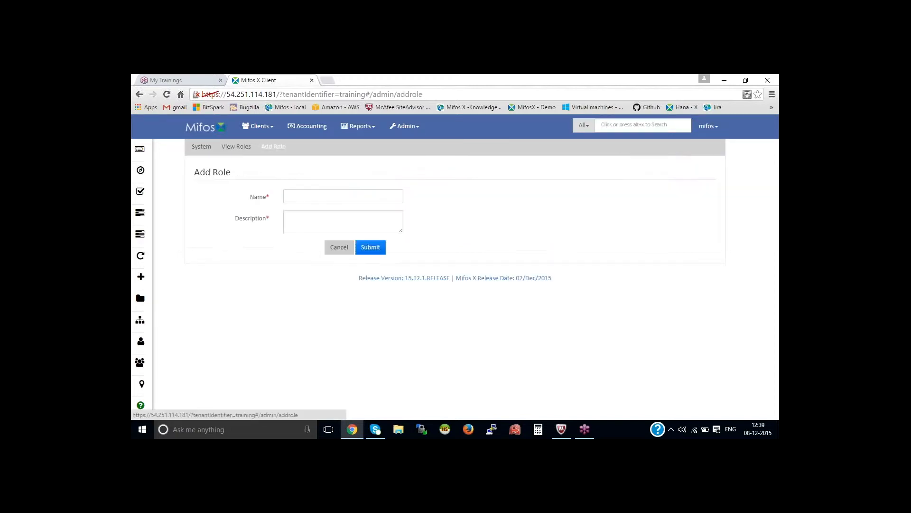
pyautogui.click(343, 196)
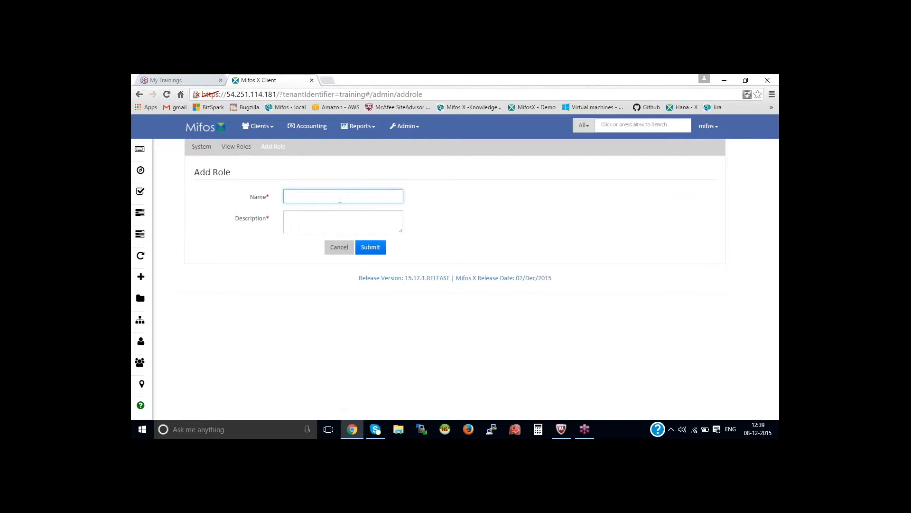
pyautogui.write('Accountant')
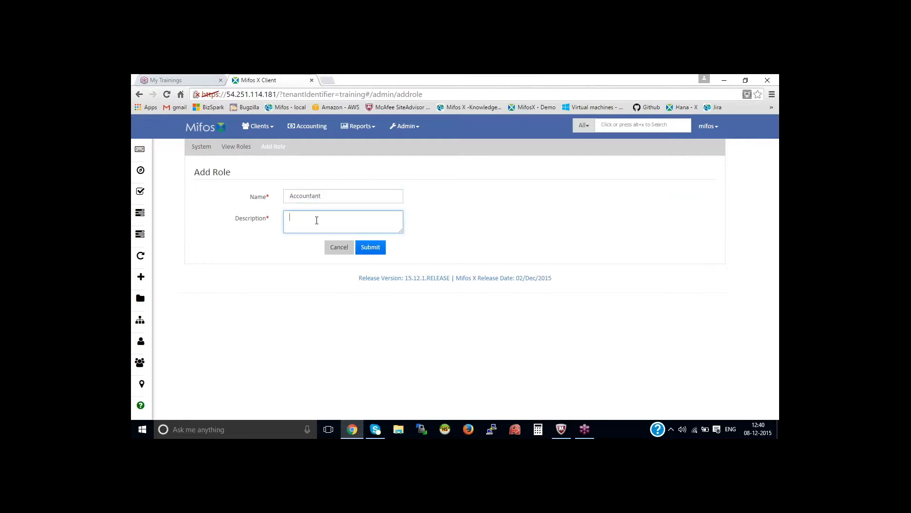
pyautogui.write('Create')
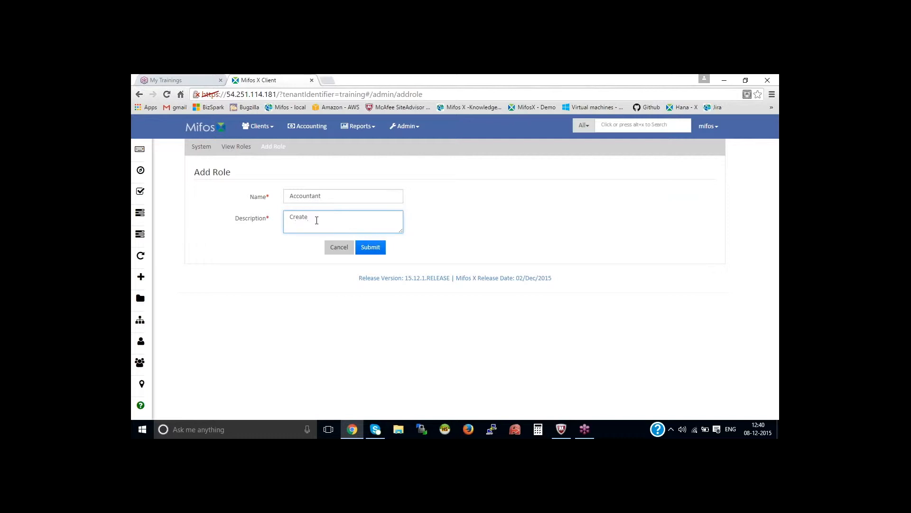
pyautogui.write(',')
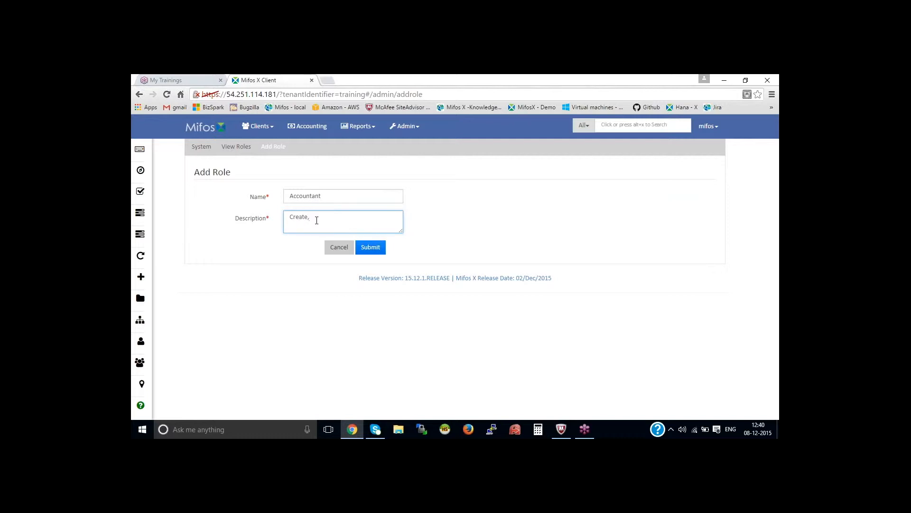
pyautogui.write('Read')
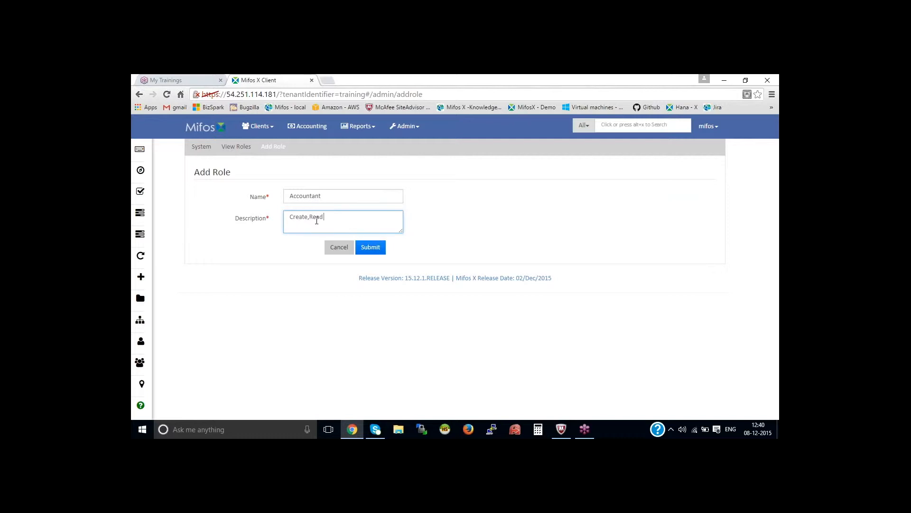
pyautogui.write('- Account')
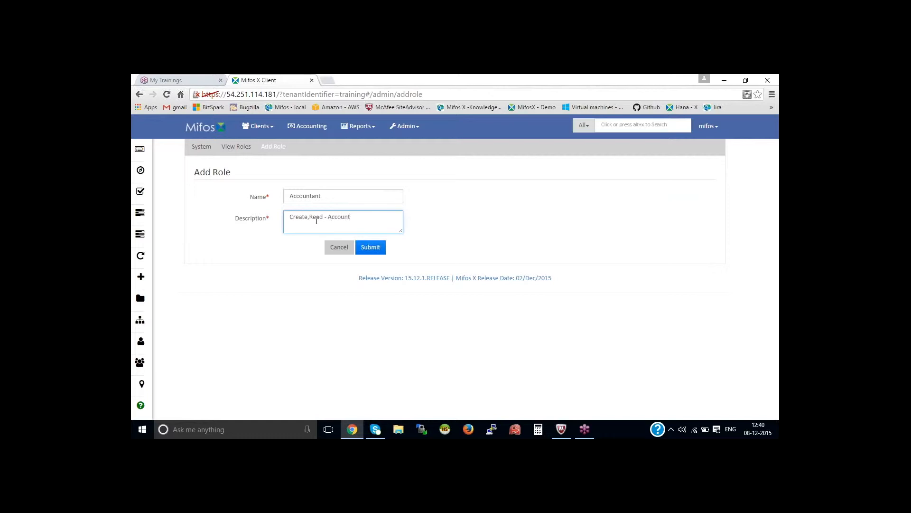
pyautogui.write('ing')
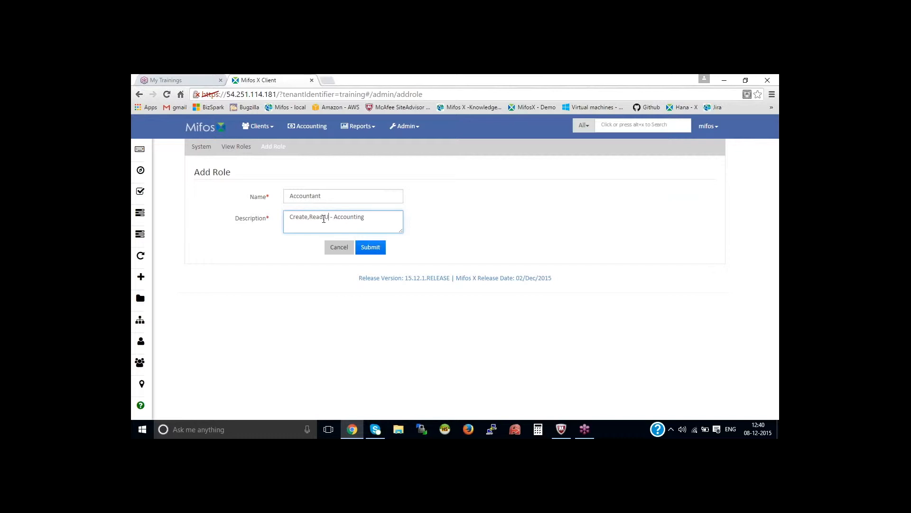
pyautogui.write('Update')
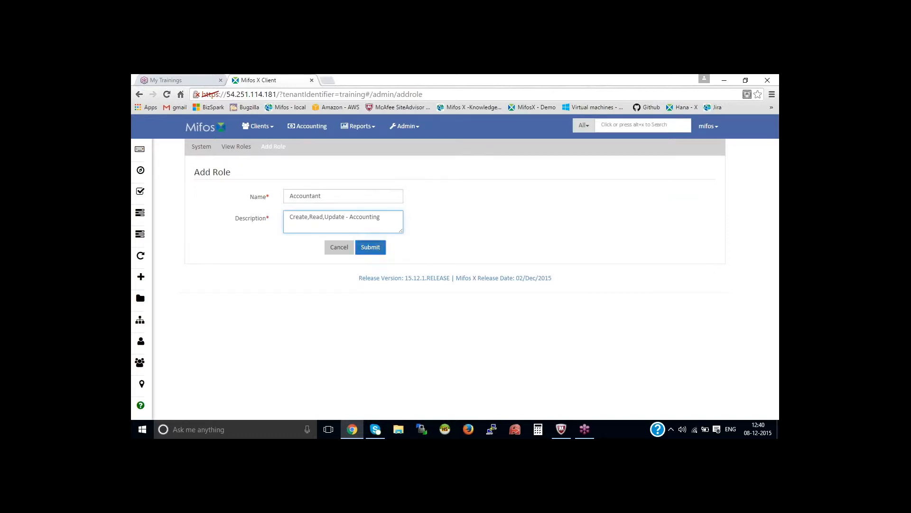
# Step: Submit the Accountant role and open its Accounting permissions group
pyautogui.click(370, 246)
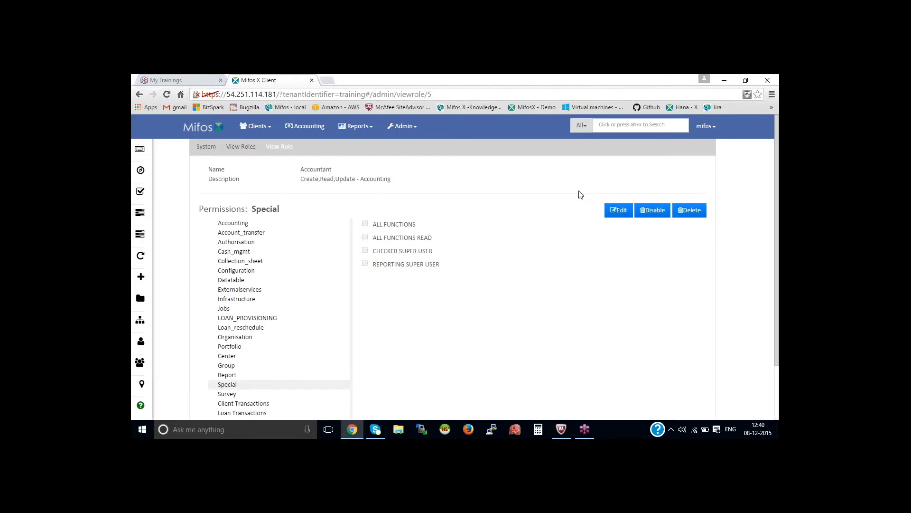
pyautogui.scroll(-3)
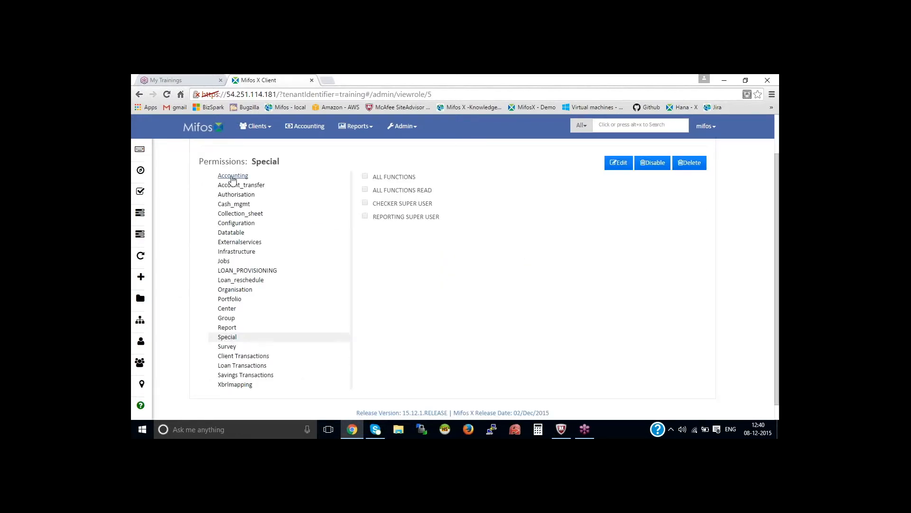
pyautogui.click(232, 176)
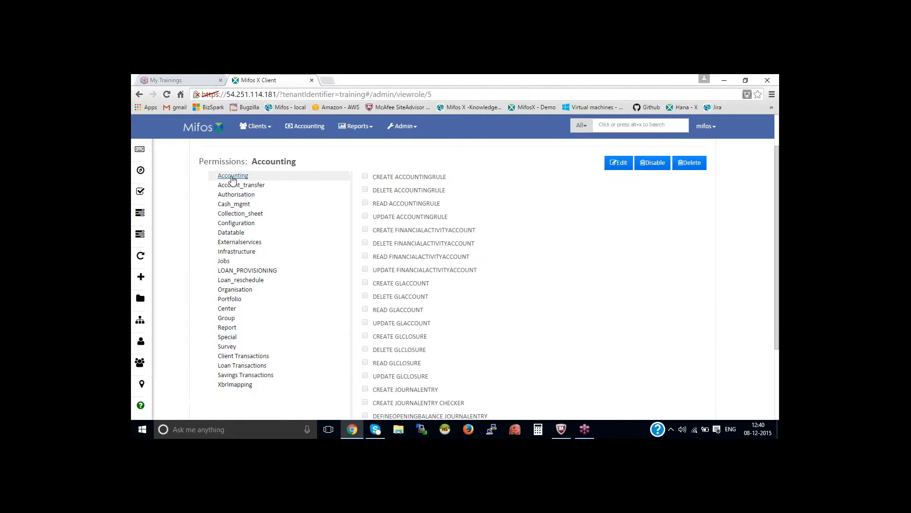
pyautogui.moveTo(618, 162)
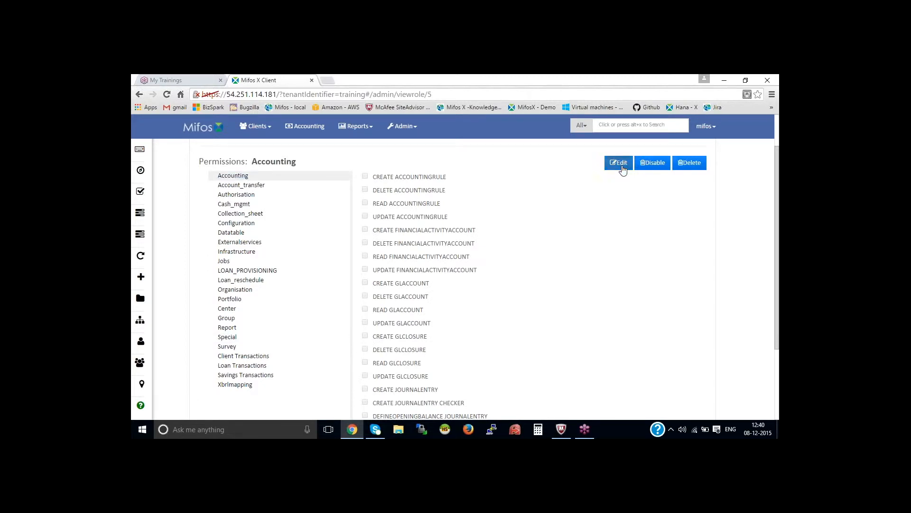
pyautogui.scroll(-3)
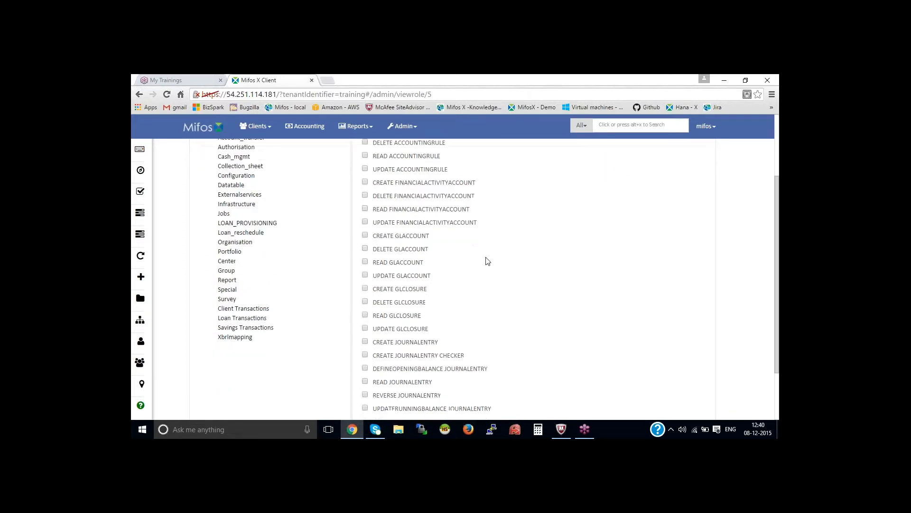
pyautogui.scroll(3)
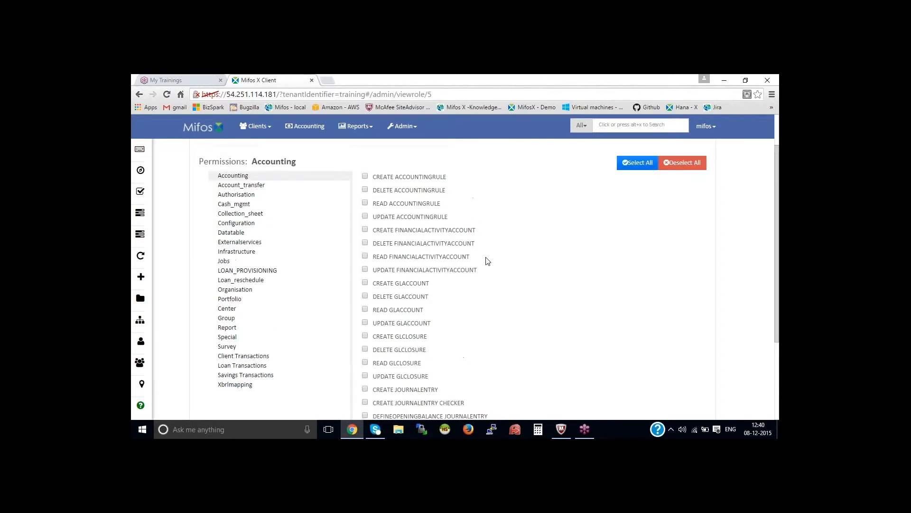
pyautogui.moveTo(430, 208)
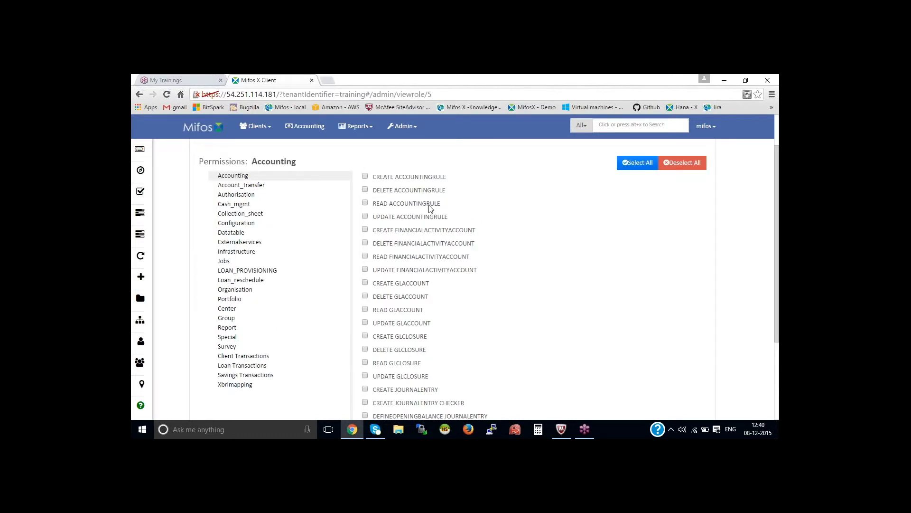
pyautogui.moveTo(367, 179)
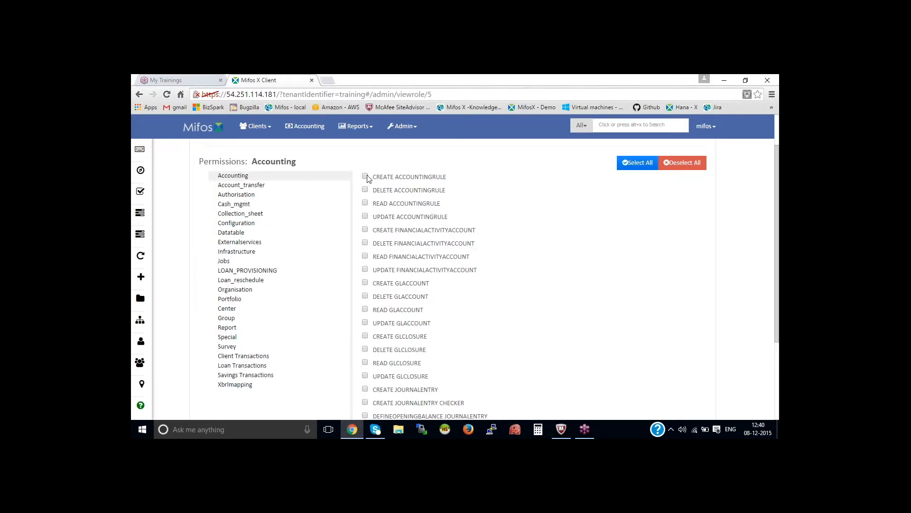
# Step: Tick create accounting rule, create and update GL account, read journal entry, and save
pyautogui.click(365, 177)
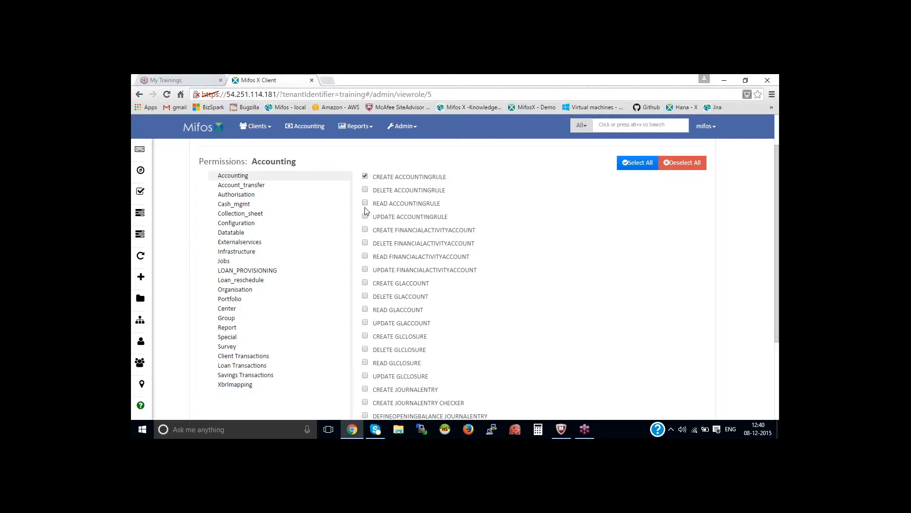
pyautogui.scroll(-3)
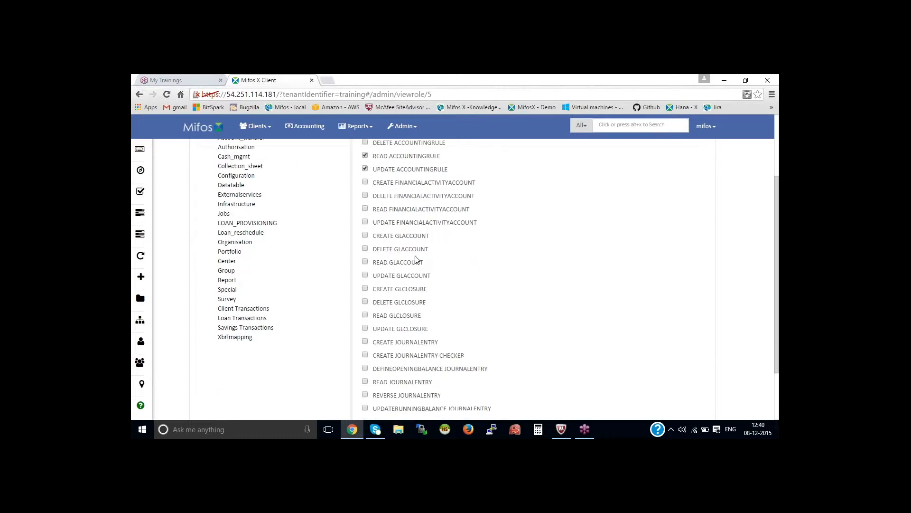
pyautogui.scroll(-3)
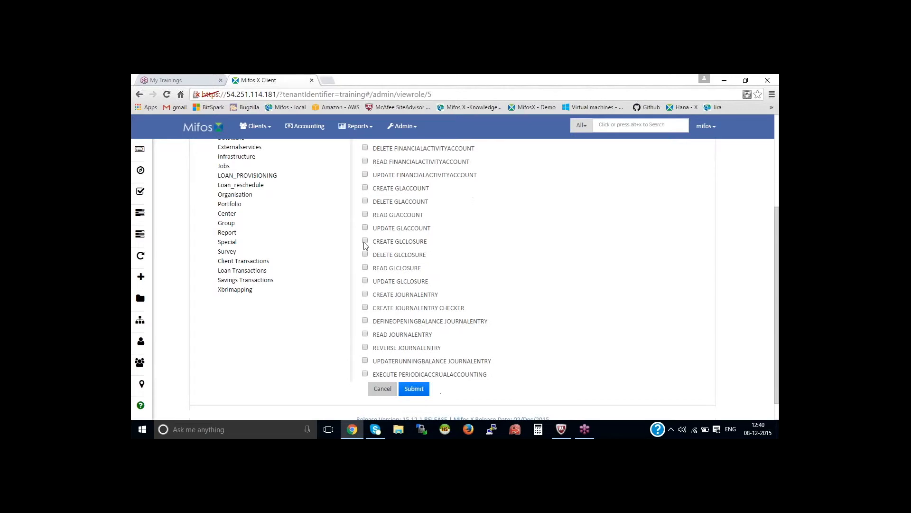
pyautogui.scroll(3)
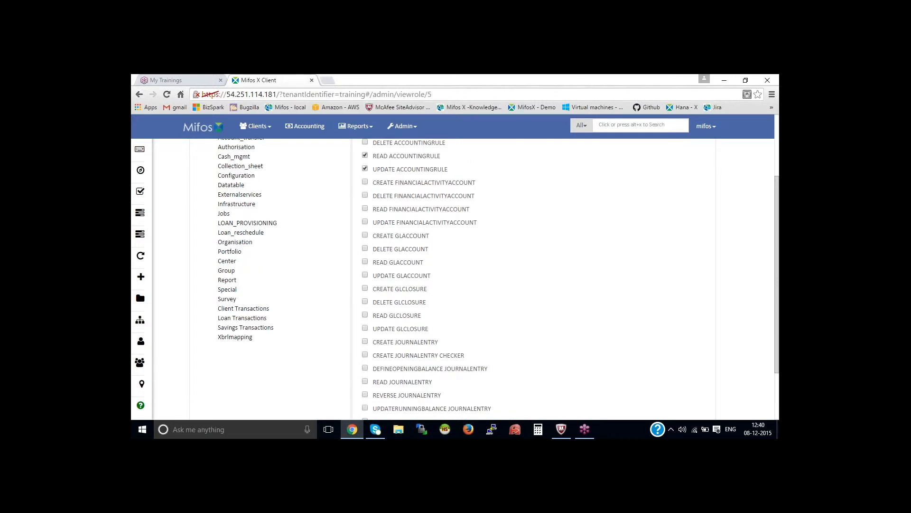
pyautogui.click(365, 235)
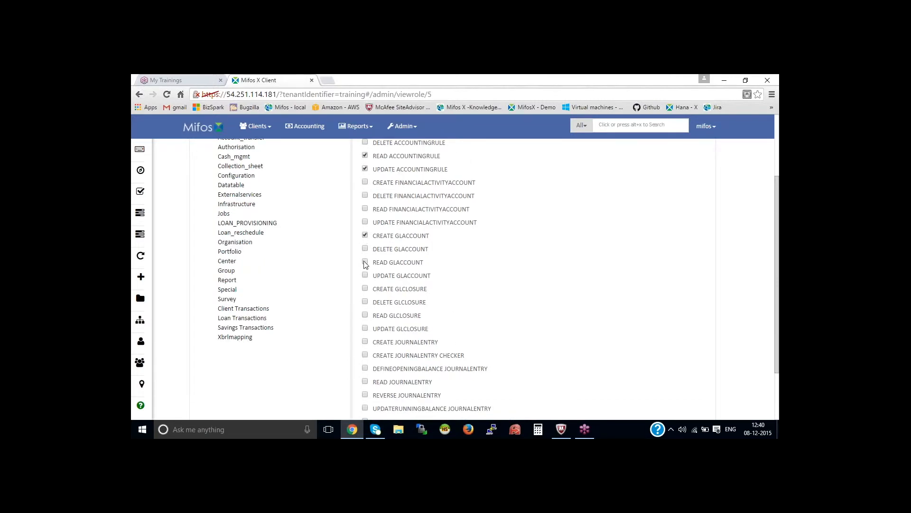
pyautogui.click(365, 262)
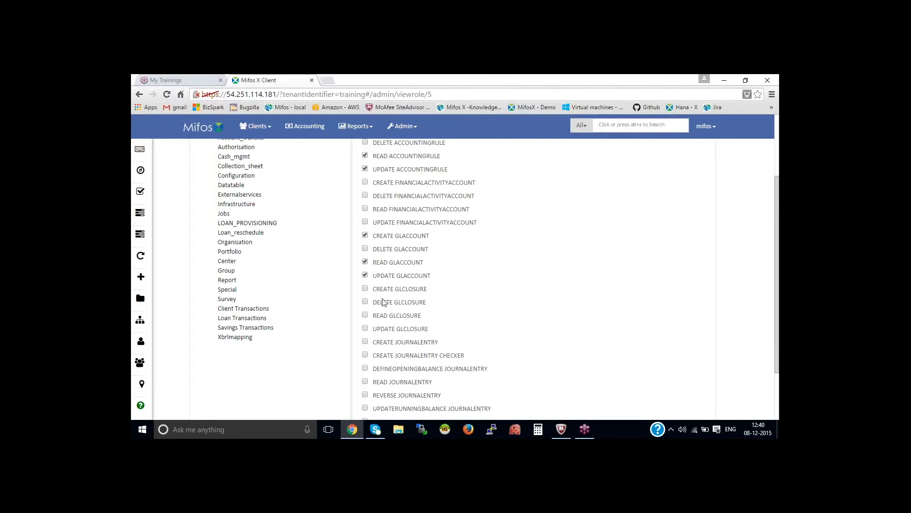
pyautogui.scroll(-3)
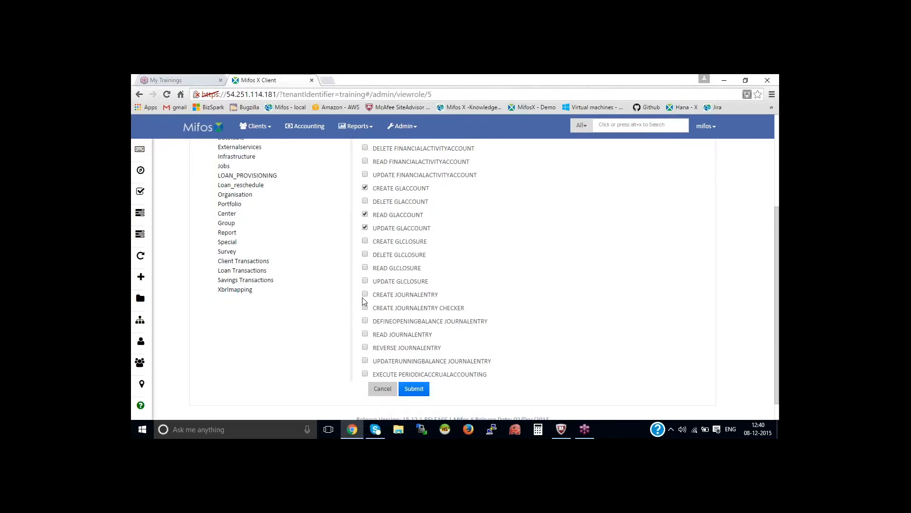
pyautogui.moveTo(367, 336)
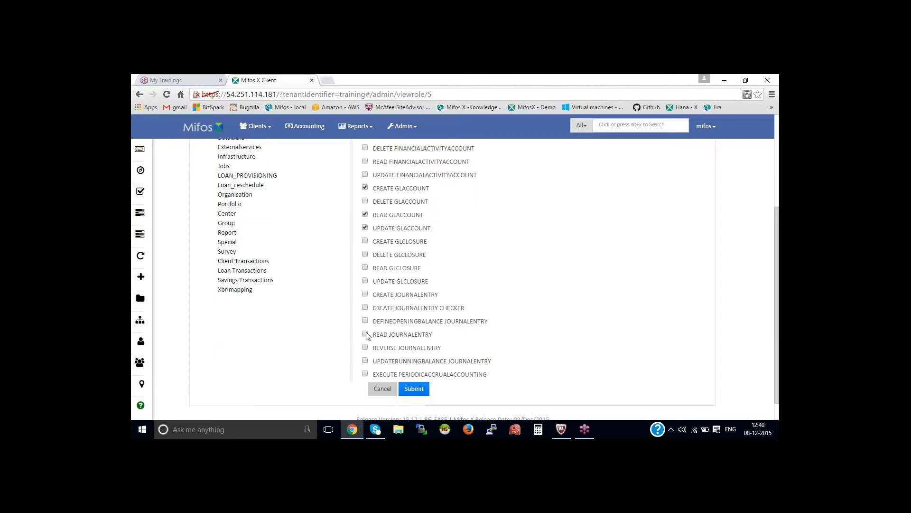
pyautogui.click(365, 334)
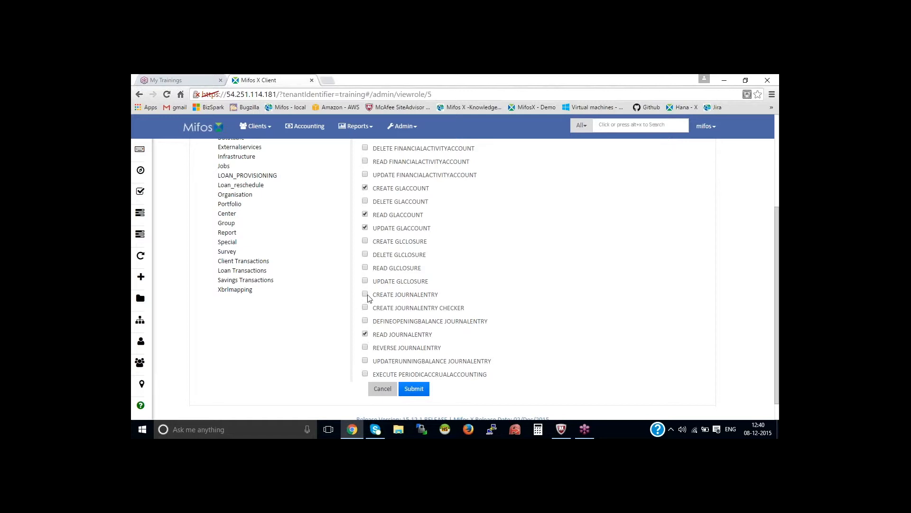
pyautogui.click(365, 294)
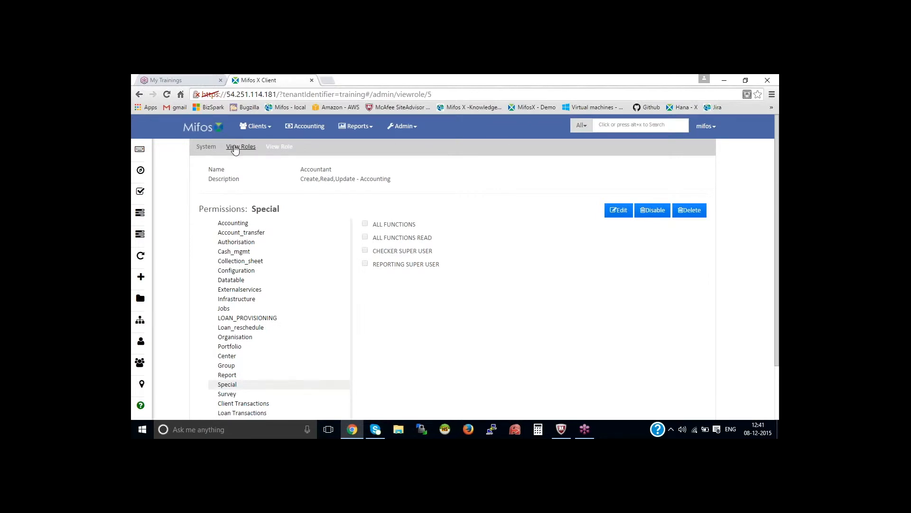
pyautogui.moveTo(240, 146)
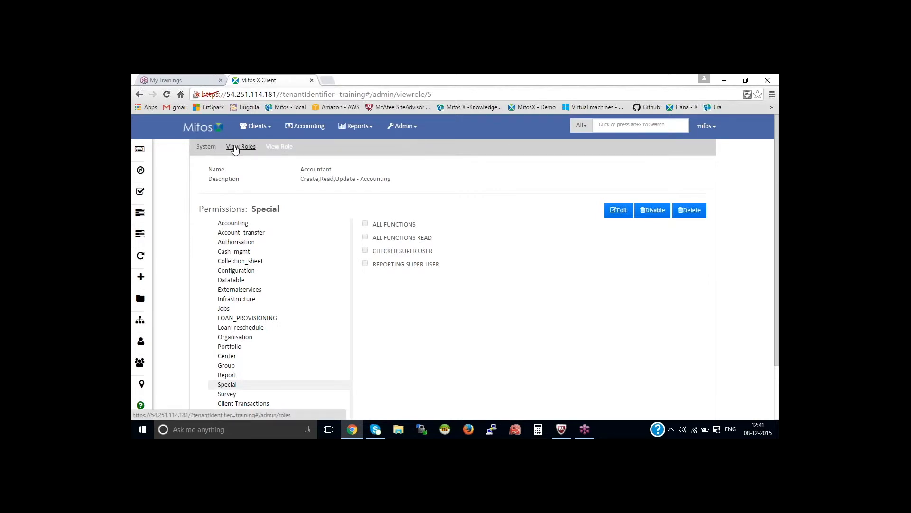
# Step: From the roles list, start a new role named 'Access to reports'
pyautogui.click(241, 145)
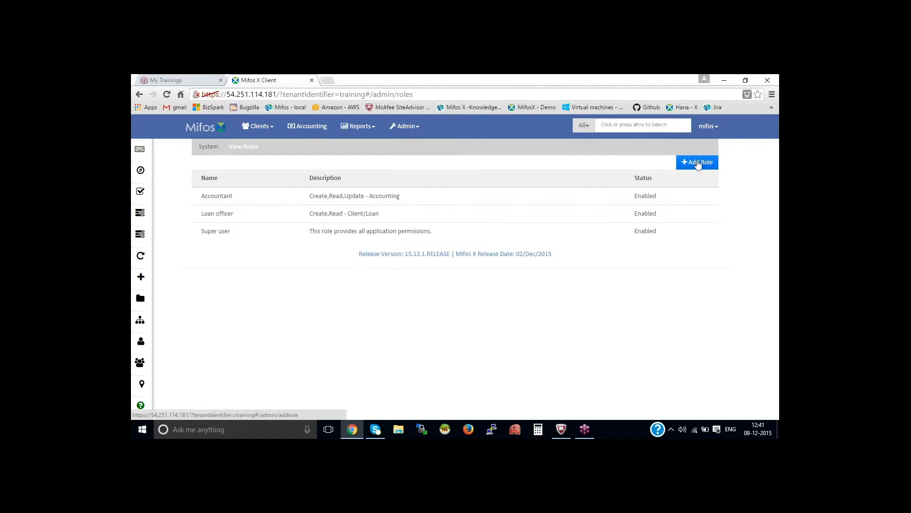
pyautogui.click(697, 162)
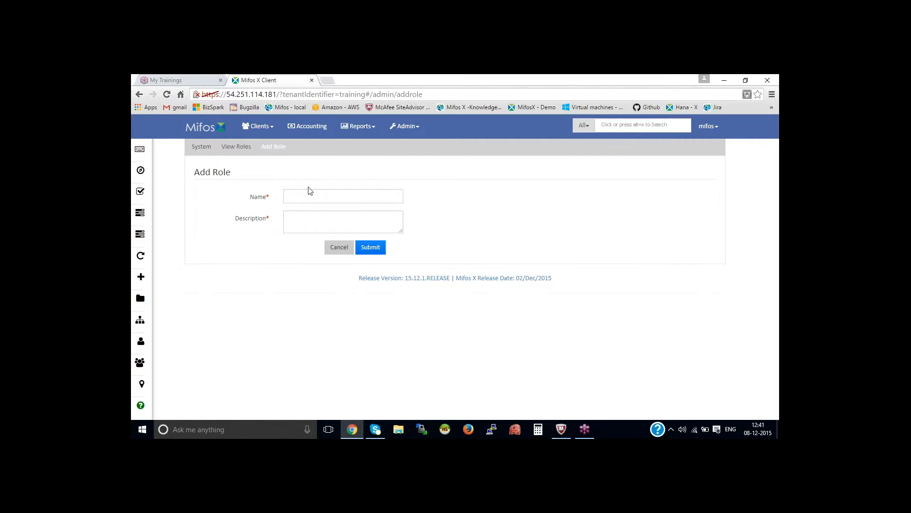
pyautogui.click(342, 196)
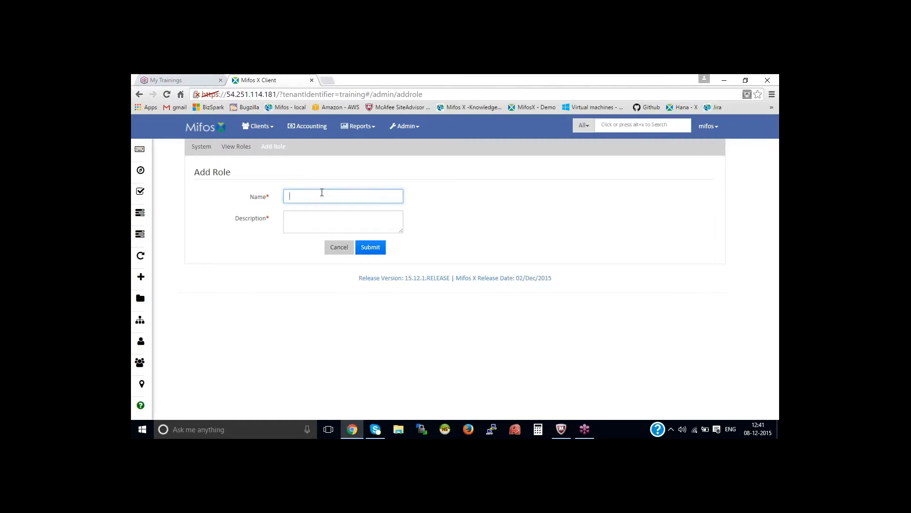
pyautogui.write('Repo')
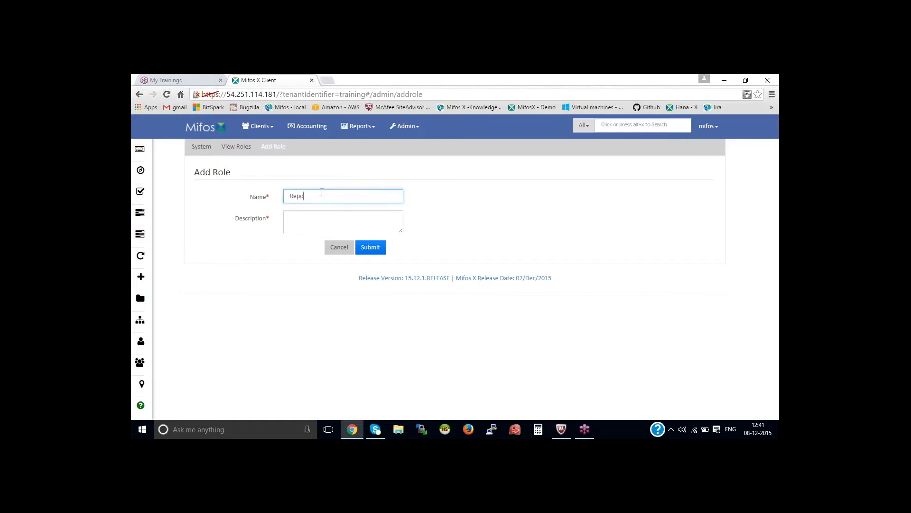
pyautogui.write('rt')
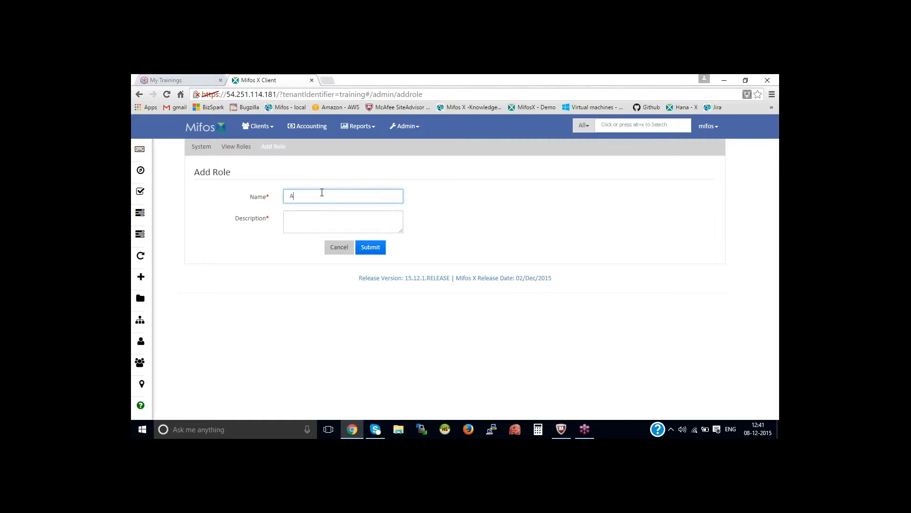
pyautogui.write('cc')
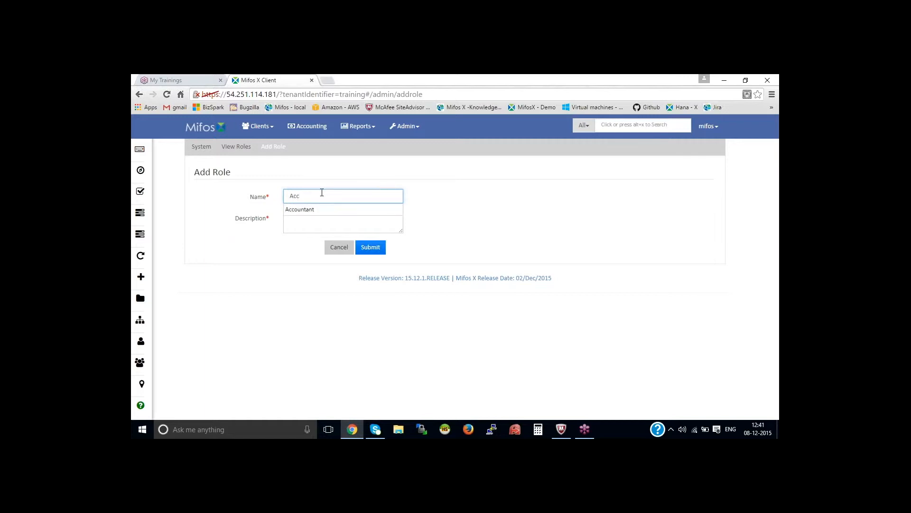
pyautogui.write('Access to')
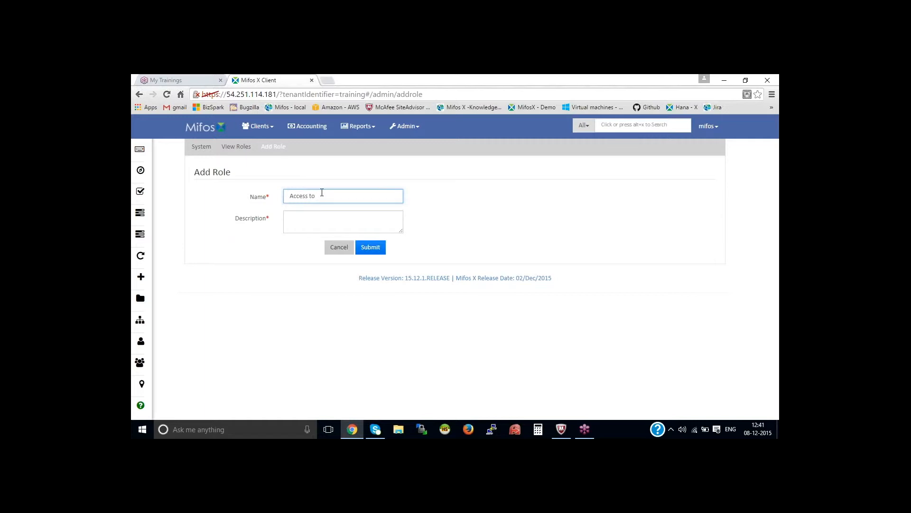
pyautogui.write('reports')
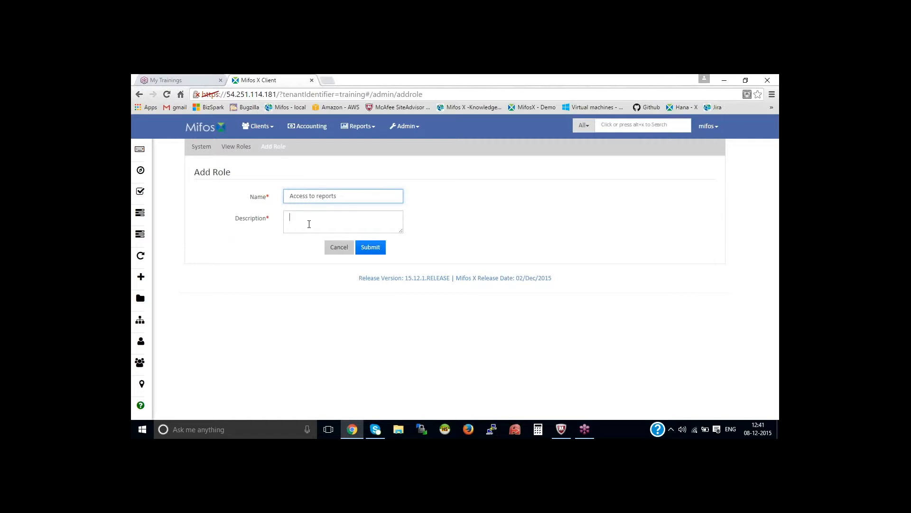
# Step: Add the description 'Read reports' and submit the new role
pyautogui.click(342, 220)
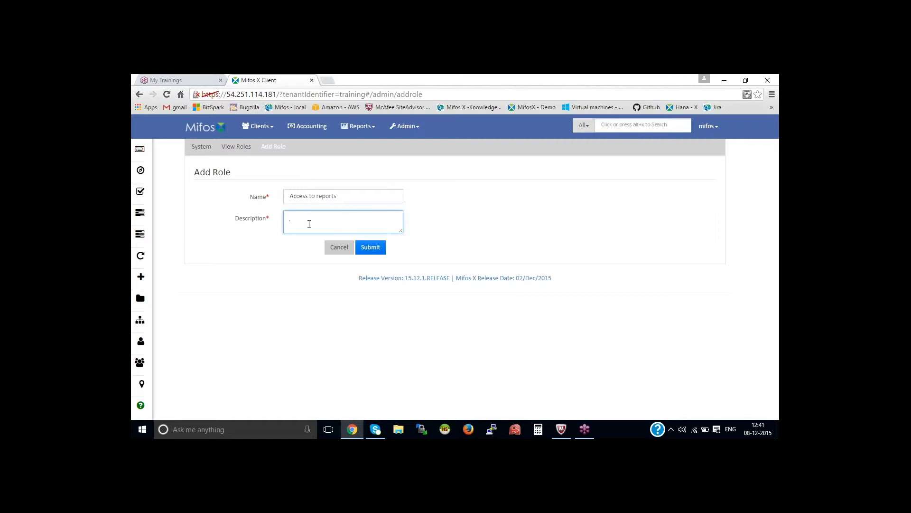
pyautogui.write('Read')
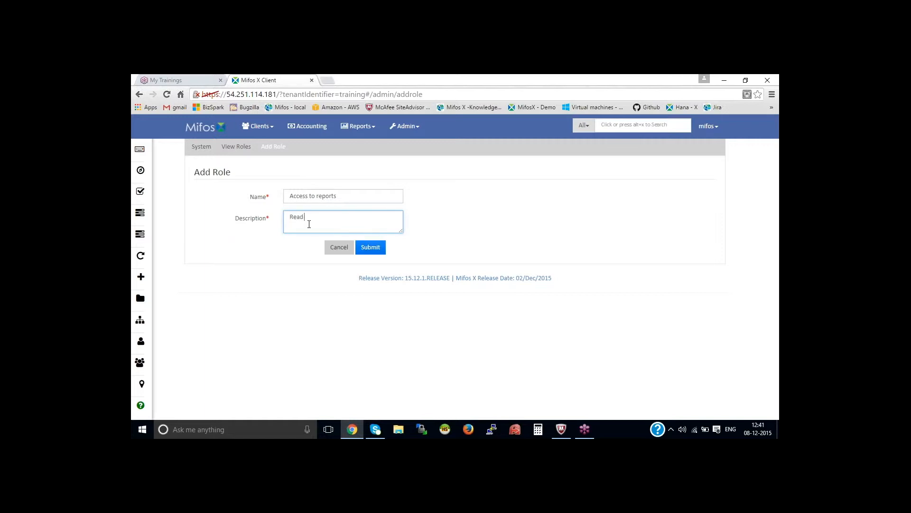
pyautogui.write('reports')
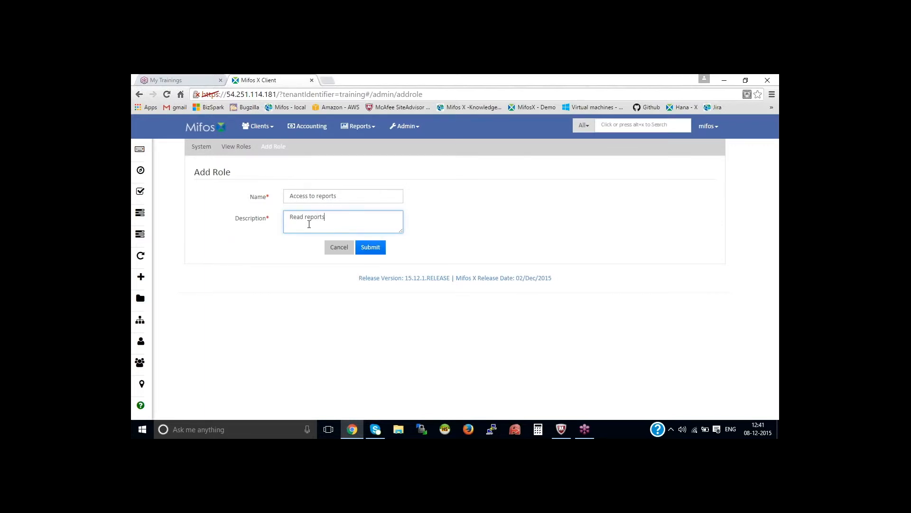
pyautogui.click(370, 247)
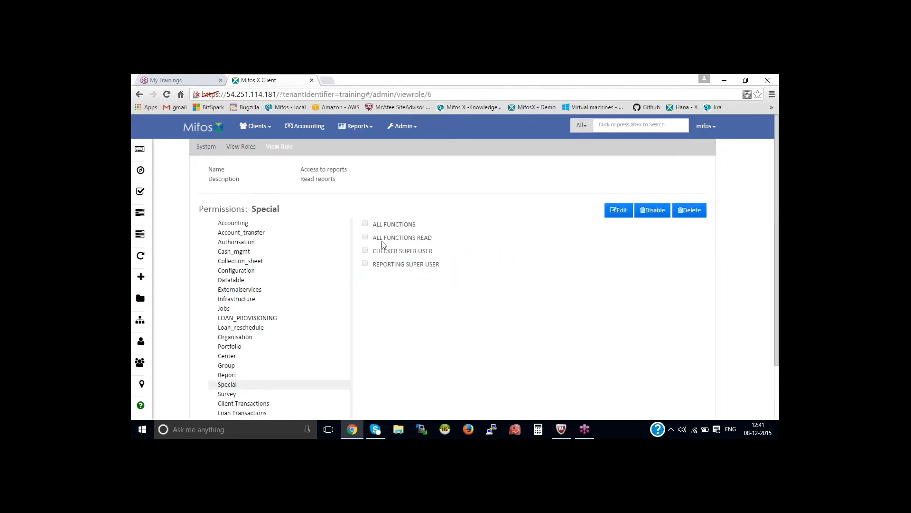
# Step: Tick the REPORTING SUPER USER special permission and submit the role's permissions
pyautogui.click(618, 210)
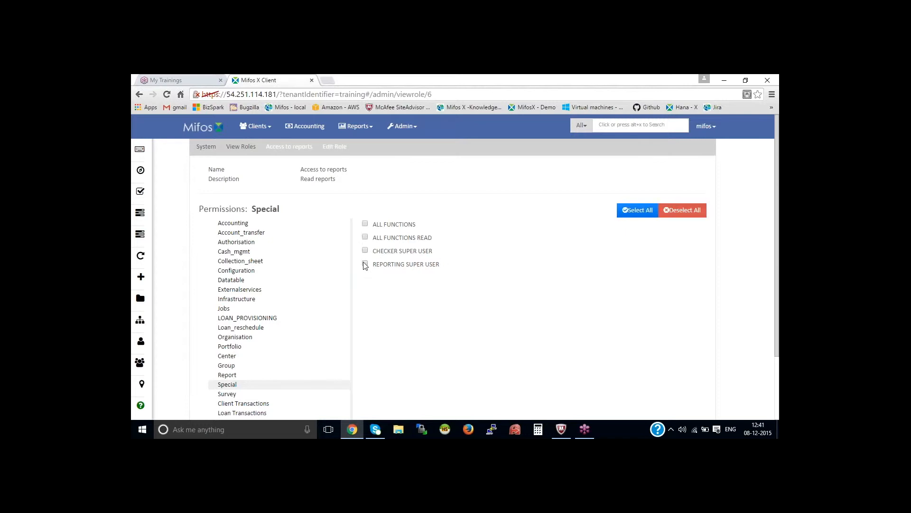
pyautogui.doubleClick(388, 264)
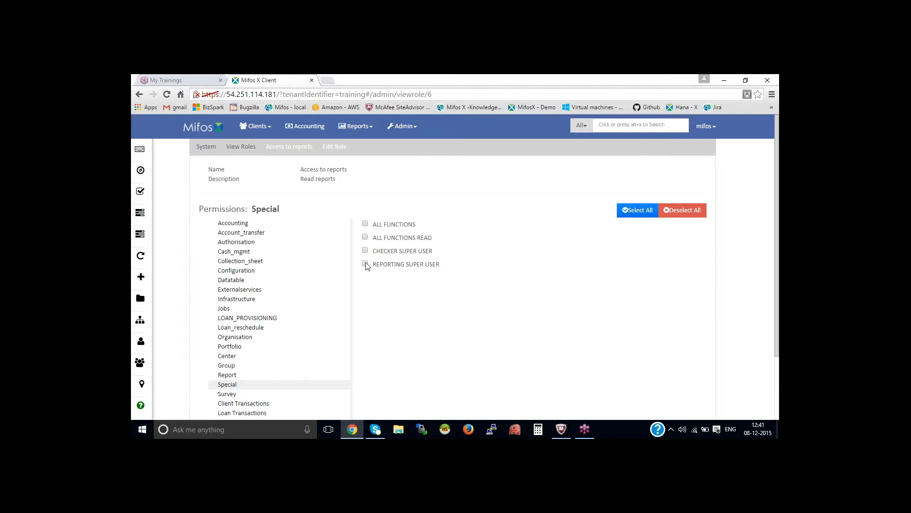
pyautogui.click(365, 264)
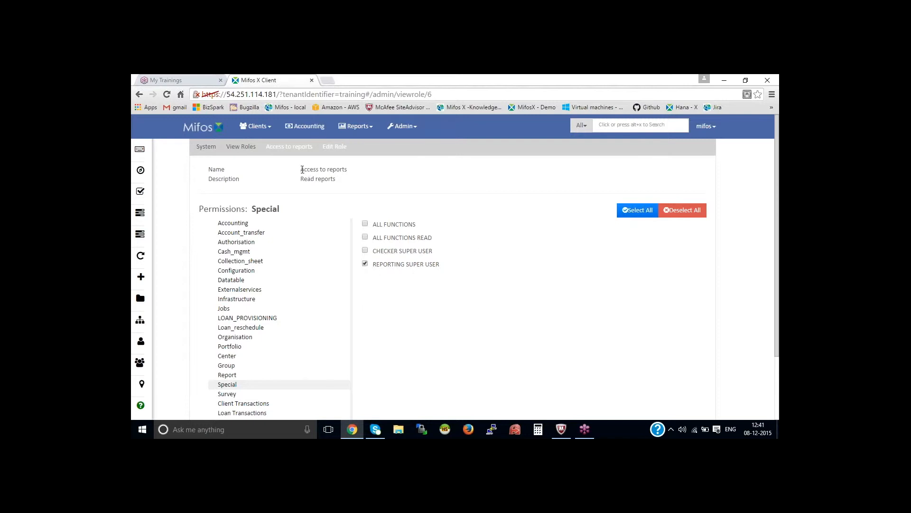
pyautogui.doubleClick(323, 169)
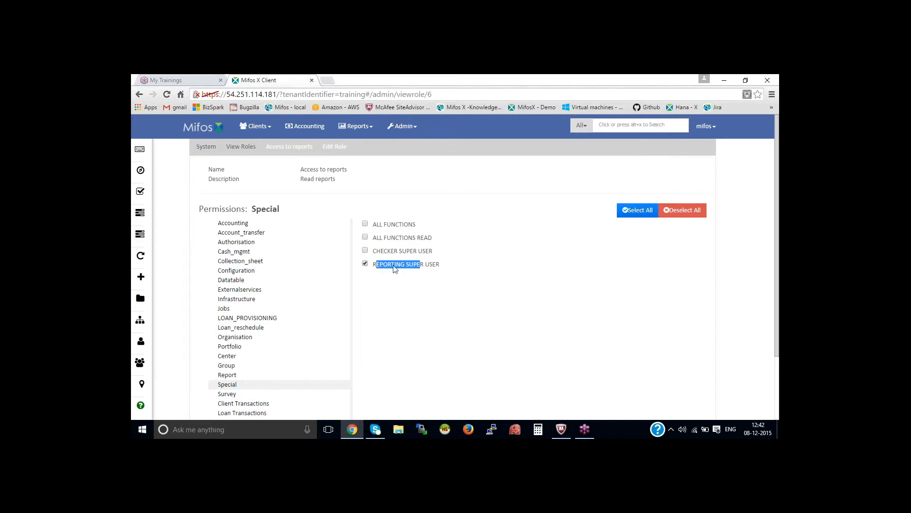
pyautogui.click(365, 263)
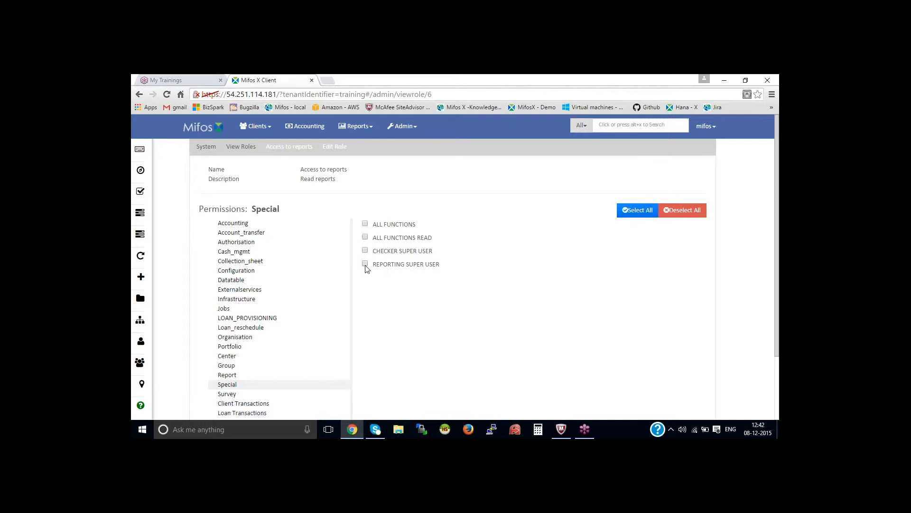
pyautogui.click(365, 264)
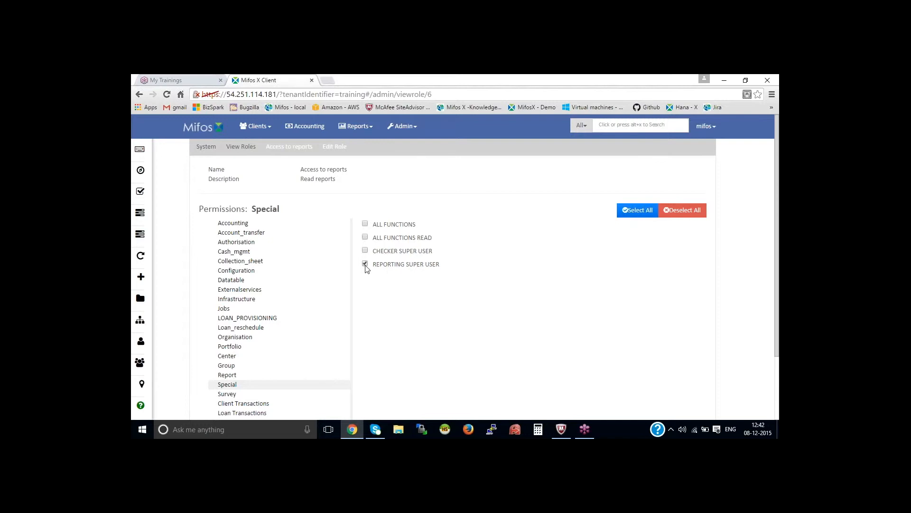
pyautogui.scroll(-3)
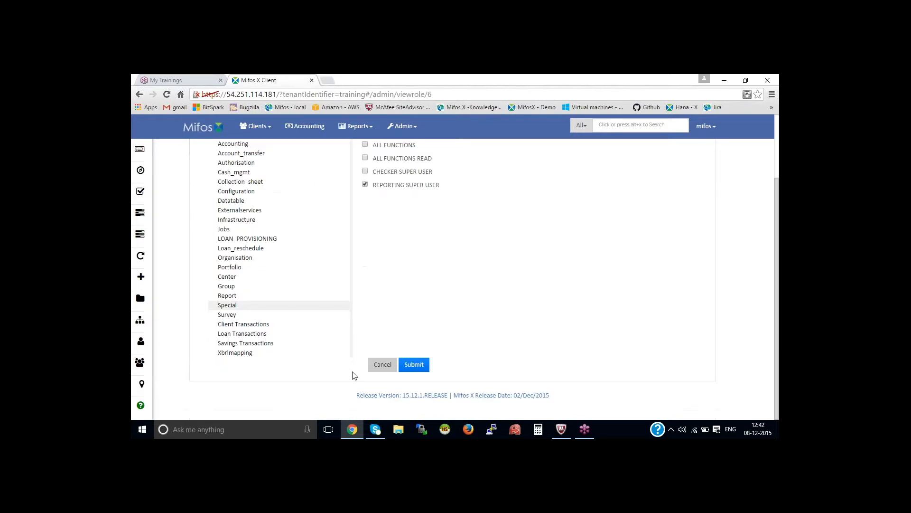
pyautogui.click(414, 364)
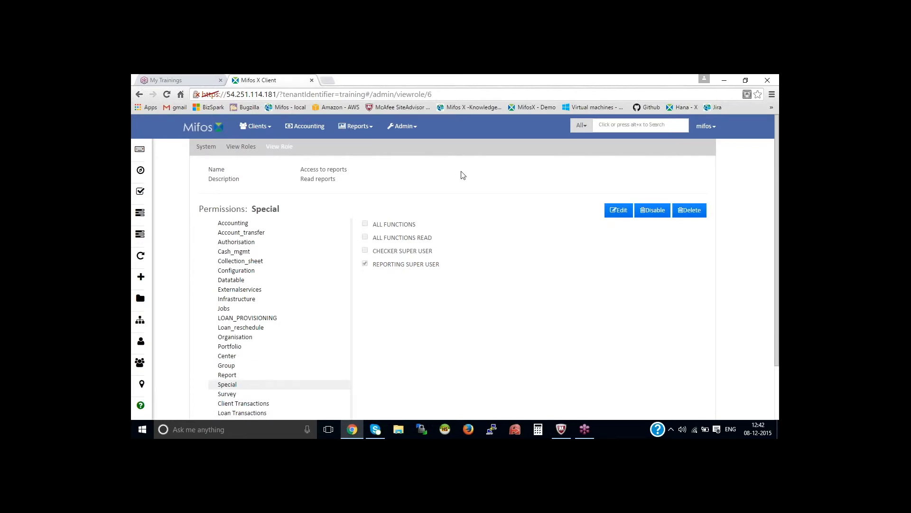
pyautogui.moveTo(241, 146)
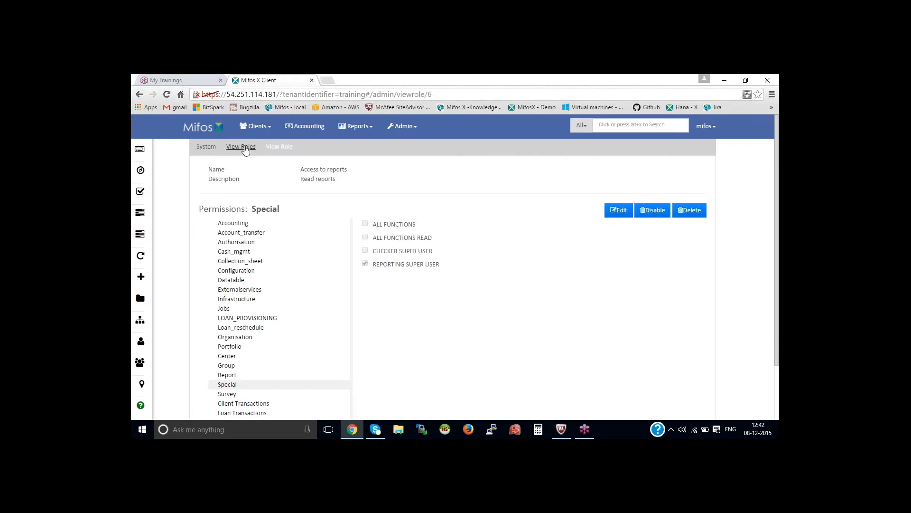
# Step: Go from the roles list through Admin to Users and start Create User
pyautogui.click(241, 147)
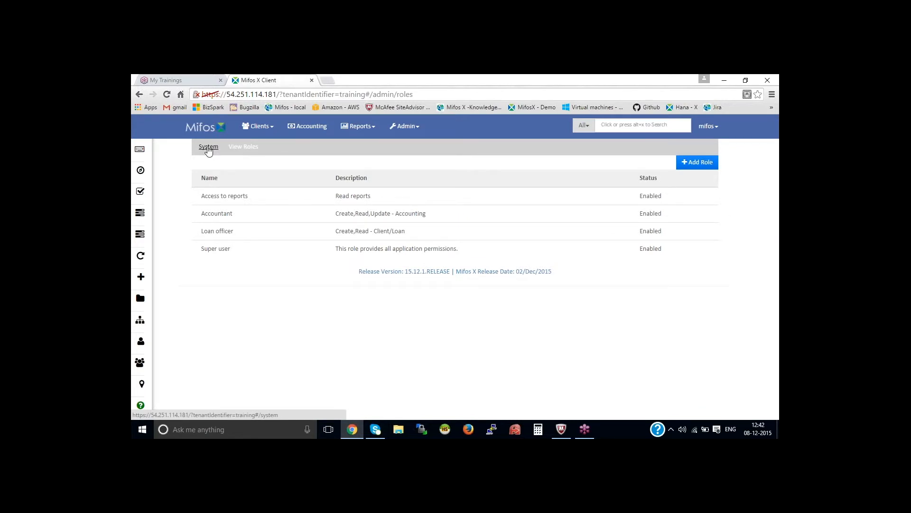
pyautogui.click(208, 147)
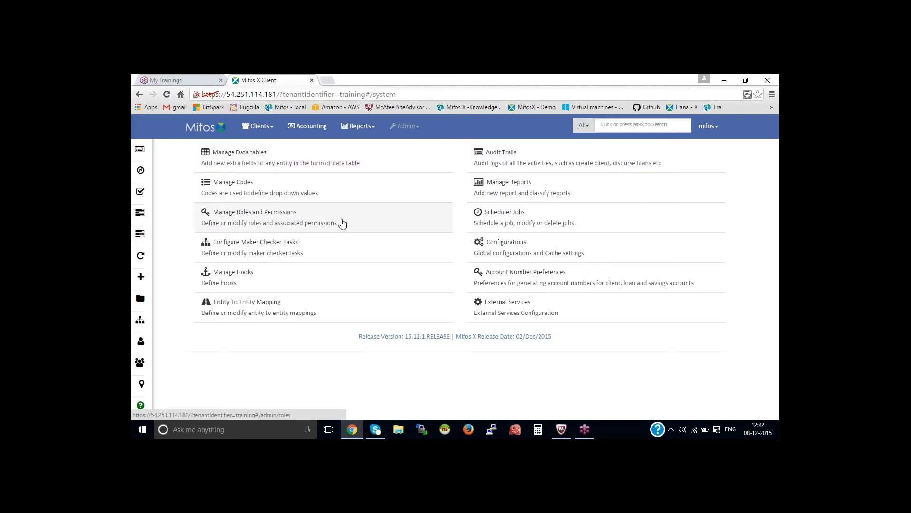
pyautogui.moveTo(285, 222)
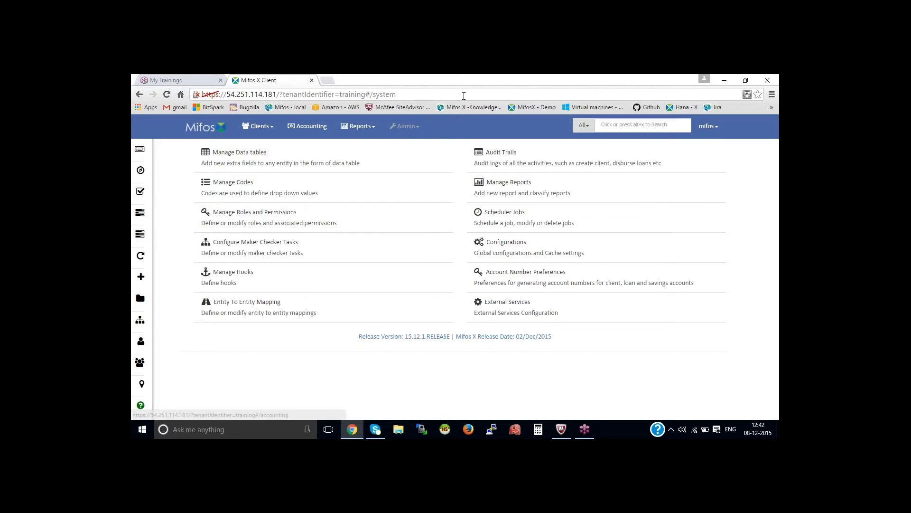
pyautogui.moveTo(405, 127)
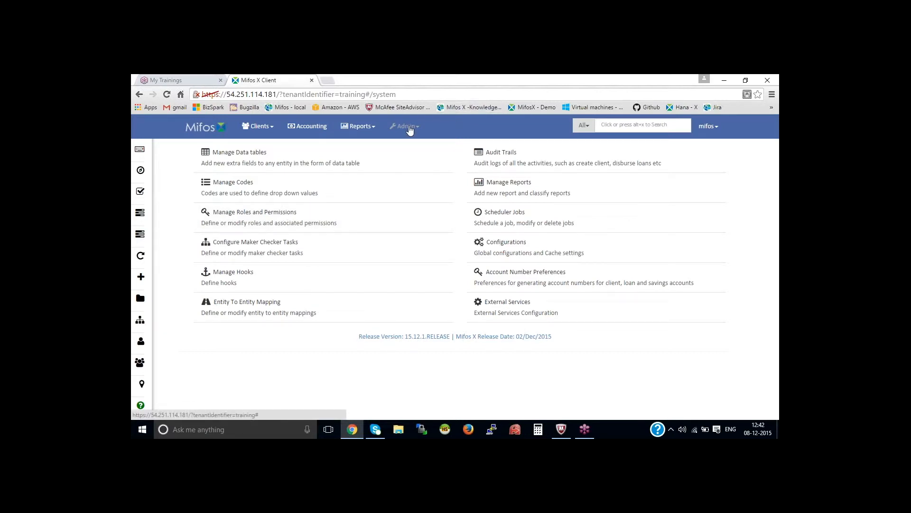
pyautogui.click(405, 126)
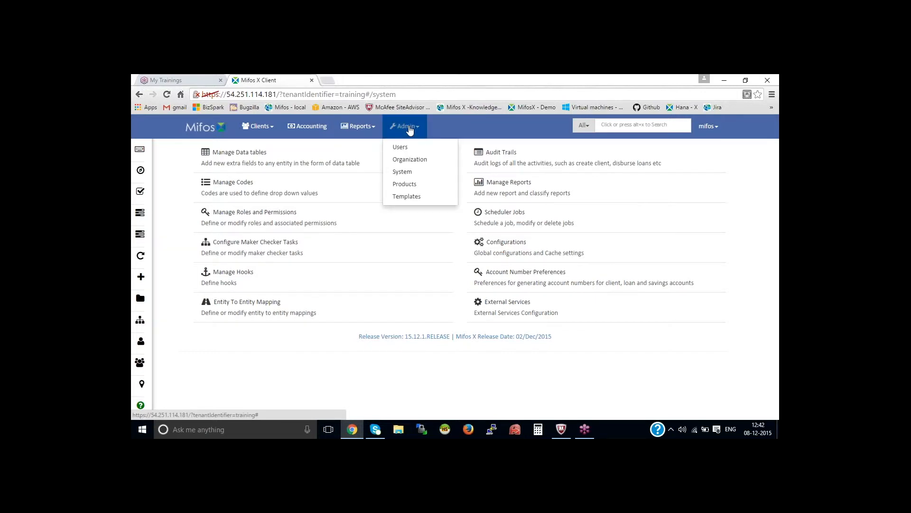
pyautogui.moveTo(399, 147)
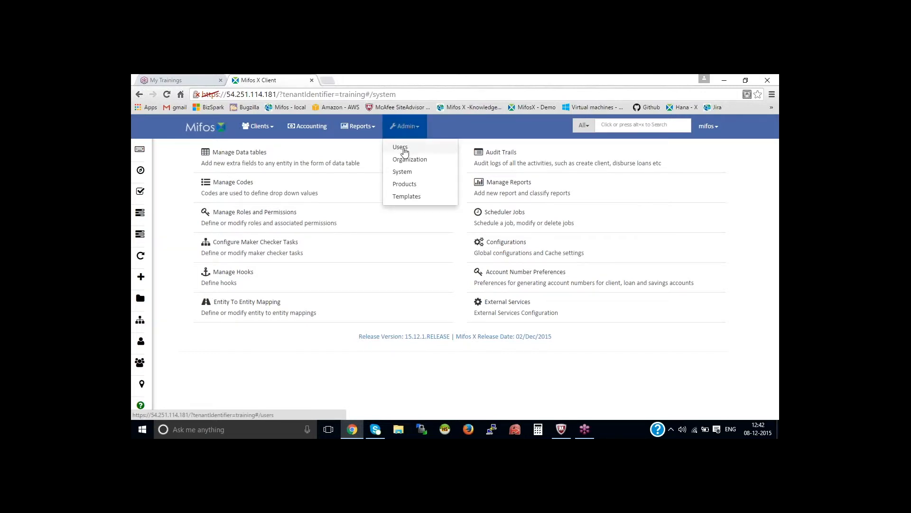
pyautogui.click(399, 147)
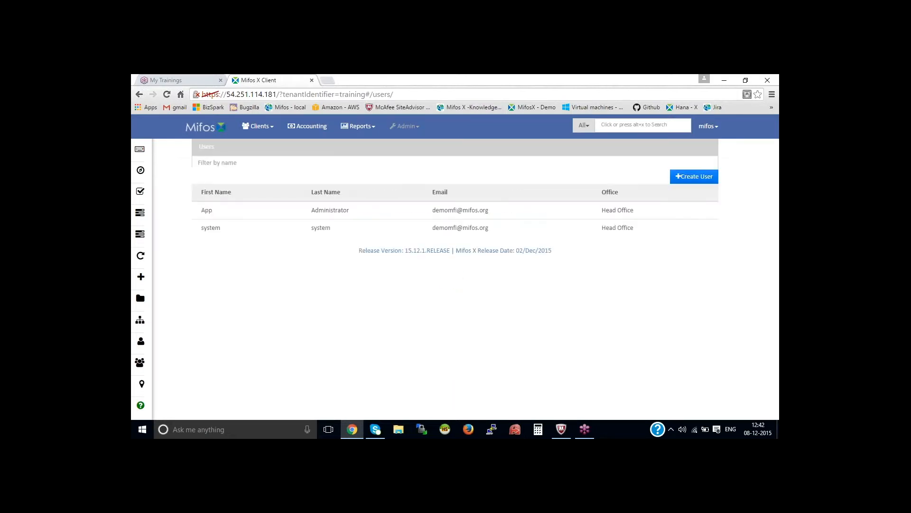
pyautogui.moveTo(497, 287)
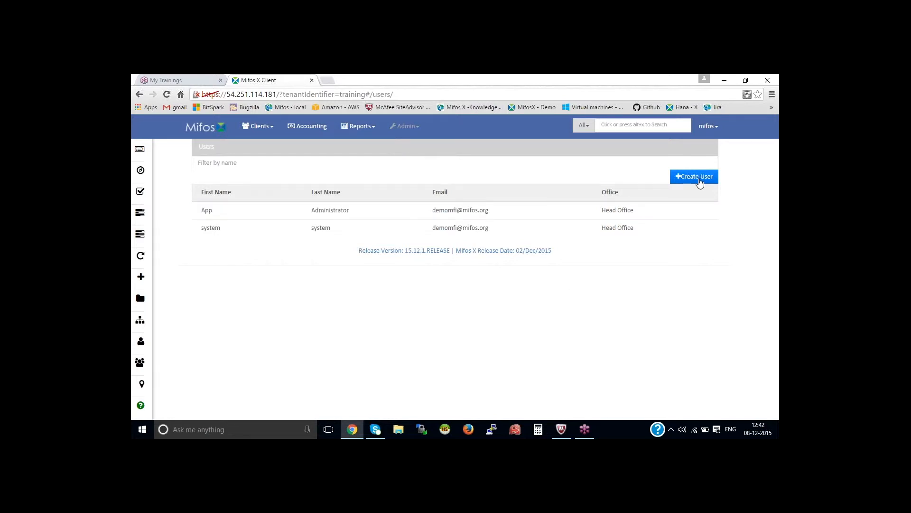
pyautogui.click(694, 176)
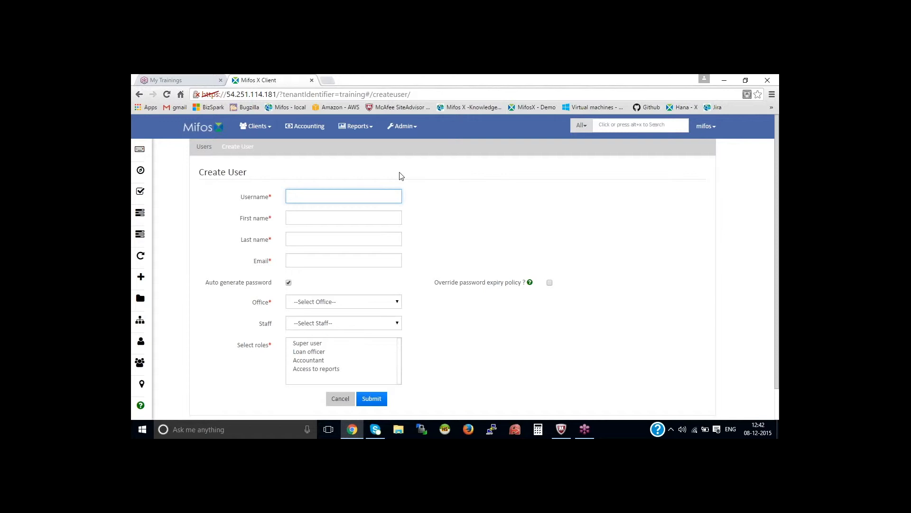
# Step: Fill in username john, first name john and last name p
pyautogui.click(343, 196)
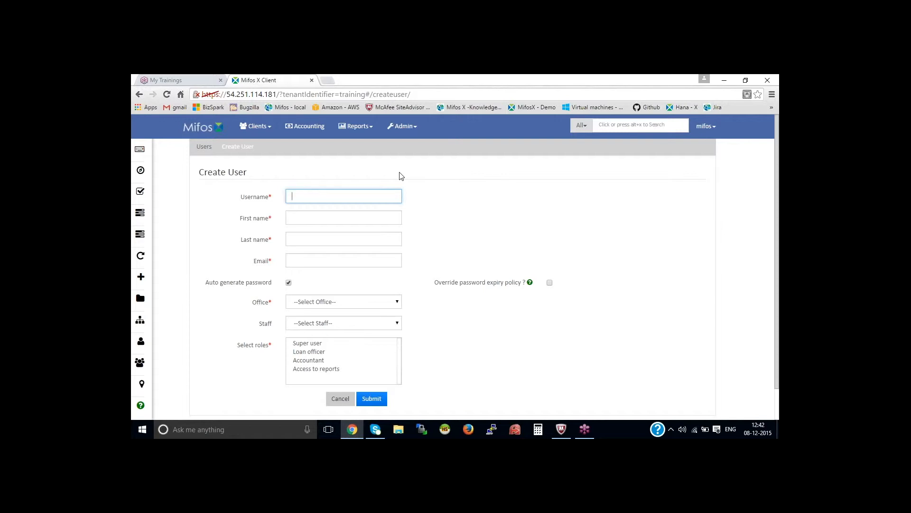
pyautogui.write('joh')
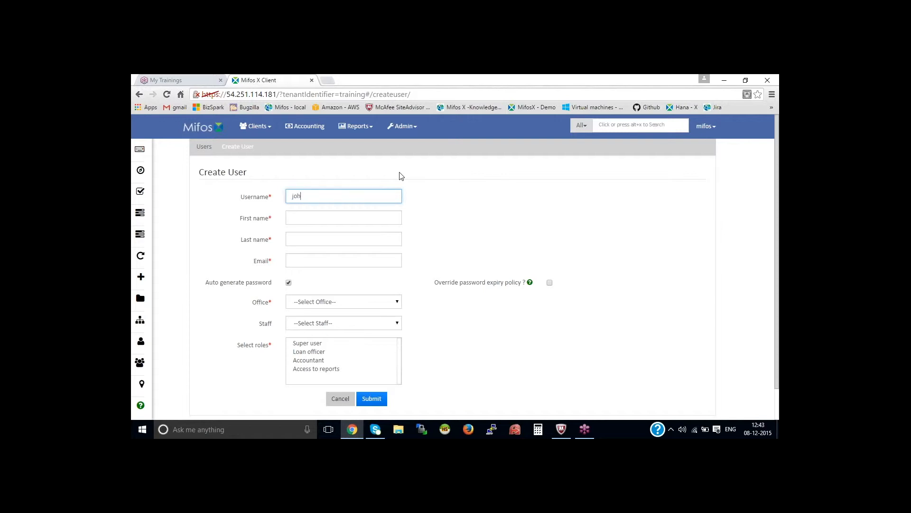
pyautogui.click(343, 217)
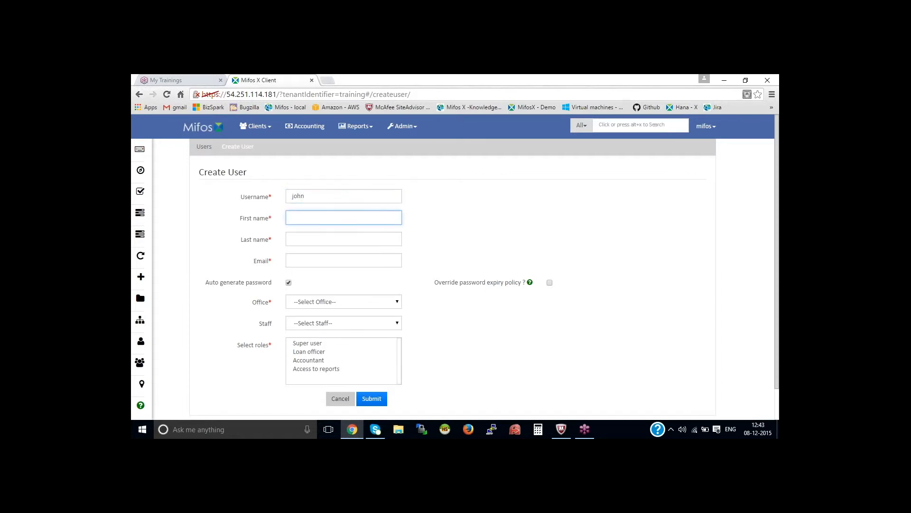
pyautogui.write('john')
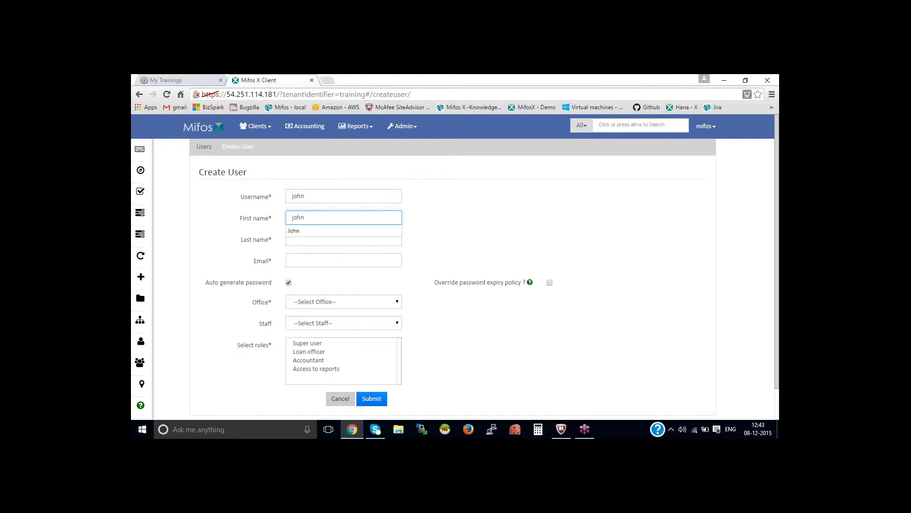
pyautogui.click(342, 239)
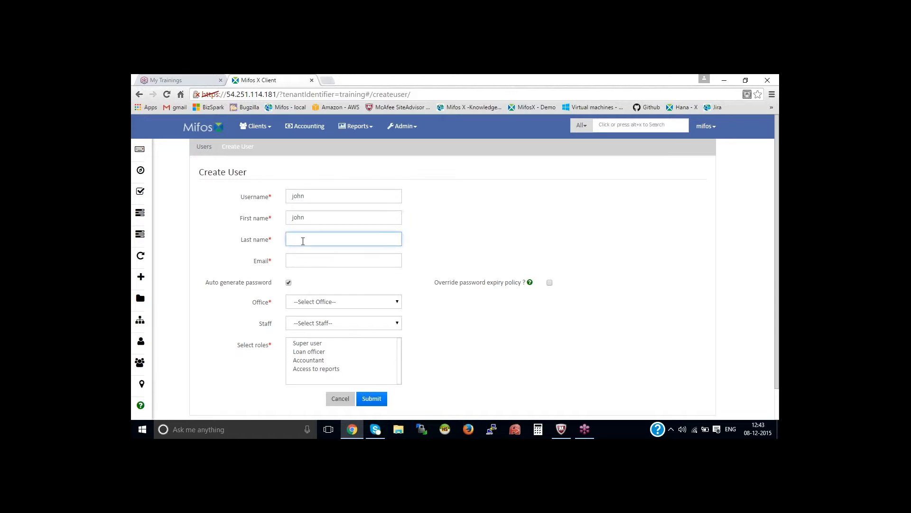
pyautogui.write('p')
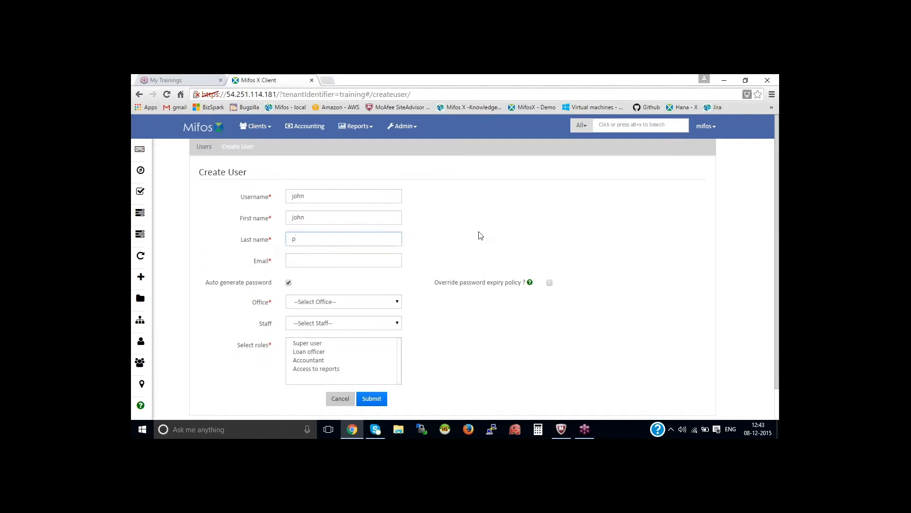
pyautogui.click(343, 260)
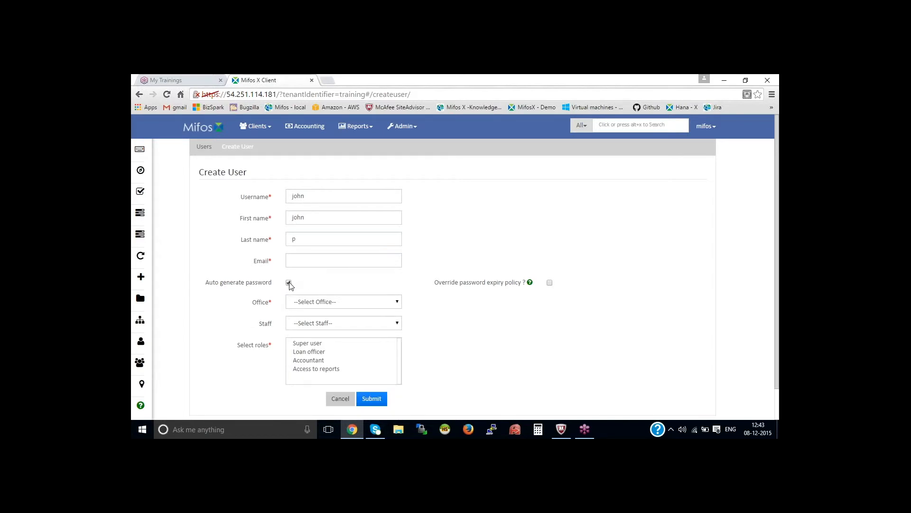
# Step: Set a manual password, Head Office and Loan officer role, then submit user john
pyautogui.click(289, 283)
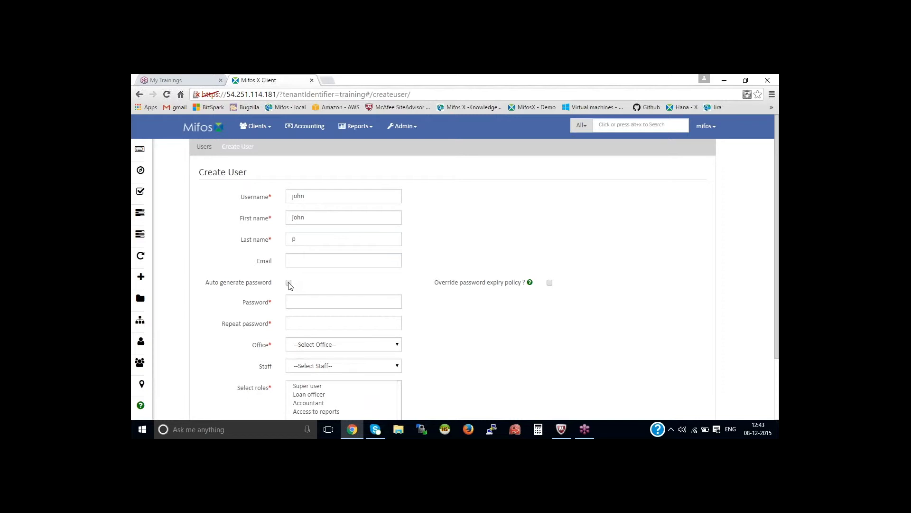
pyautogui.click(343, 301)
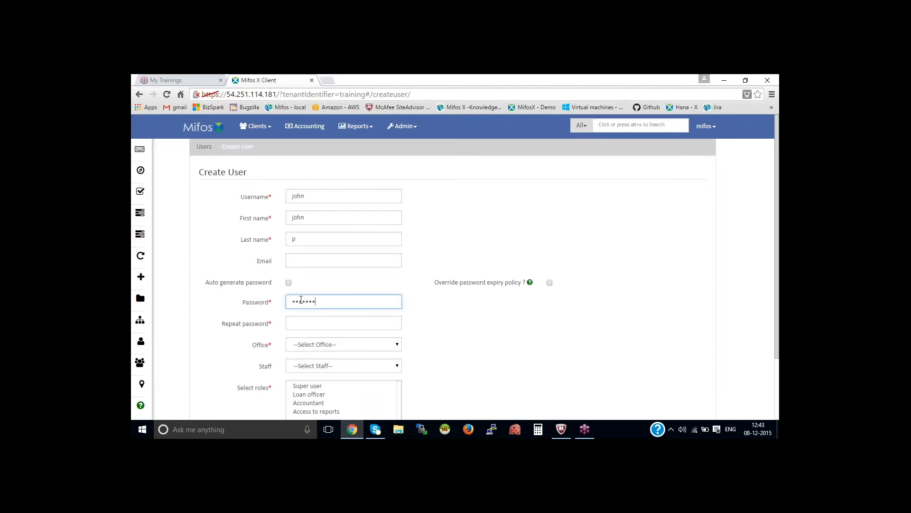
pyautogui.click(343, 323)
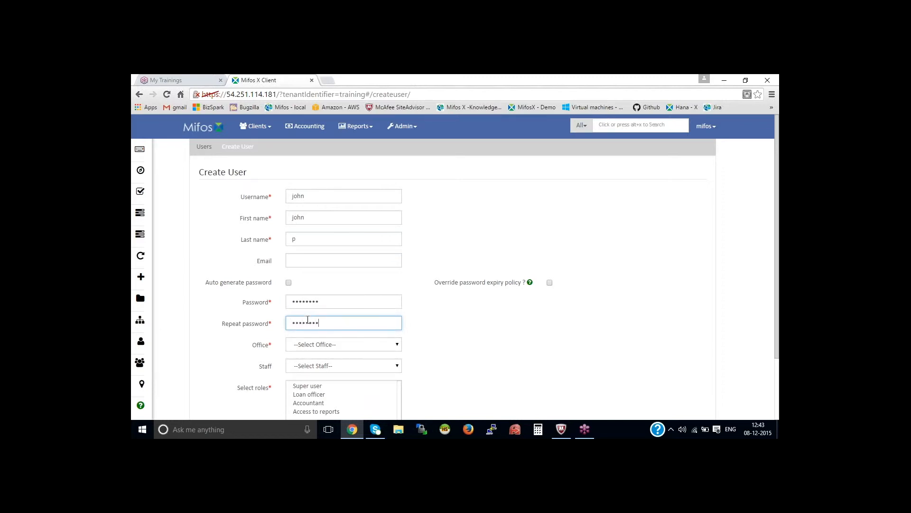
pyautogui.click(343, 267)
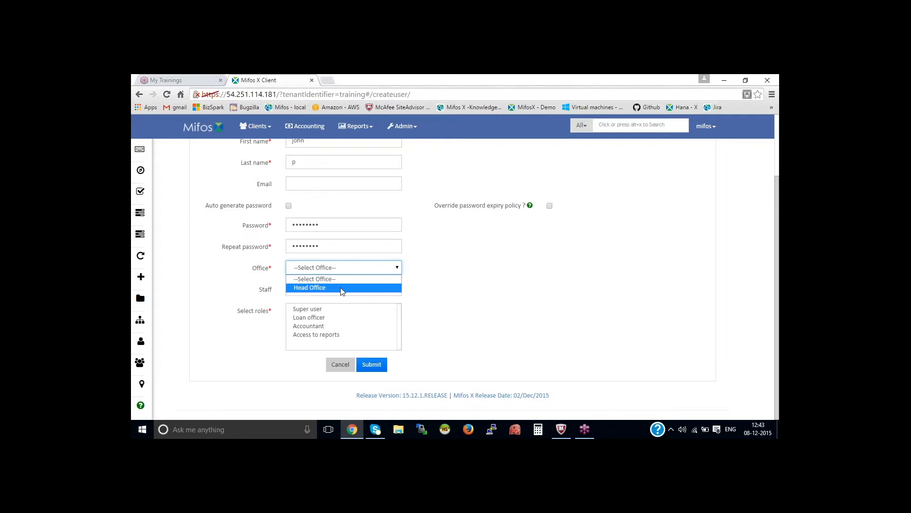
pyautogui.moveTo(326, 292)
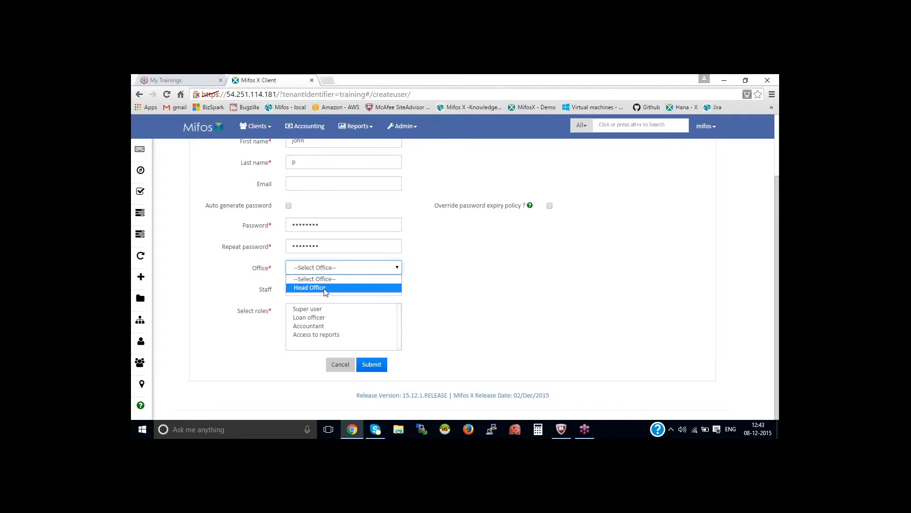
pyautogui.click(309, 287)
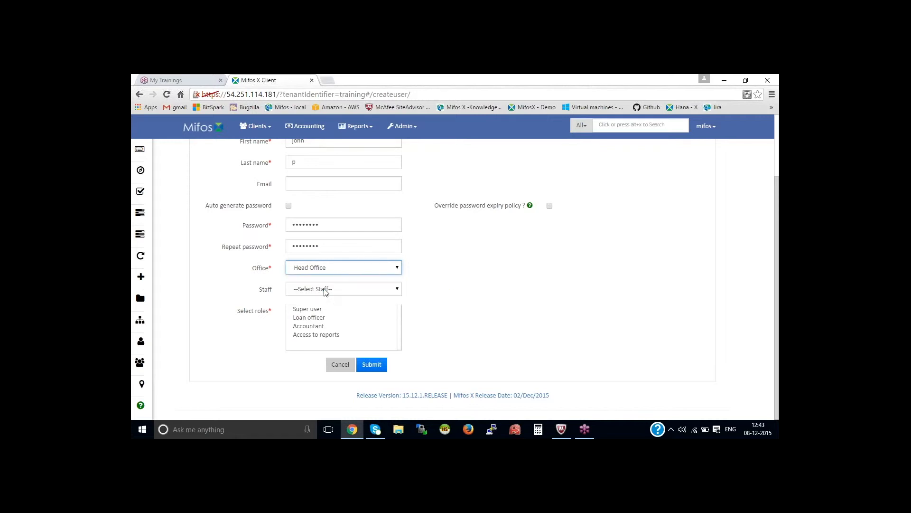
pyautogui.moveTo(209, 327)
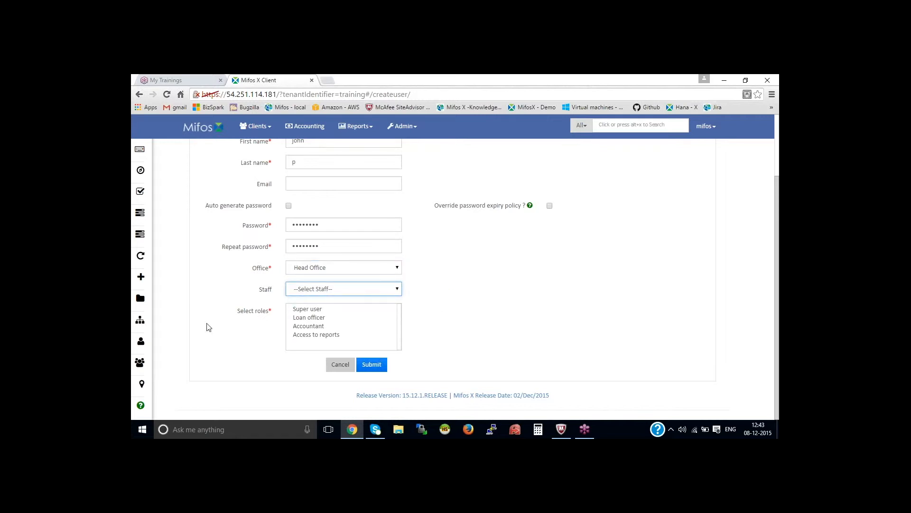
pyautogui.click(310, 317)
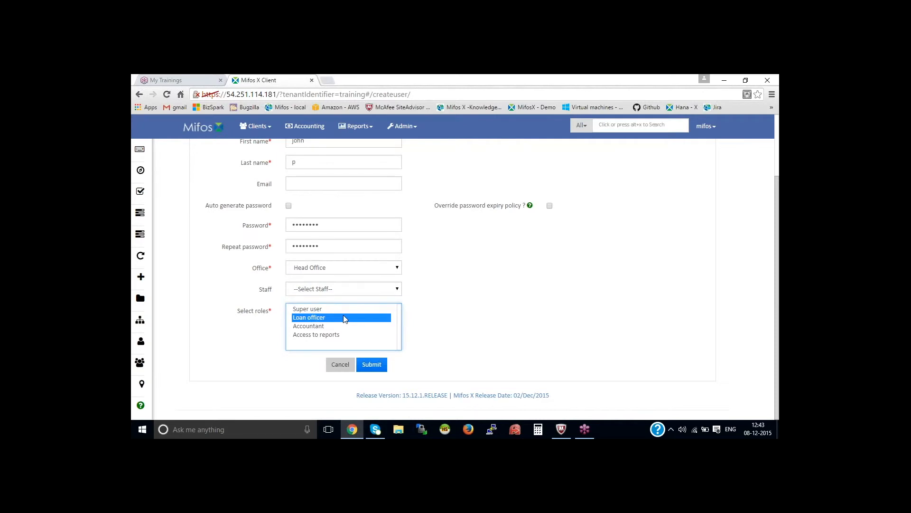
pyautogui.moveTo(334, 331)
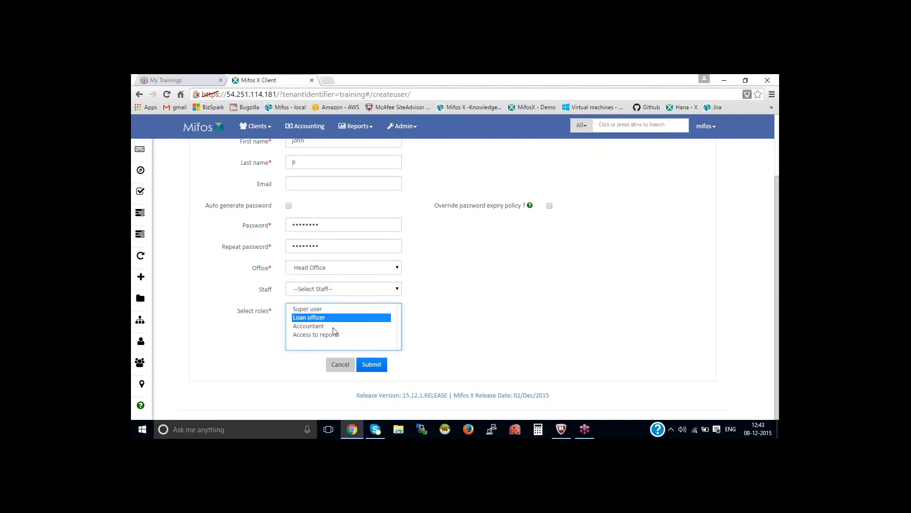
pyautogui.moveTo(381, 379)
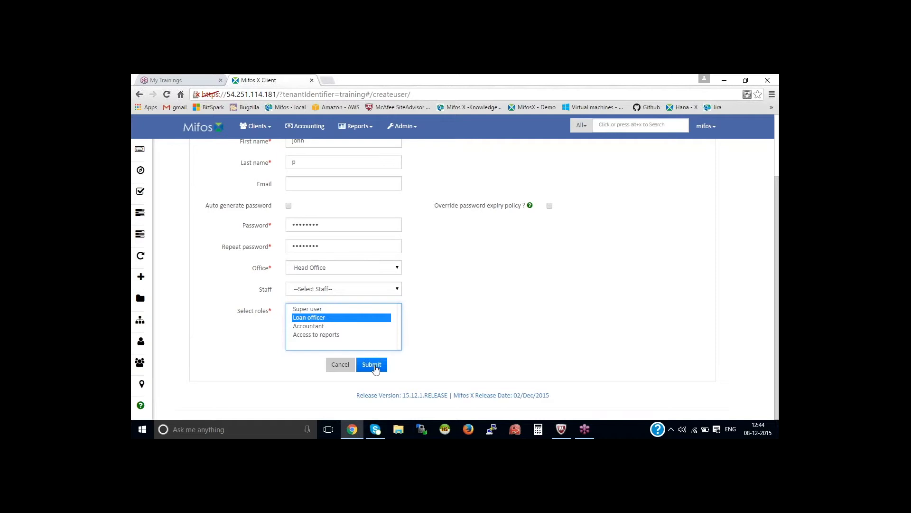
pyautogui.click(371, 365)
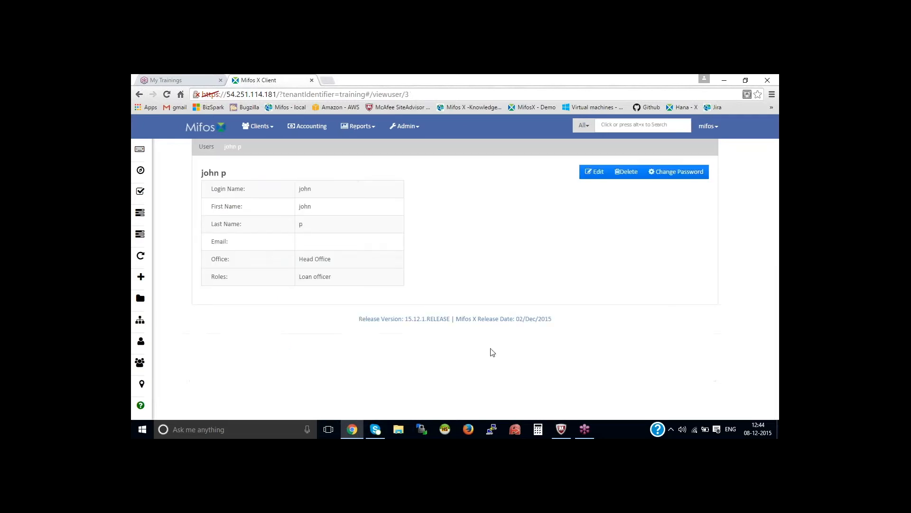
# Step: Navigate through Admin and Organization to the Manage Offices list
pyautogui.click(405, 125)
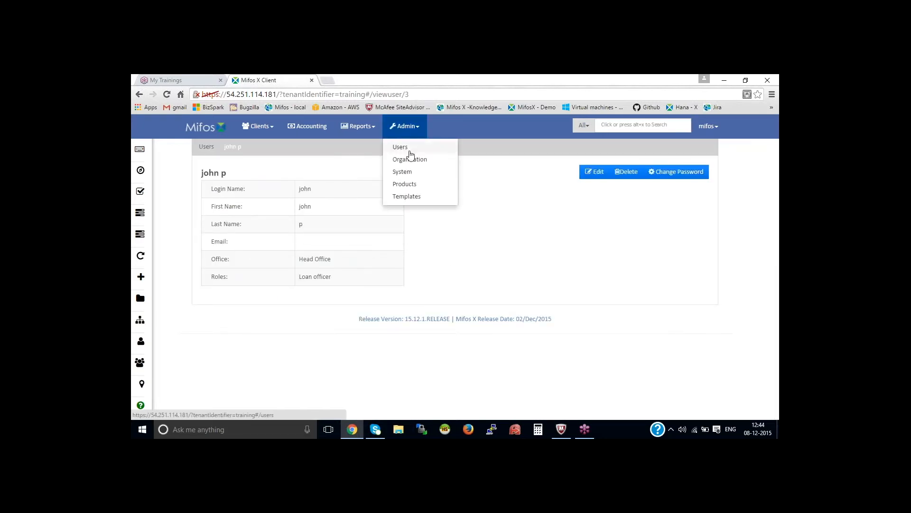
pyautogui.moveTo(402, 171)
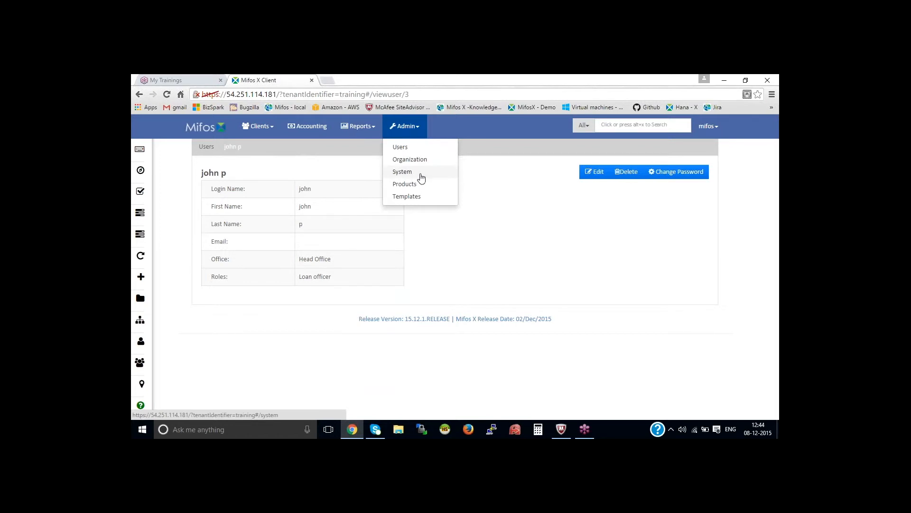
pyautogui.moveTo(418, 163)
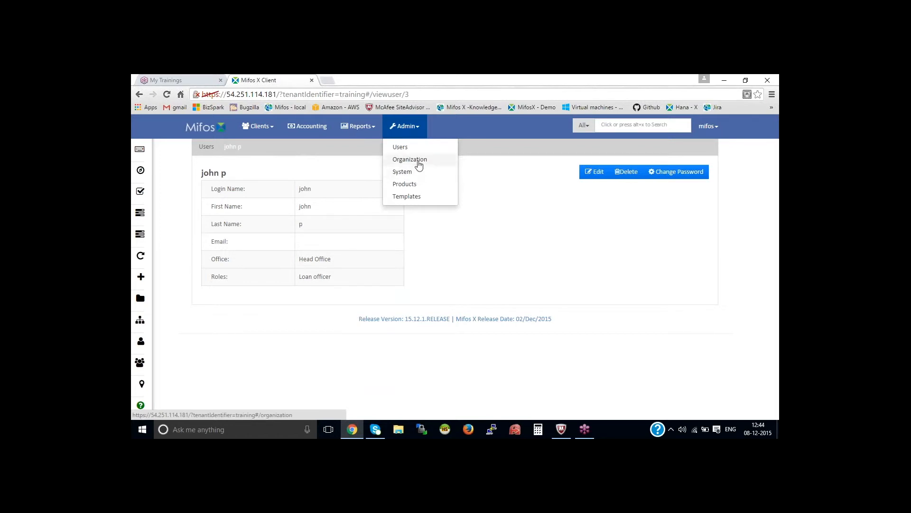
pyautogui.click(410, 159)
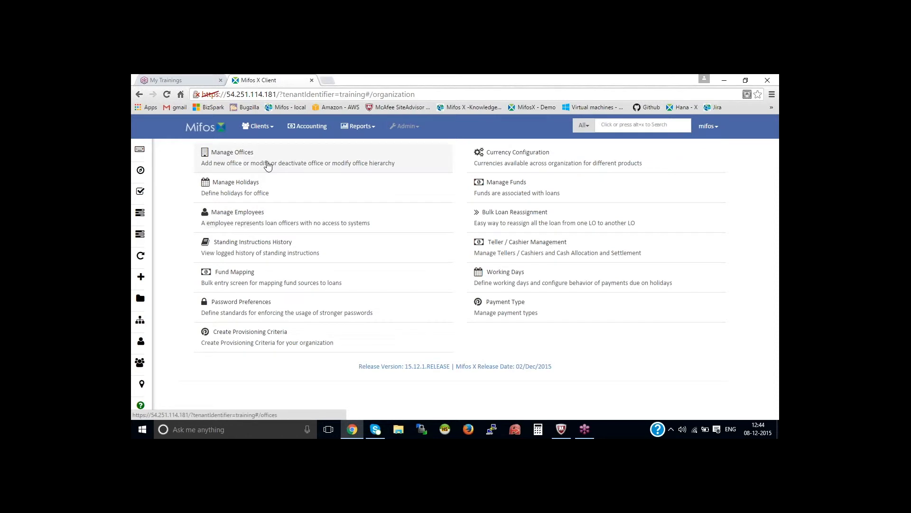
pyautogui.click(233, 152)
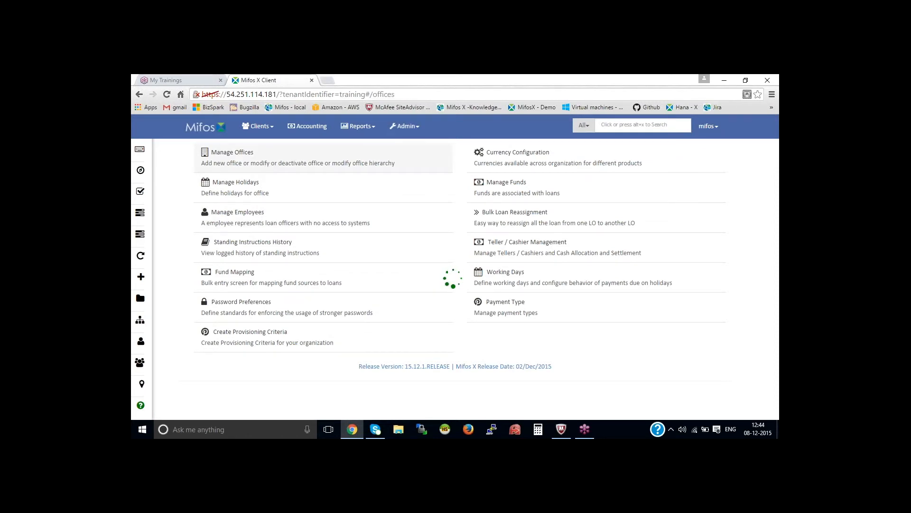
pyautogui.click(232, 152)
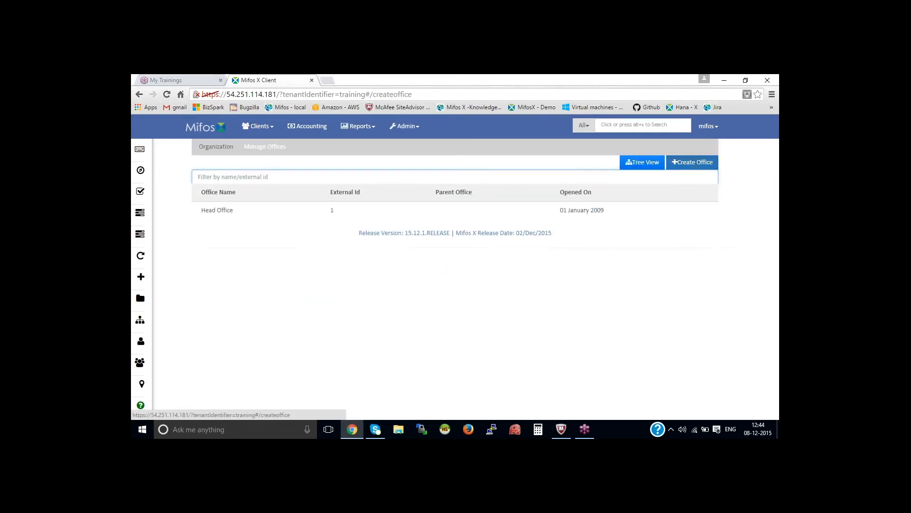
# Step: Create Branch office - Beach street under Head Office, opened 08 December 2014
pyautogui.click(692, 163)
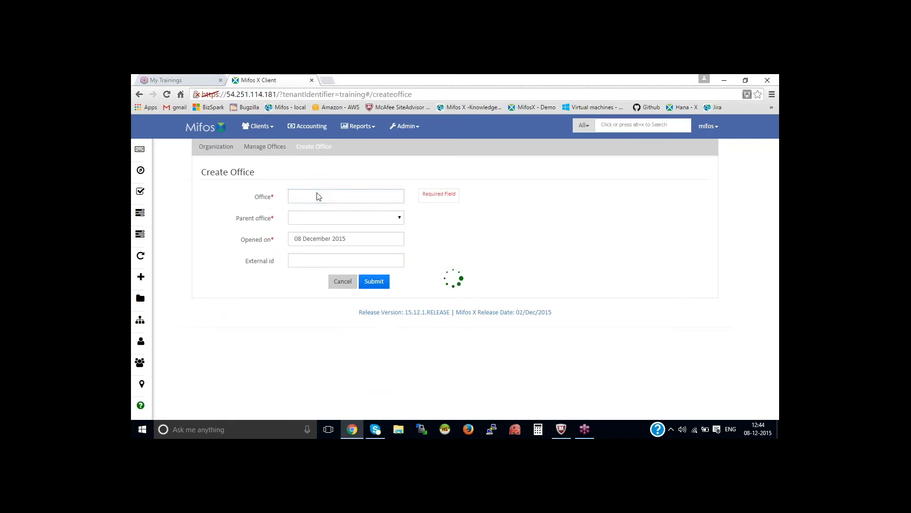
pyautogui.write('Branch off')
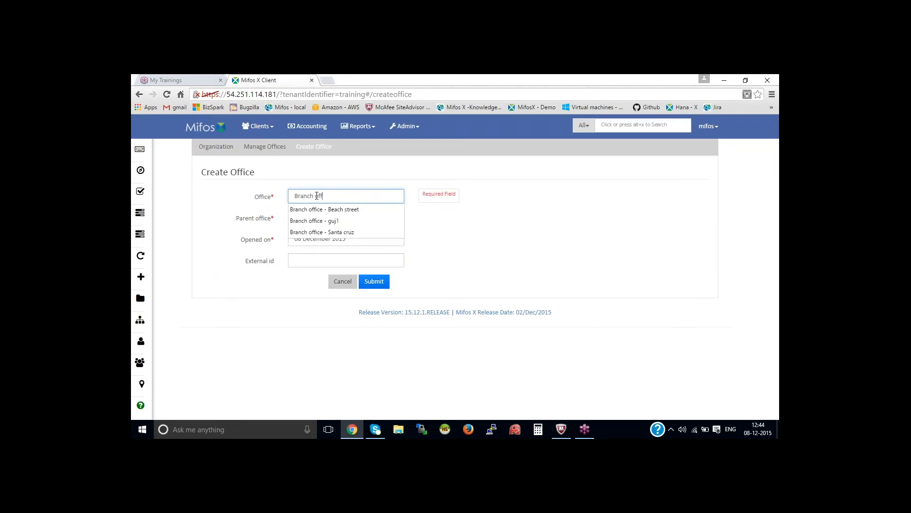
pyautogui.click(324, 209)
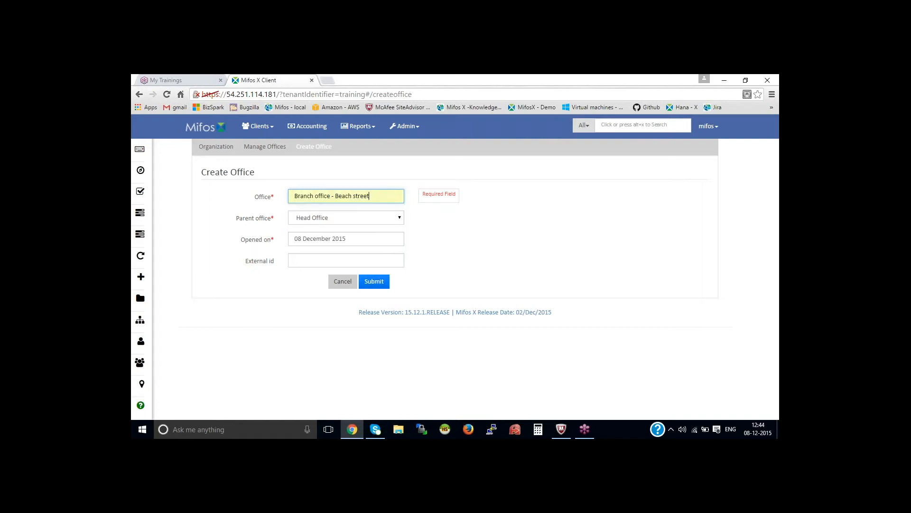
pyautogui.click(345, 238)
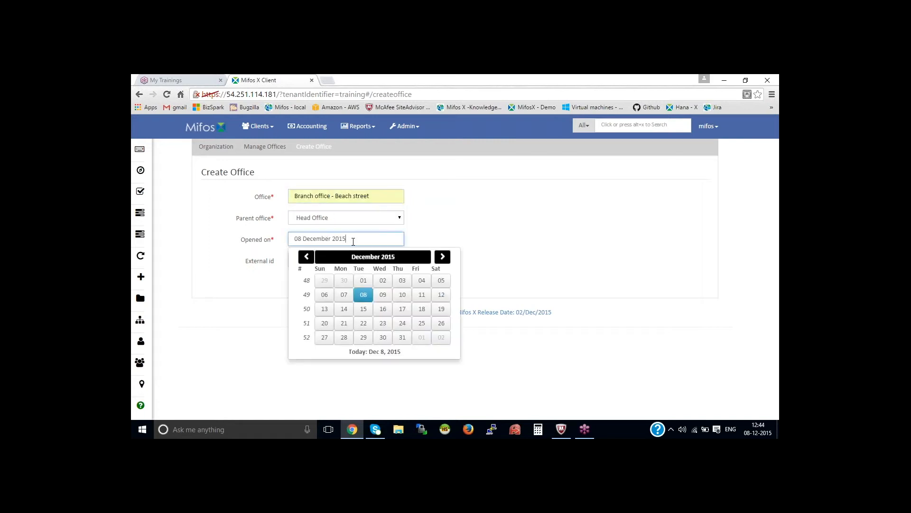
pyautogui.click(306, 257)
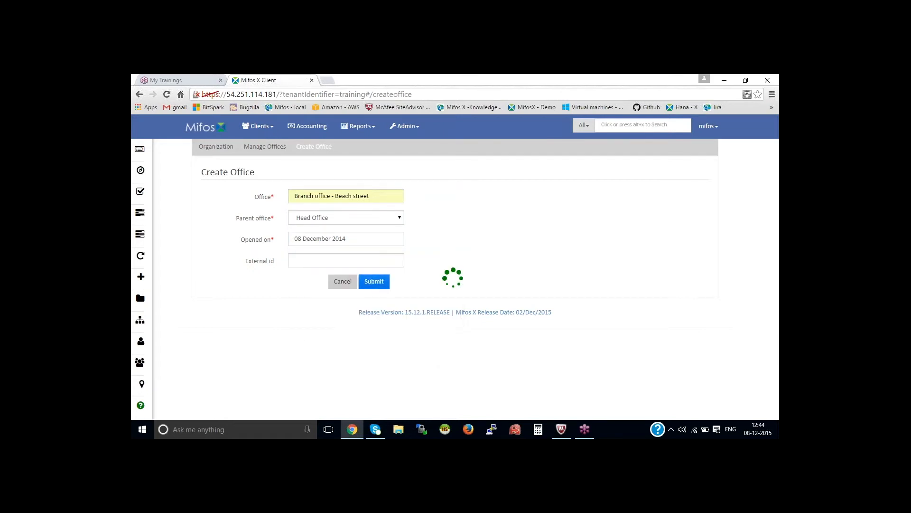
pyautogui.click(374, 281)
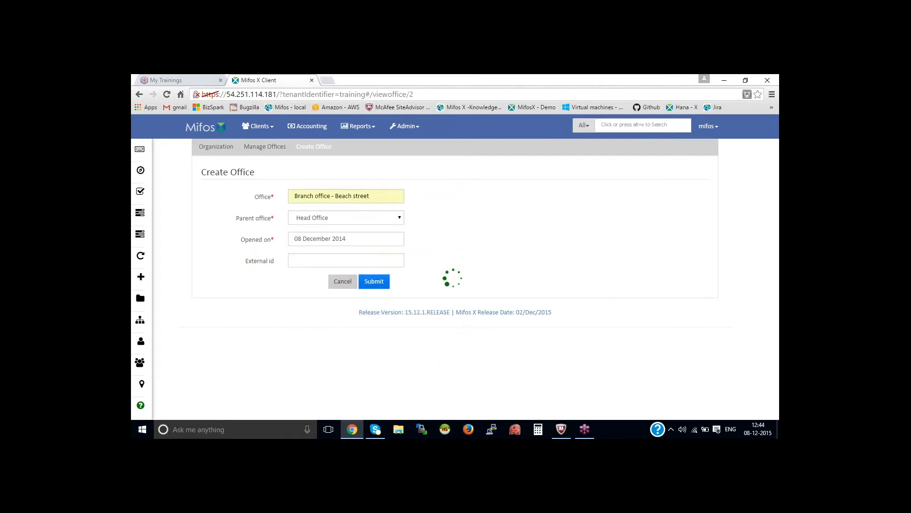
pyautogui.click(374, 281)
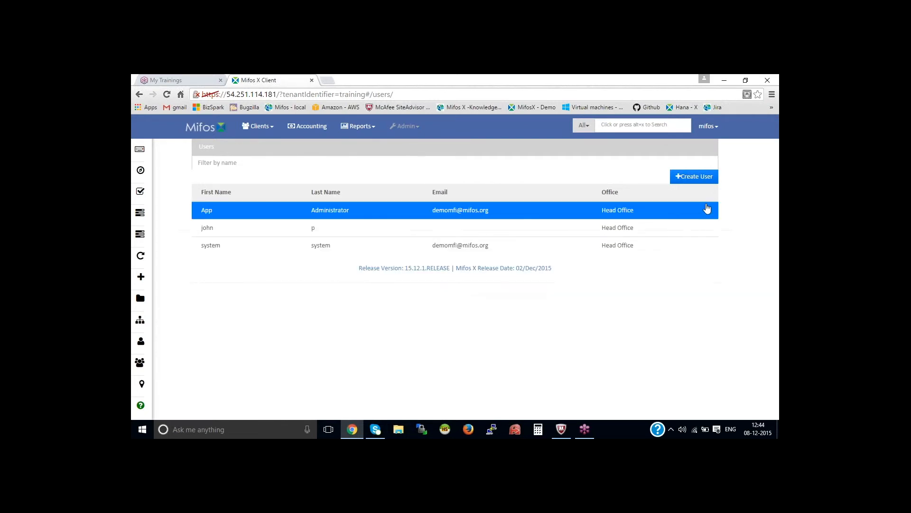
# Step: Start a new user with username anna, first name anna, last name k
pyautogui.click(694, 176)
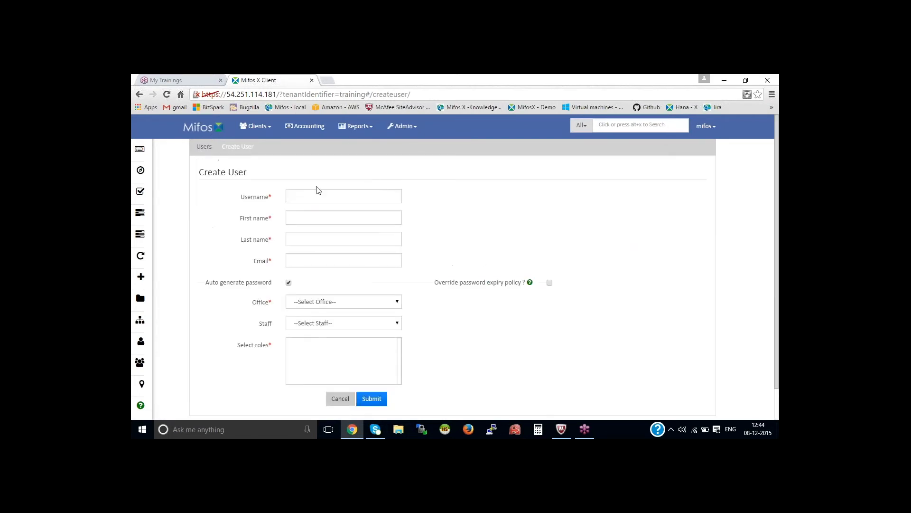
pyautogui.click(343, 196)
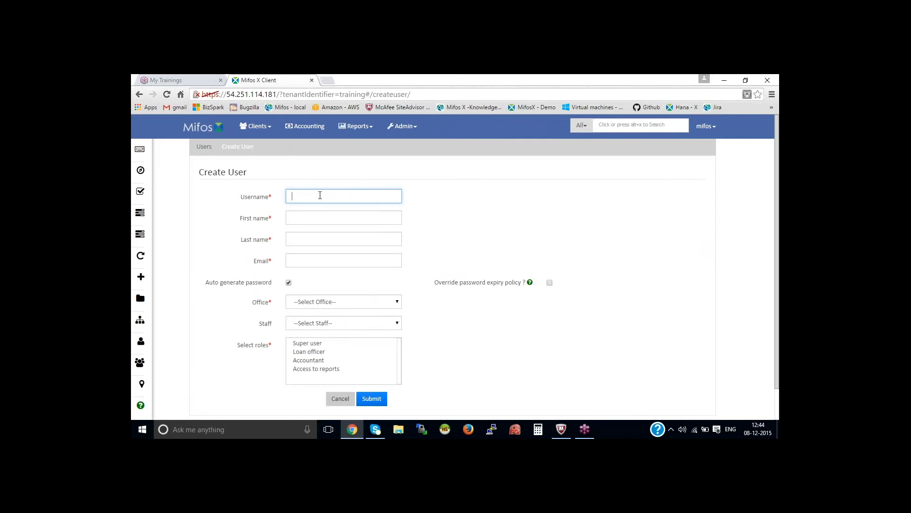
pyautogui.write('anna')
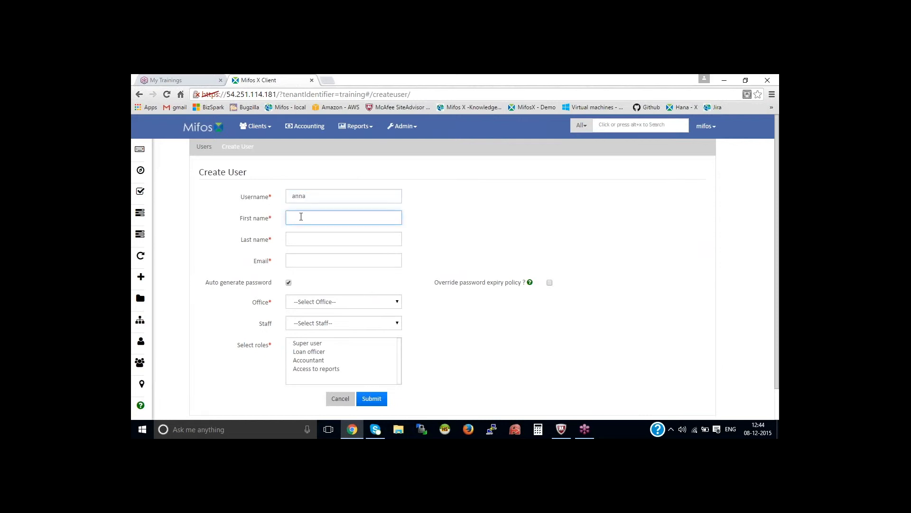
pyautogui.write('k')
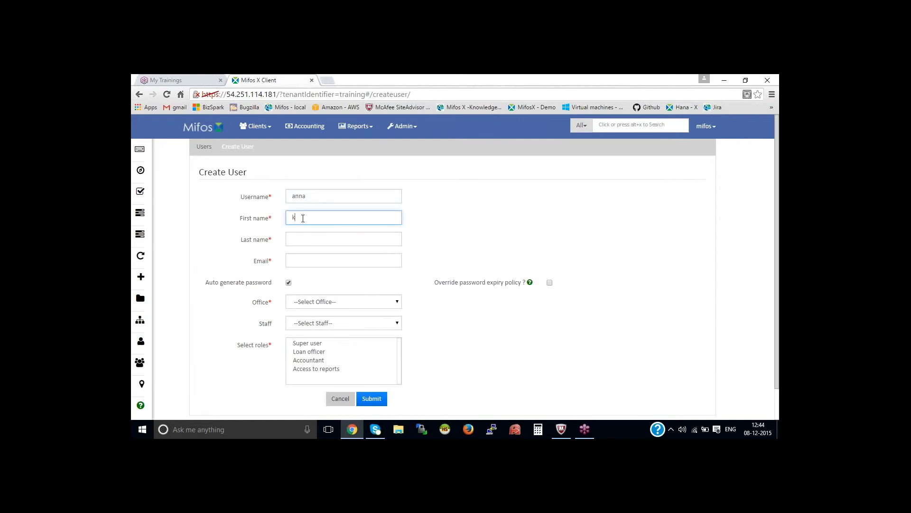
pyautogui.write('anna')
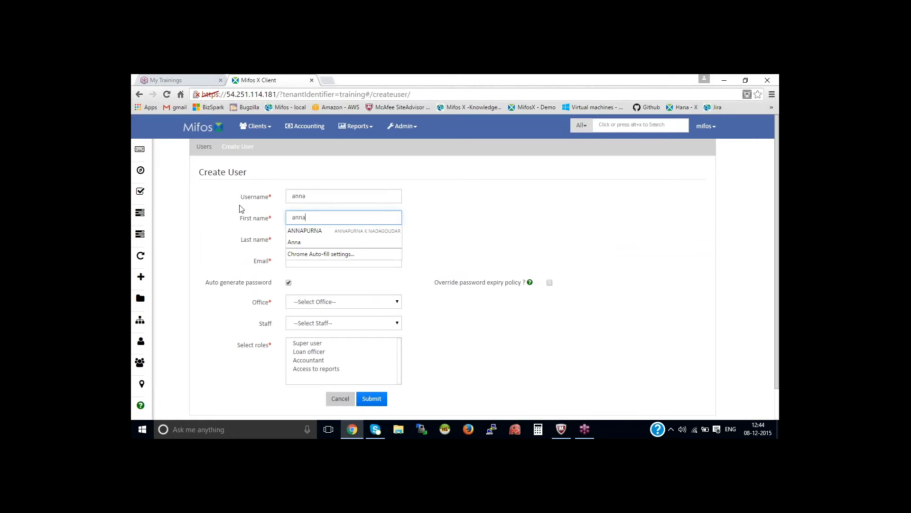
pyautogui.click(343, 239)
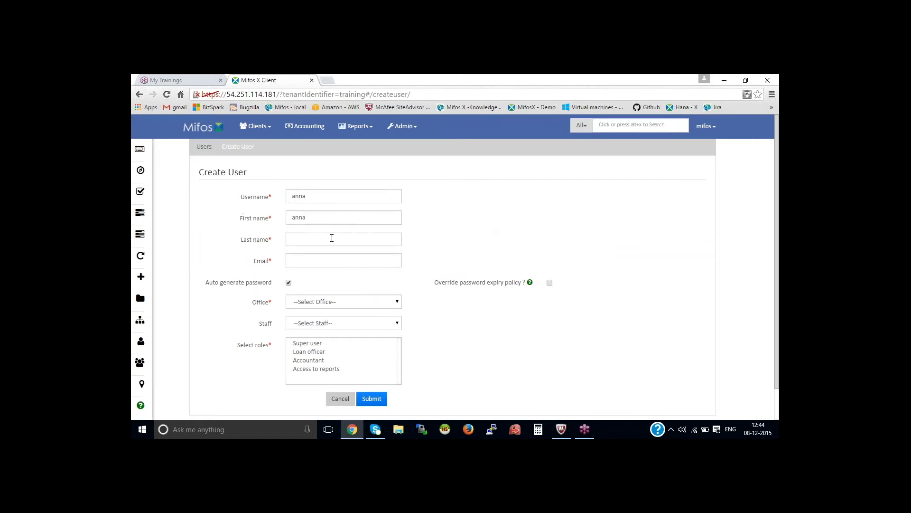
pyautogui.write('k')
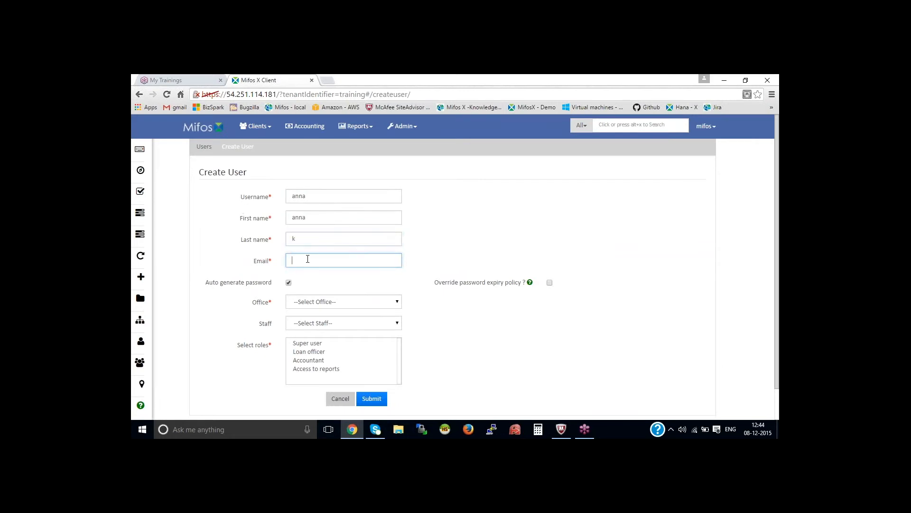
# Step: Set a manual password, Branch office - Beach street and Accountant role, then submit
pyautogui.click(288, 282)
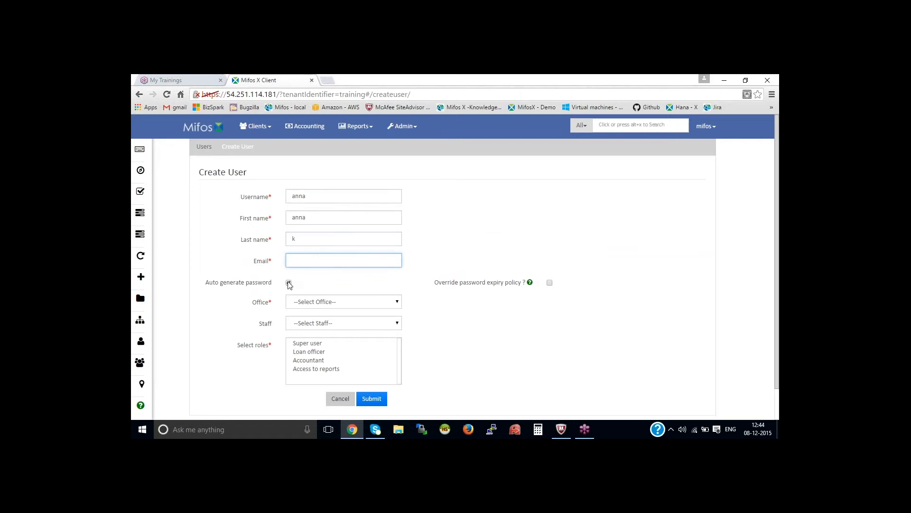
pyautogui.click(288, 282)
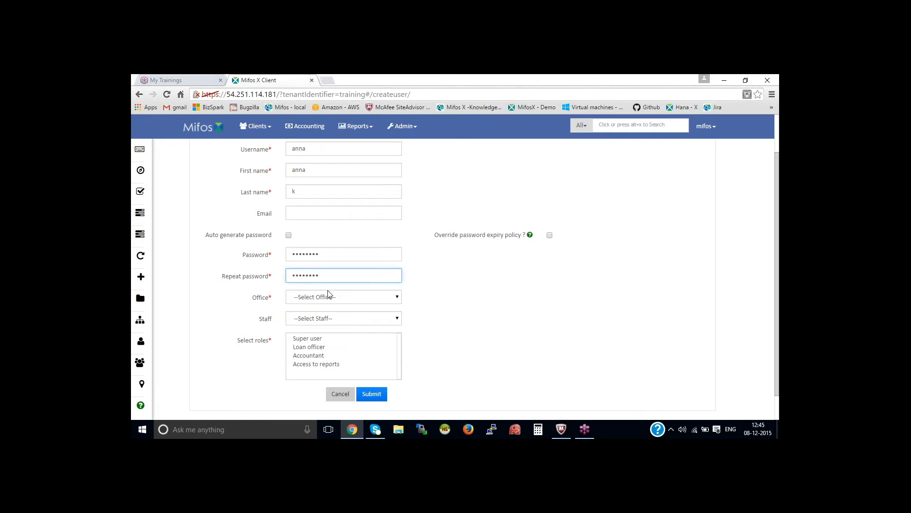
pyautogui.click(342, 296)
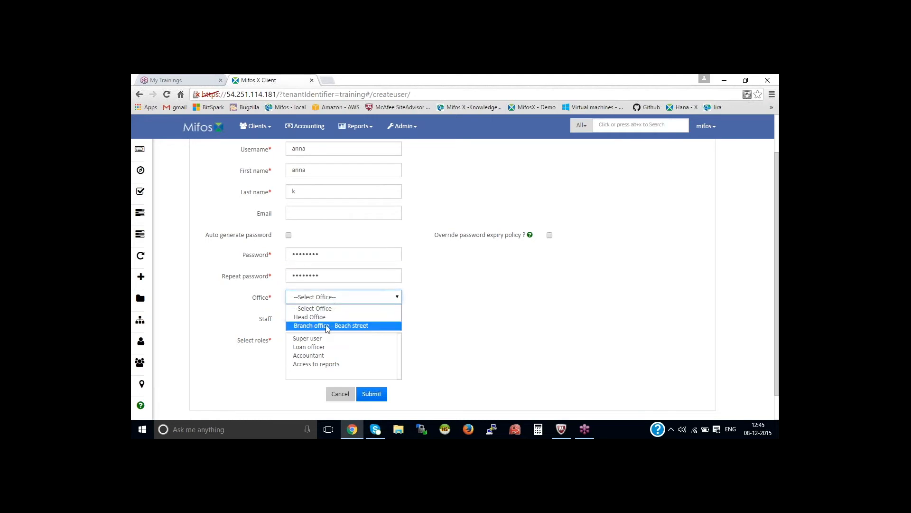
pyautogui.click(331, 325)
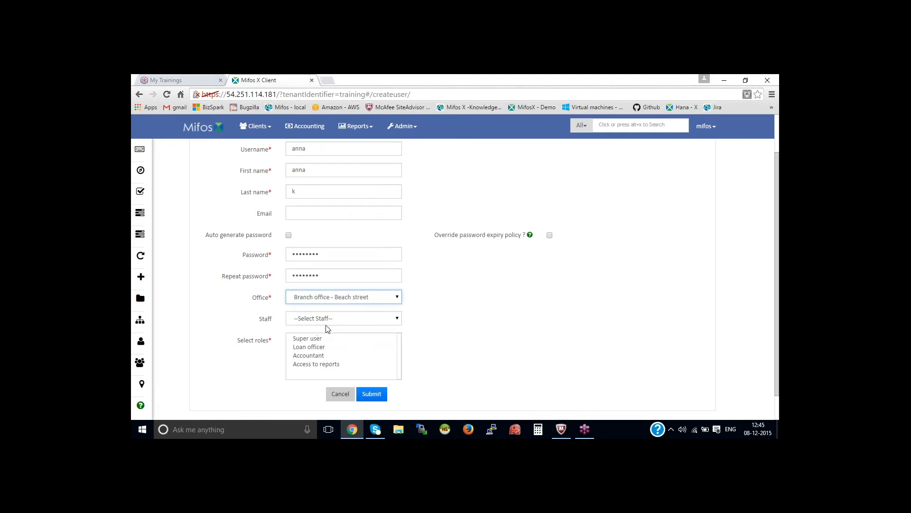
pyautogui.scroll(-3)
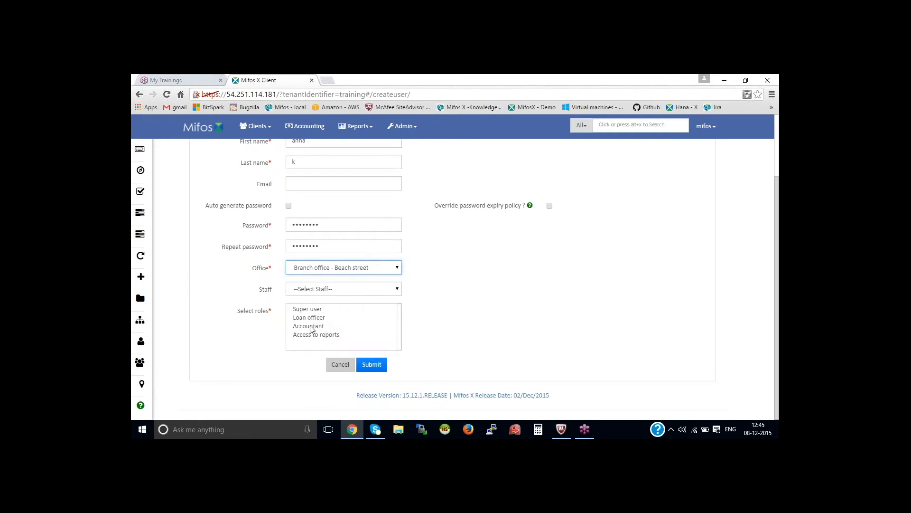
pyautogui.click(308, 326)
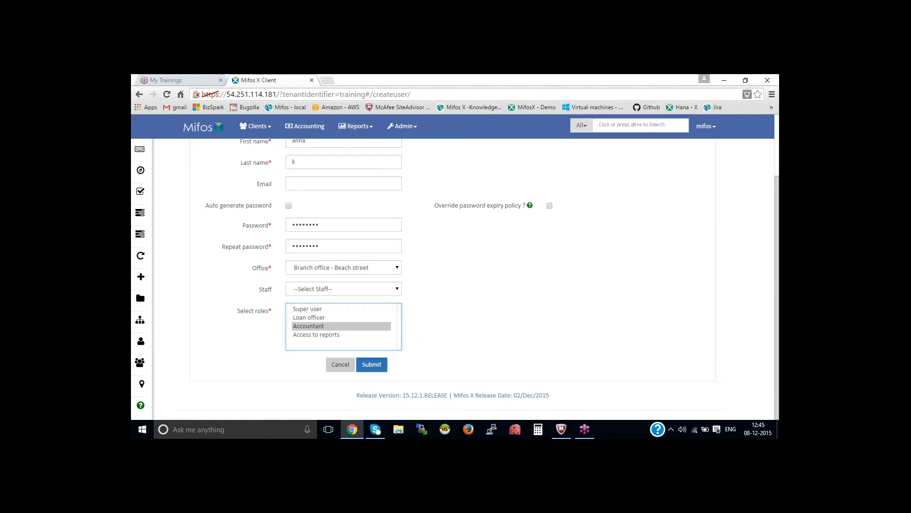
pyautogui.click(370, 364)
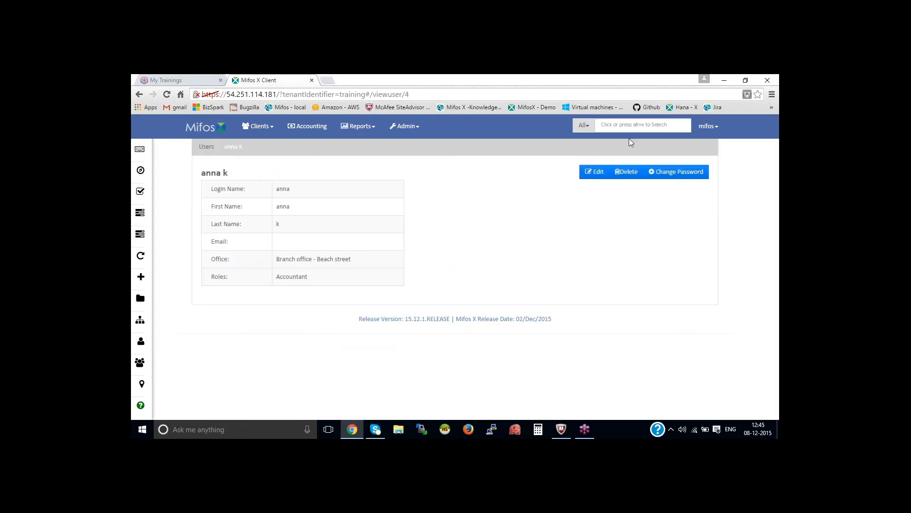
pyautogui.click(708, 126)
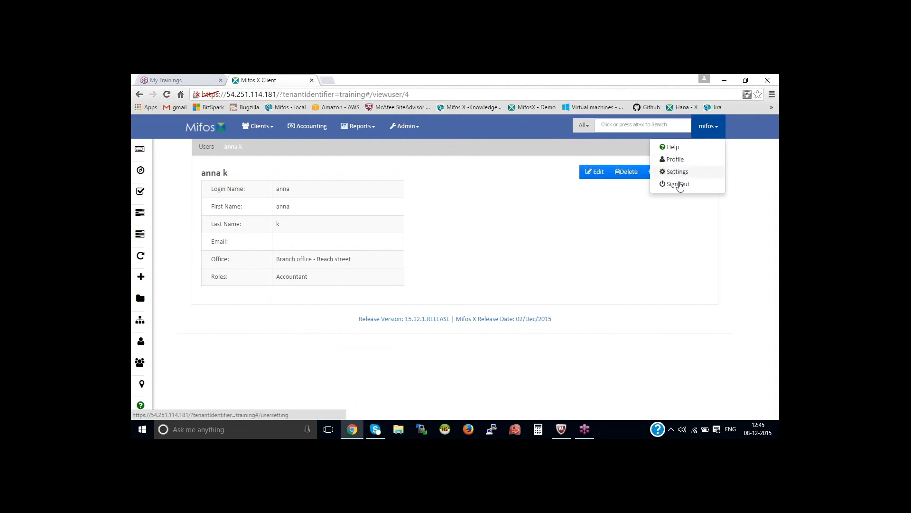
# Step: Sign out of the administrator account and sign in as john
pyautogui.click(678, 184)
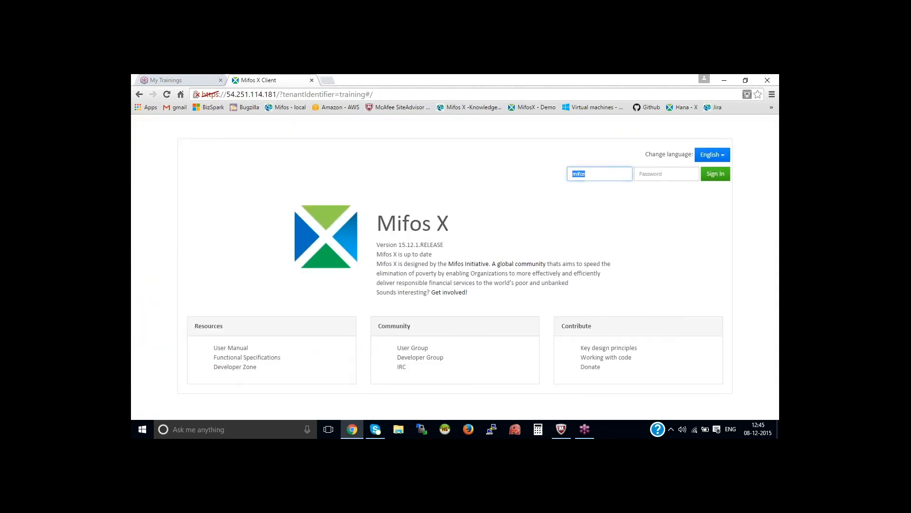
pyautogui.write('jd')
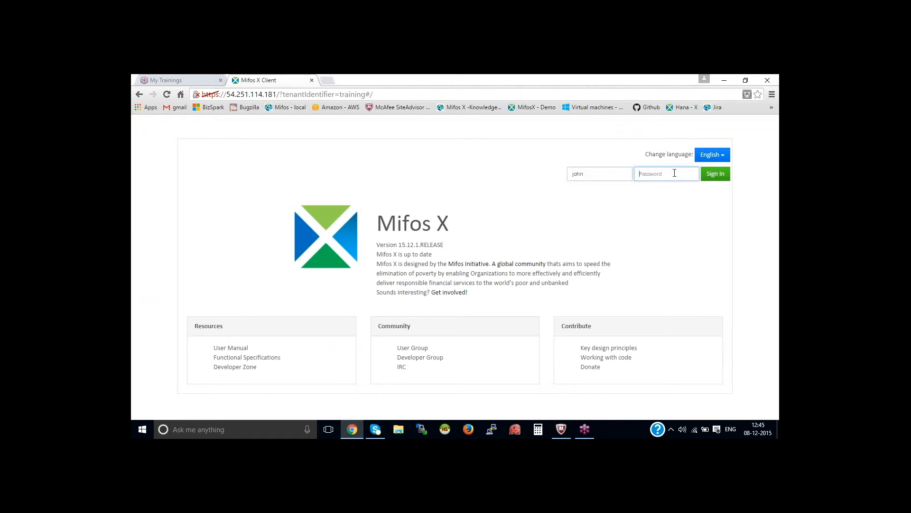
pyautogui.write('password')
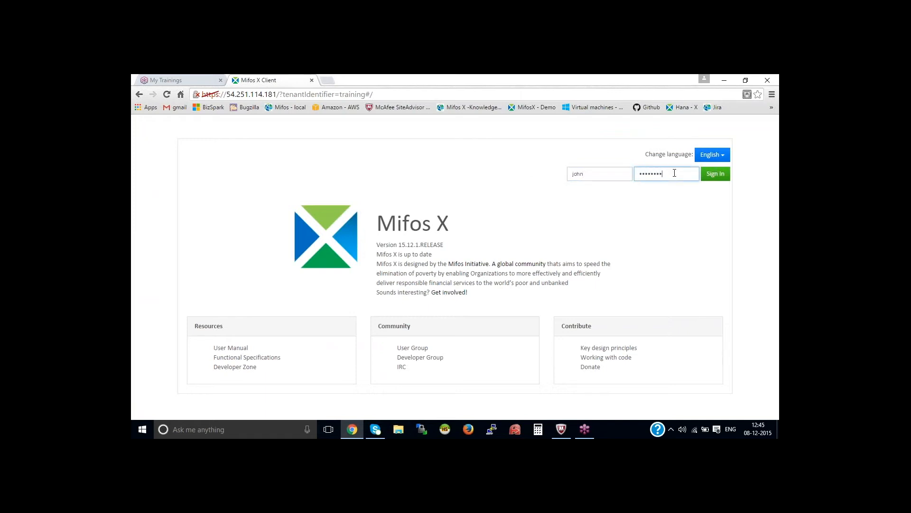
pyautogui.click(715, 173)
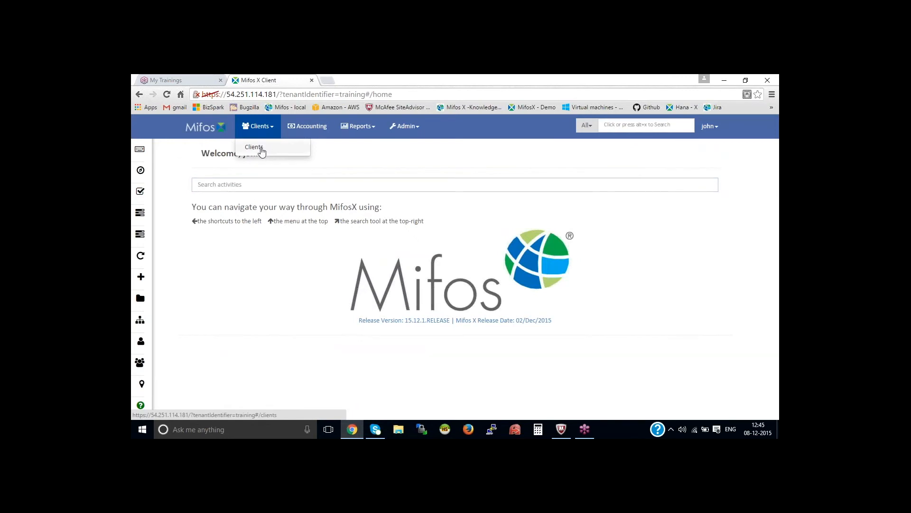
# Step: As john, view the empty clients list, accounting section and account options
pyautogui.click(254, 147)
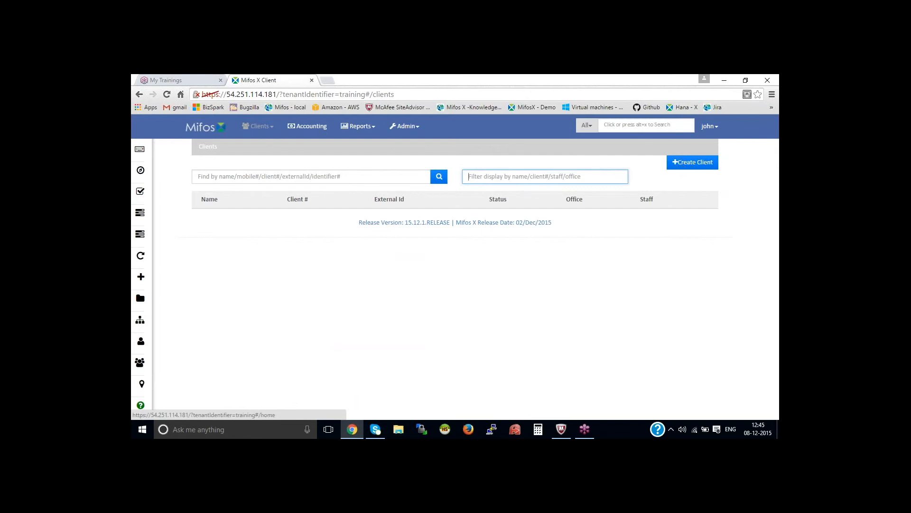
pyautogui.click(311, 126)
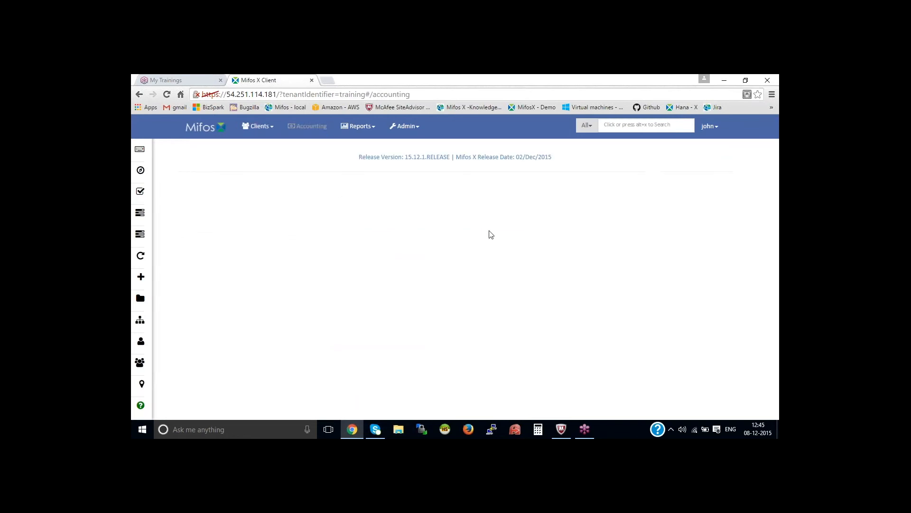
pyautogui.moveTo(407, 225)
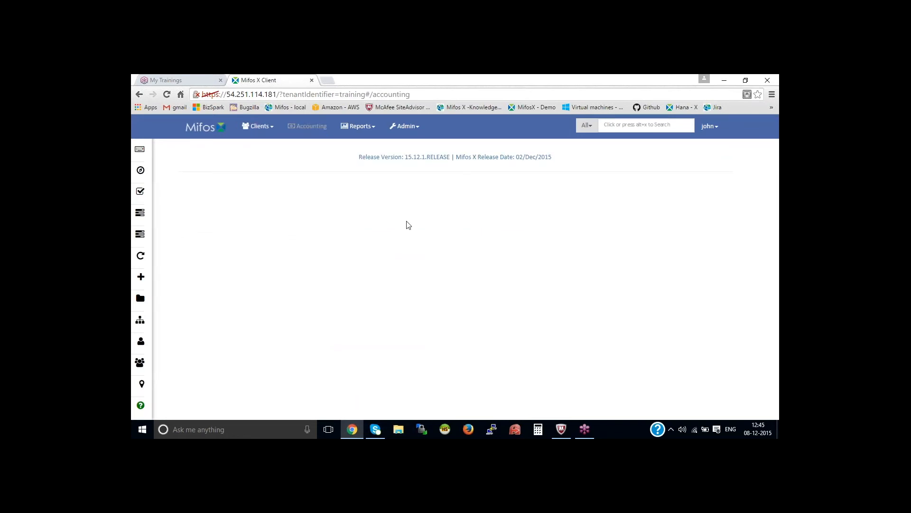
pyautogui.moveTo(326, 204)
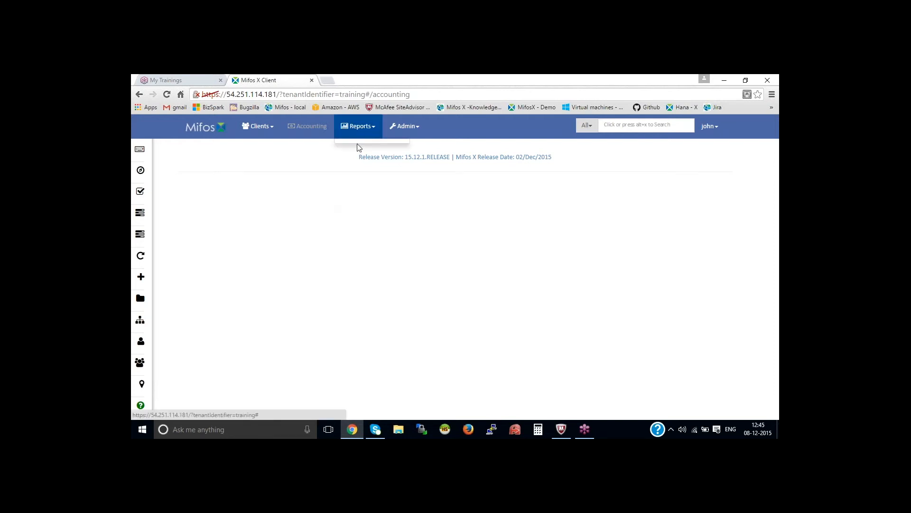
pyautogui.moveTo(360, 145)
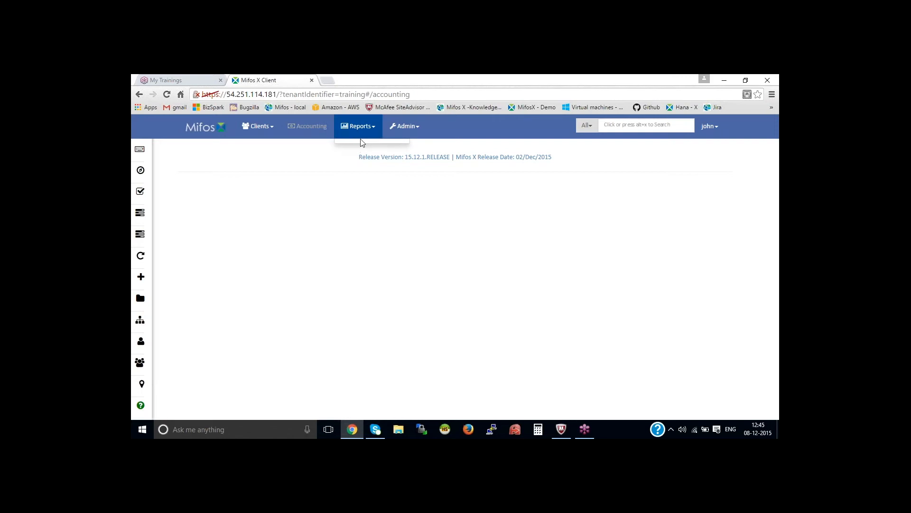
pyautogui.moveTo(405, 126)
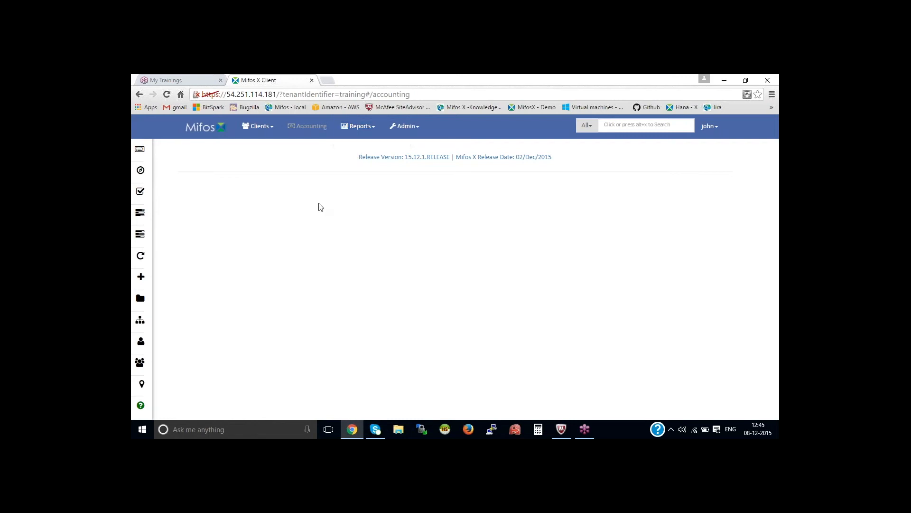
pyautogui.moveTo(710, 126)
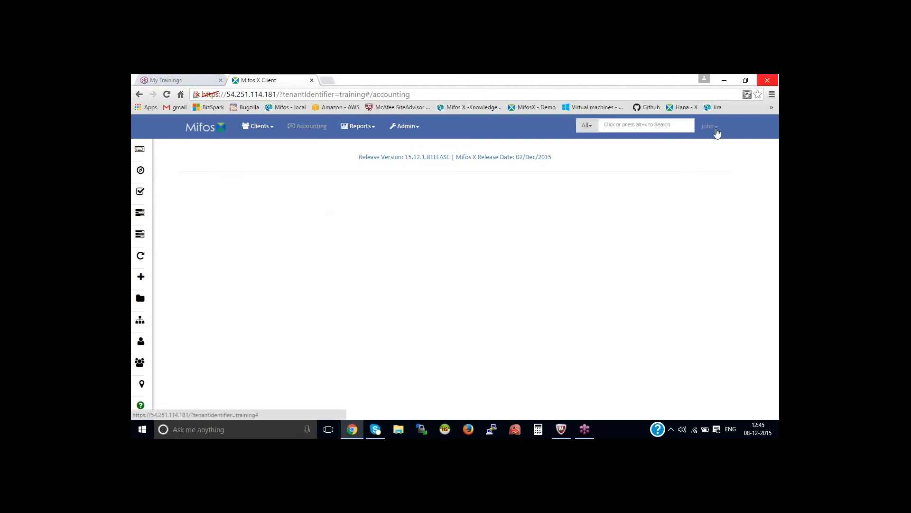
pyautogui.moveTo(257, 126)
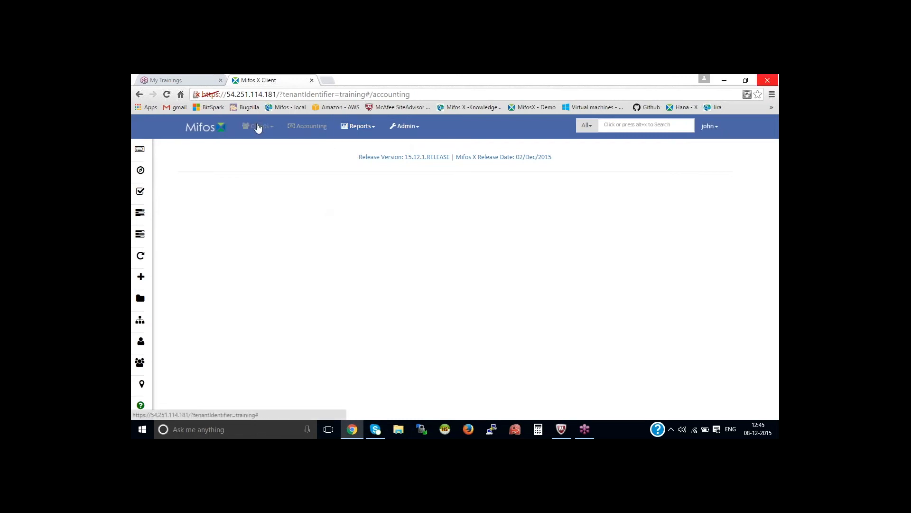
pyautogui.click(259, 126)
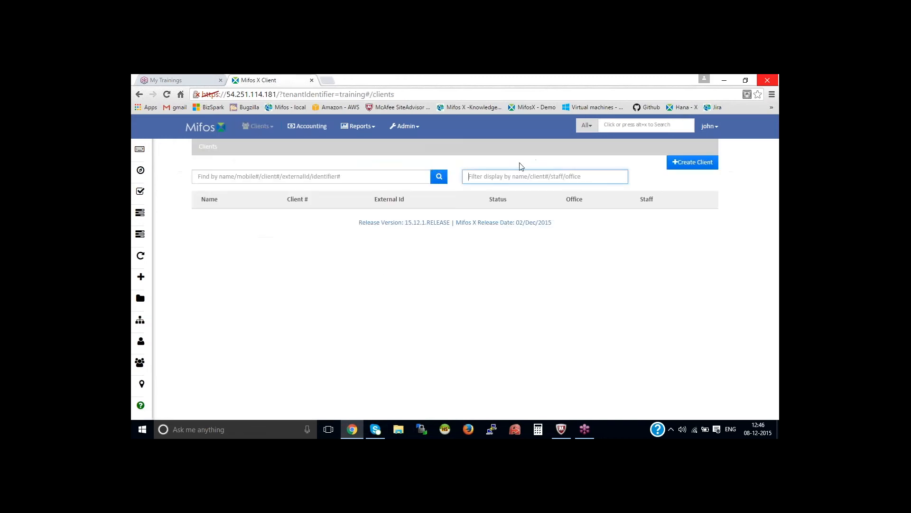
pyautogui.moveTo(664, 166)
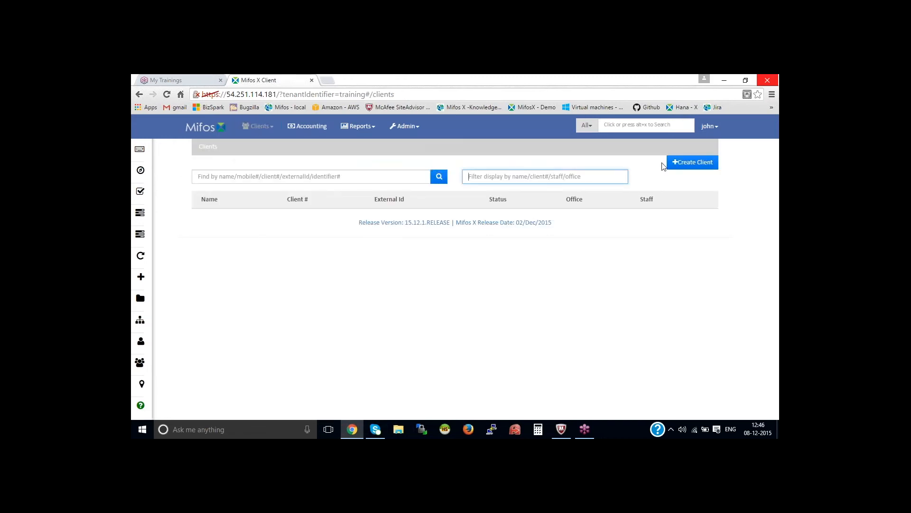
pyautogui.click(709, 127)
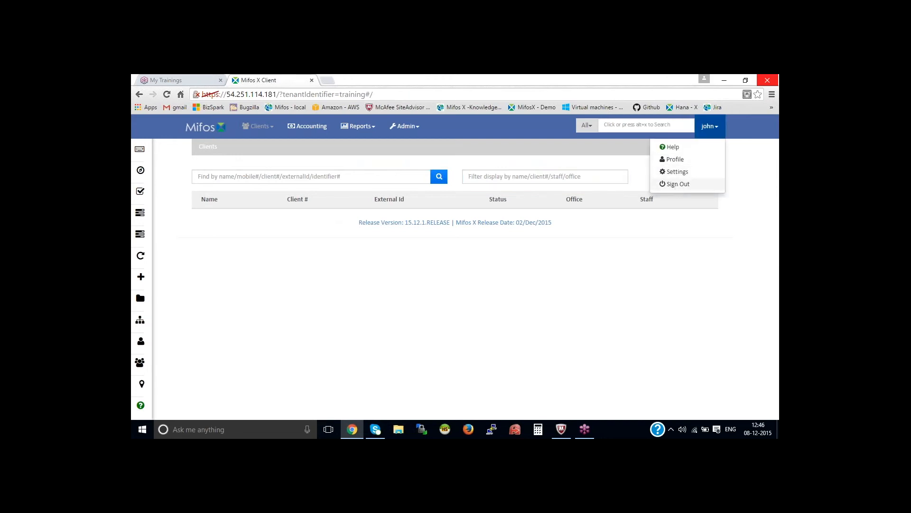
# Step: Sign out of john's session and sign in as anna
pyautogui.click(678, 184)
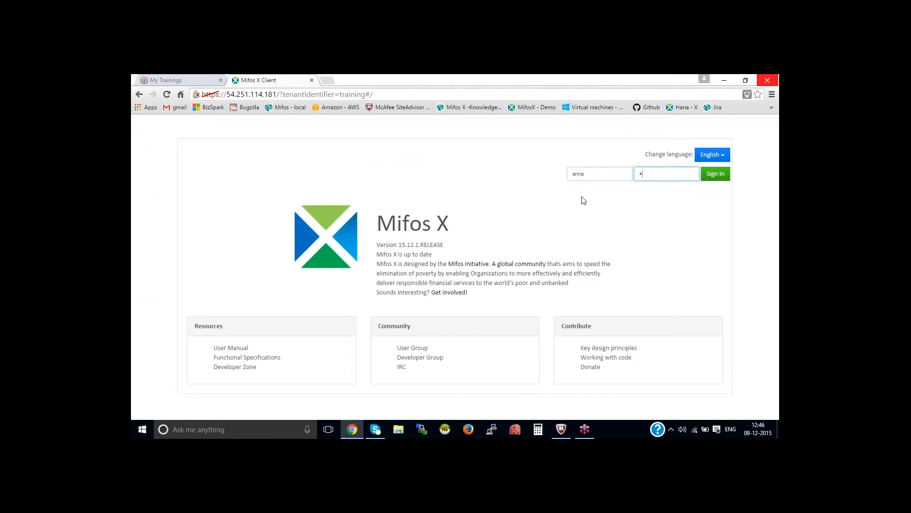
pyautogui.write('password')
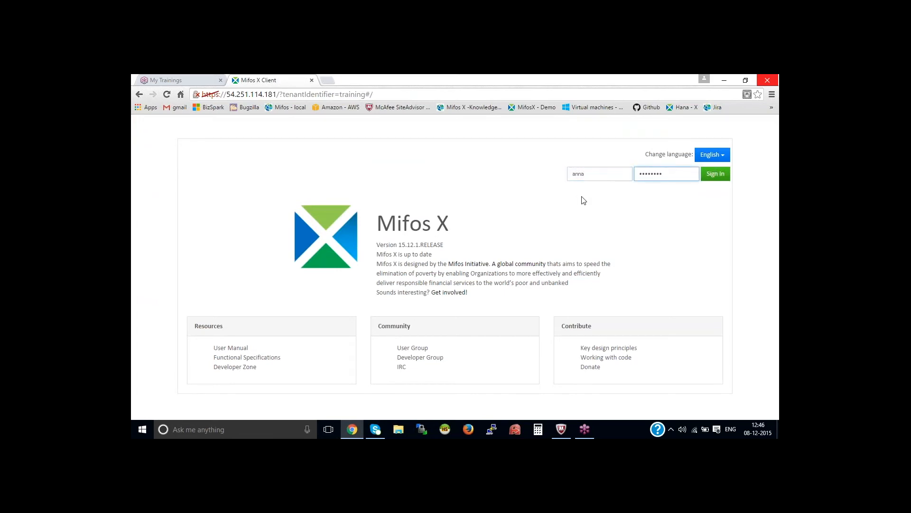
pyautogui.click(715, 173)
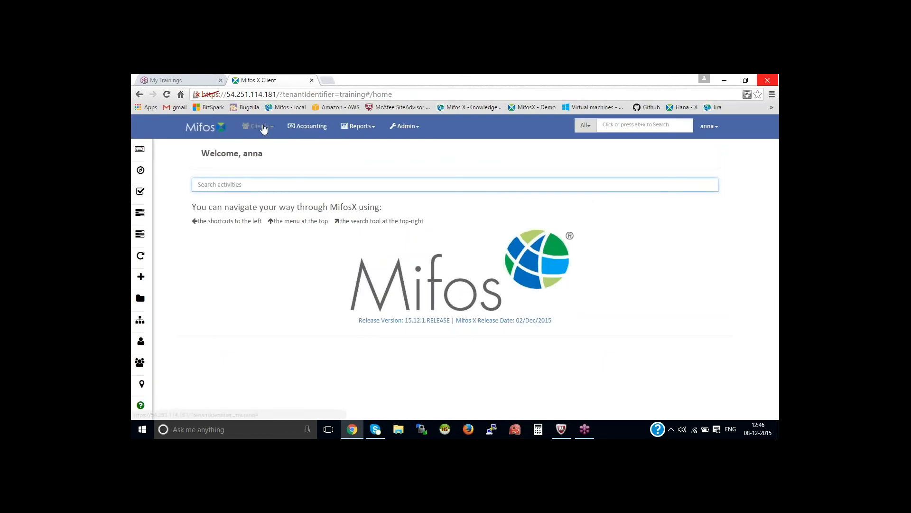
# Step: As anna, check the Clients options, Accounting overview and account menu
pyautogui.click(257, 126)
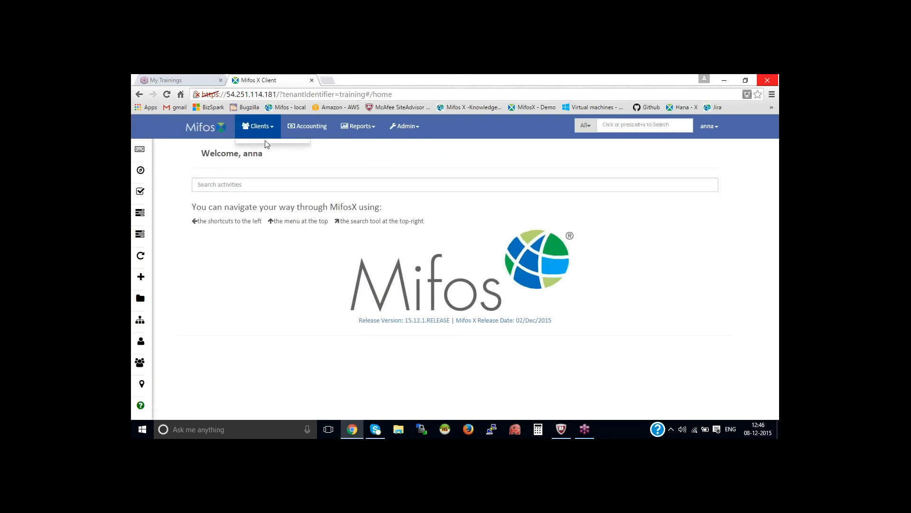
pyautogui.moveTo(291, 166)
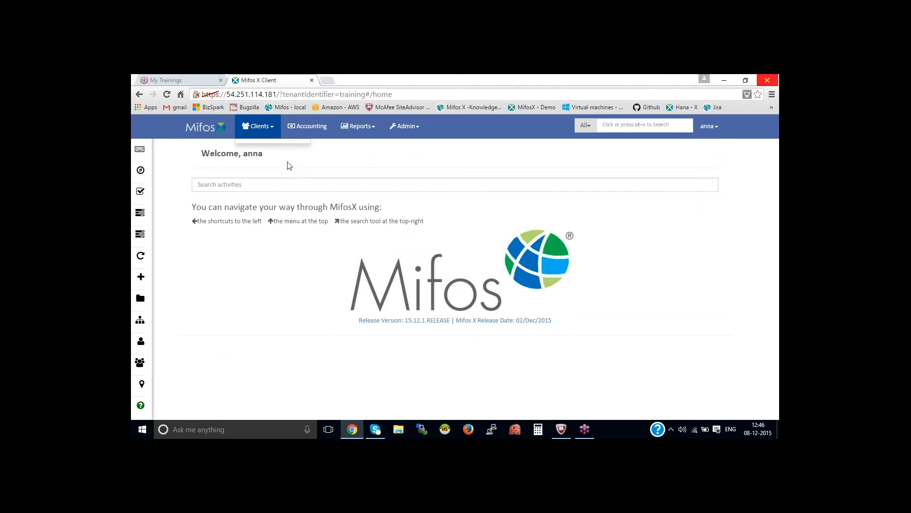
pyautogui.click(310, 125)
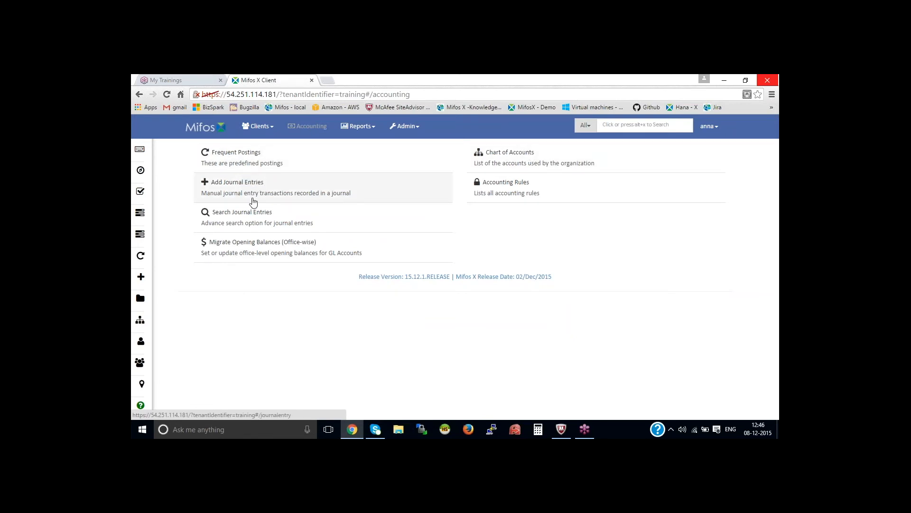
pyautogui.moveTo(312, 199)
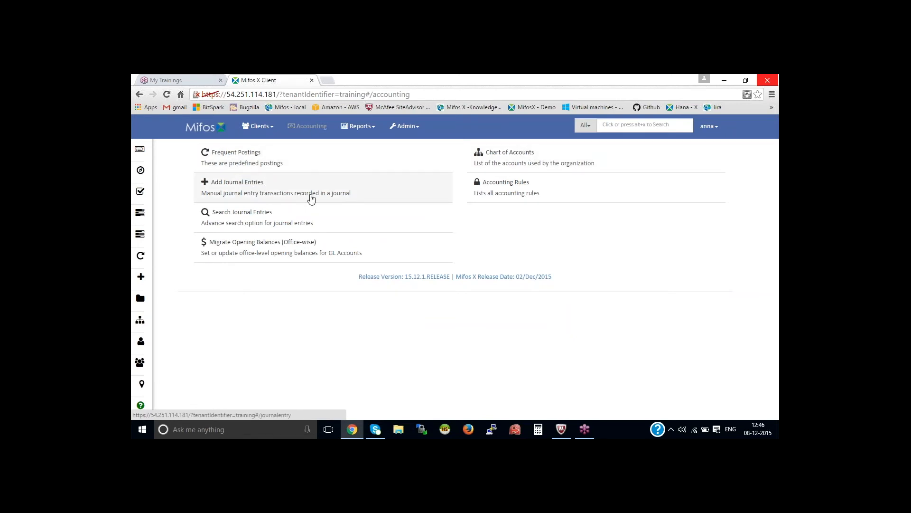
pyautogui.moveTo(541, 160)
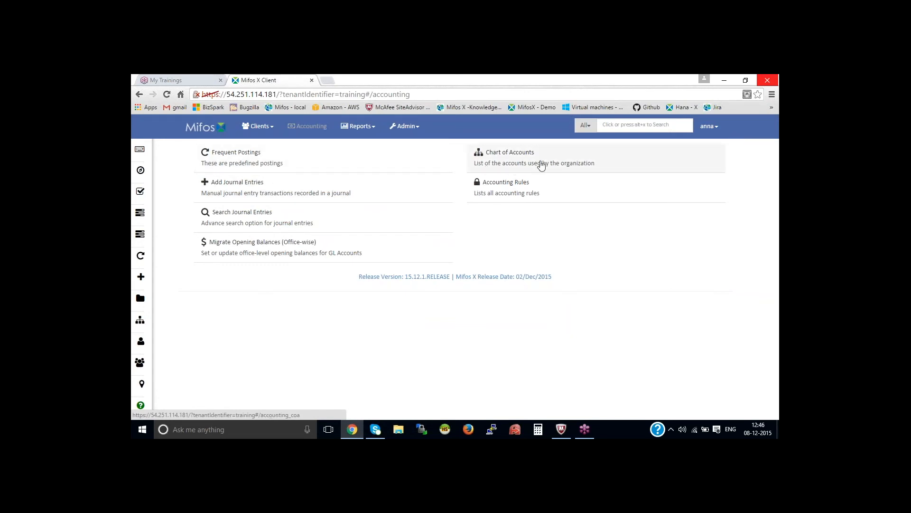
pyautogui.moveTo(306, 152)
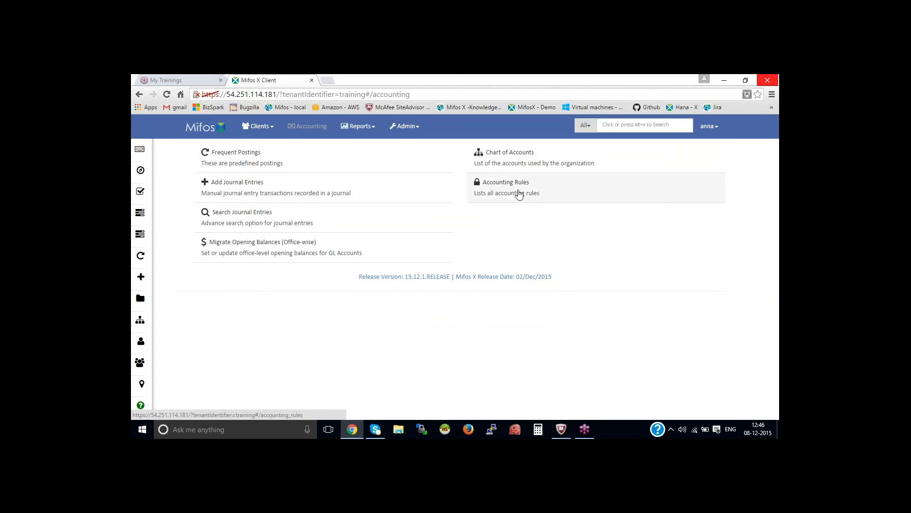
pyautogui.moveTo(298, 186)
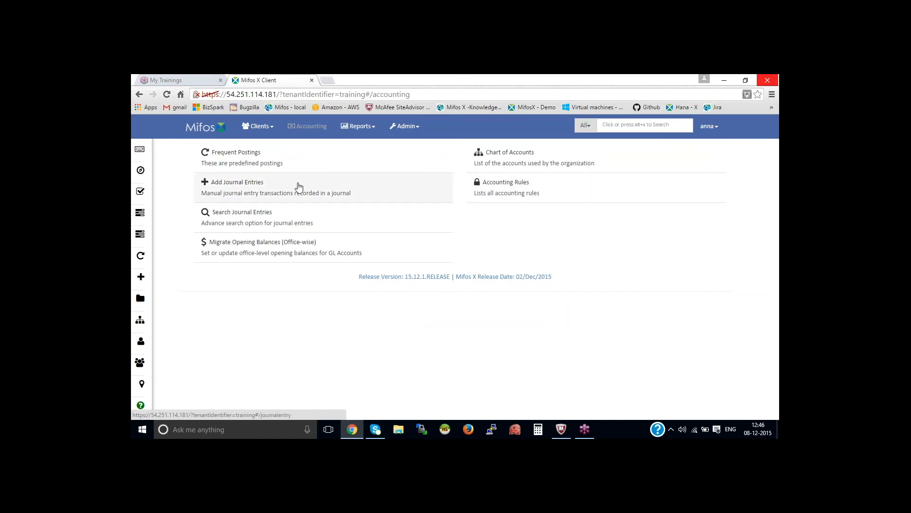
pyautogui.moveTo(447, 238)
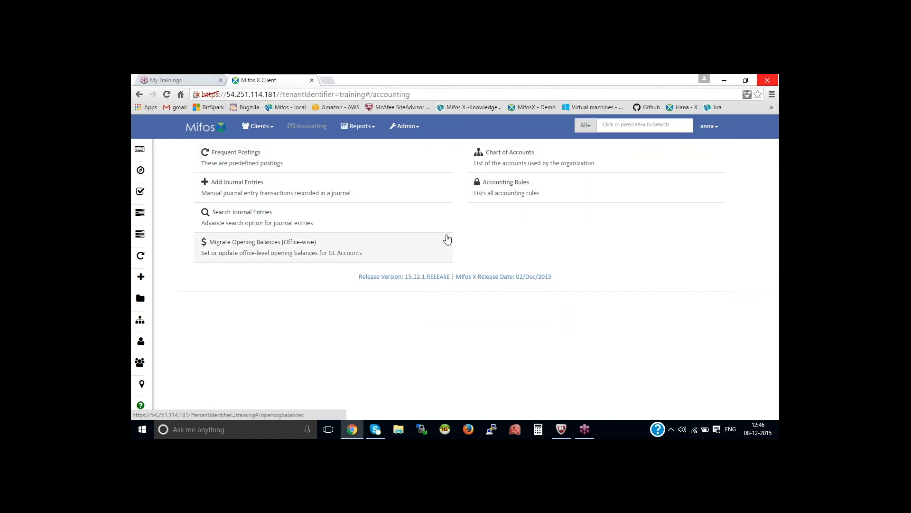
pyautogui.moveTo(710, 126)
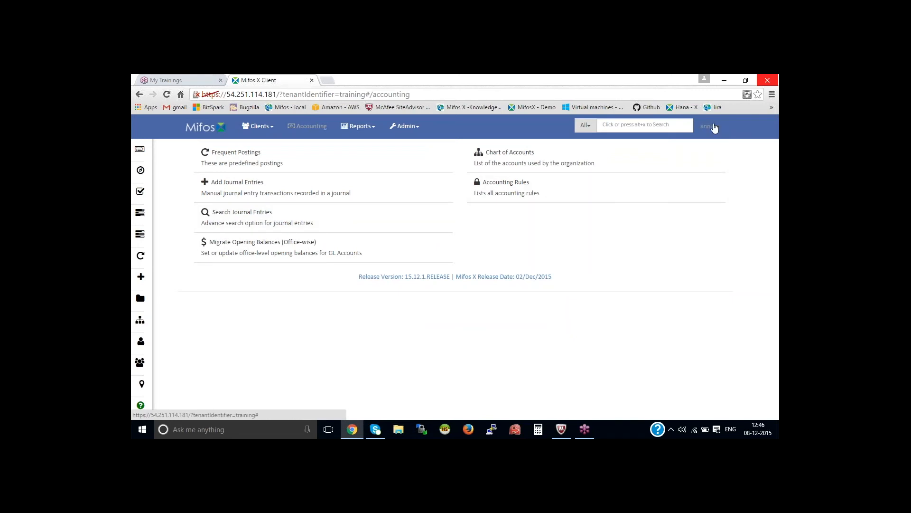
pyautogui.click(709, 126)
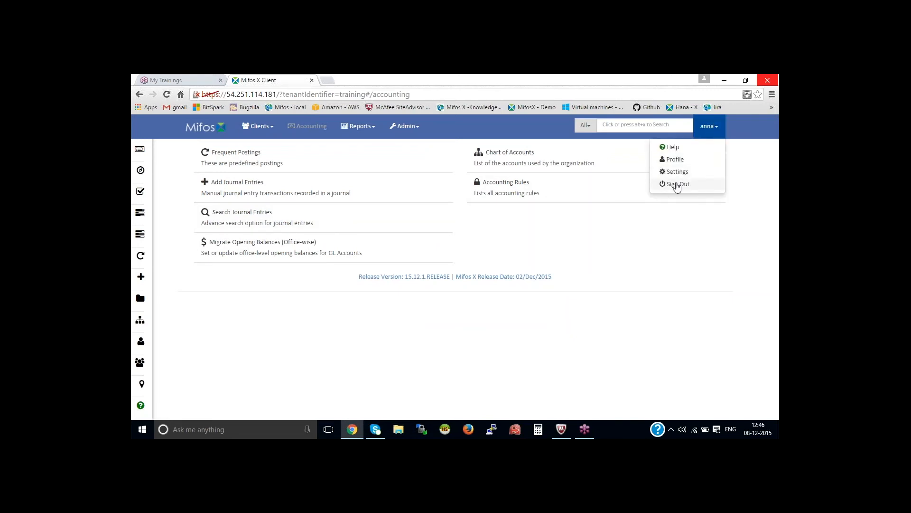
# Step: Sign out of the second user's session and log back in as the mifos administrator
pyautogui.click(678, 183)
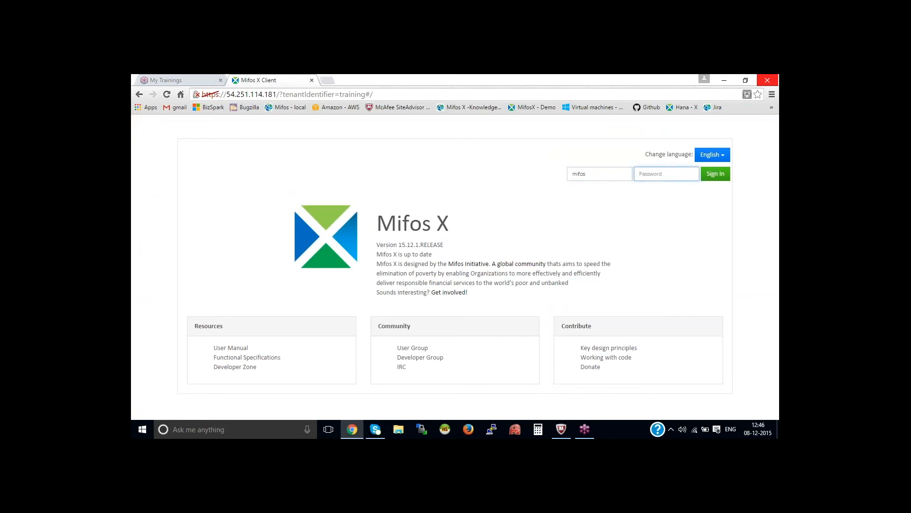
pyautogui.write('password')
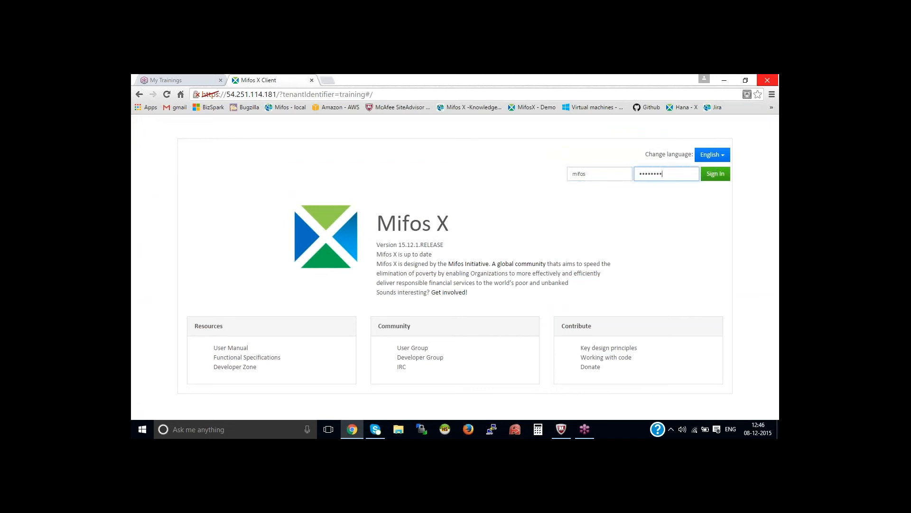
pyautogui.moveTo(393, 207)
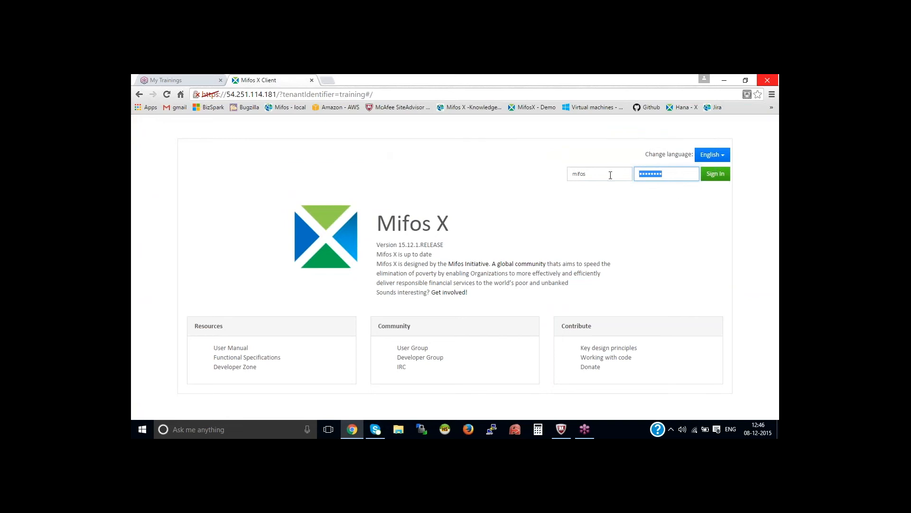
pyautogui.click(715, 173)
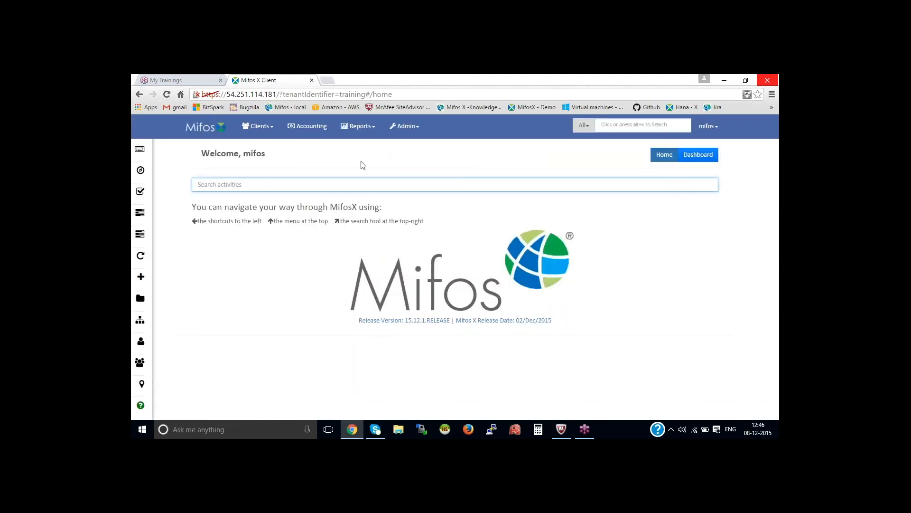
# Step: Browse the administrator's full Clients, Accounting and Admin menus
pyautogui.click(257, 126)
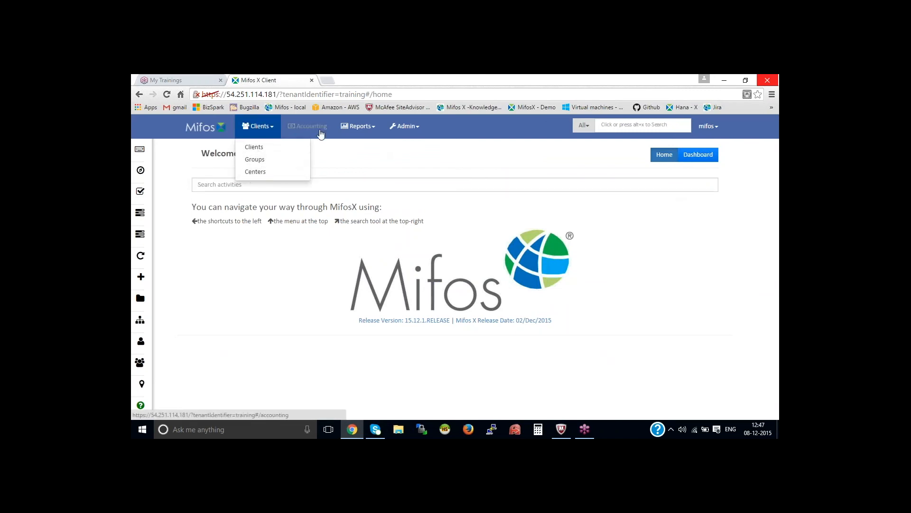
pyautogui.click(311, 125)
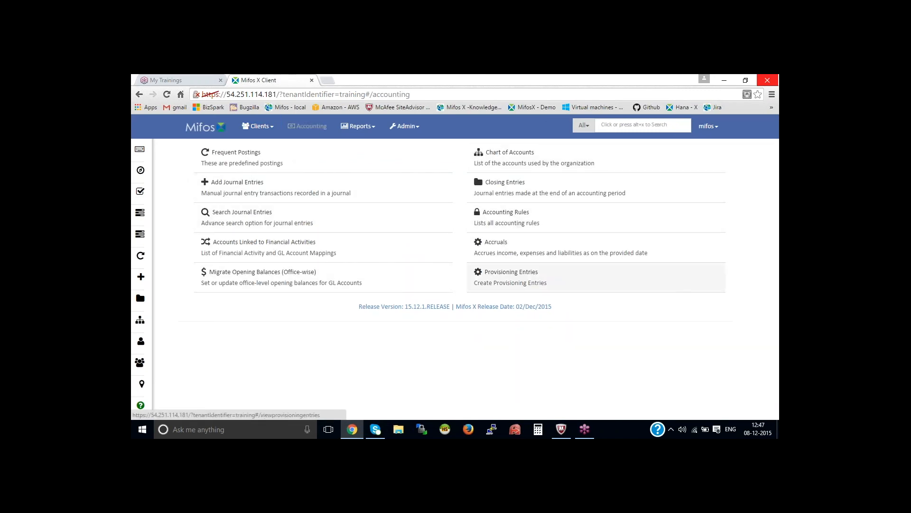
pyautogui.click(358, 125)
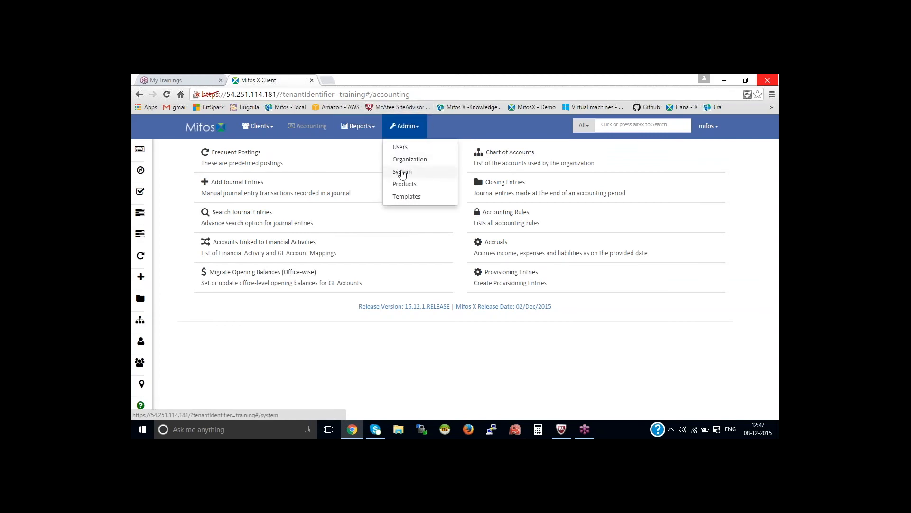
pyautogui.click(707, 126)
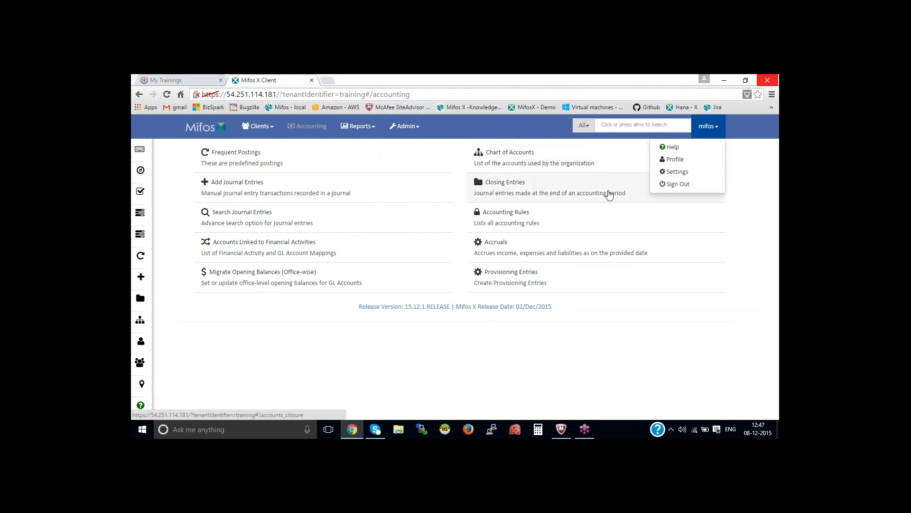
pyautogui.moveTo(678, 184)
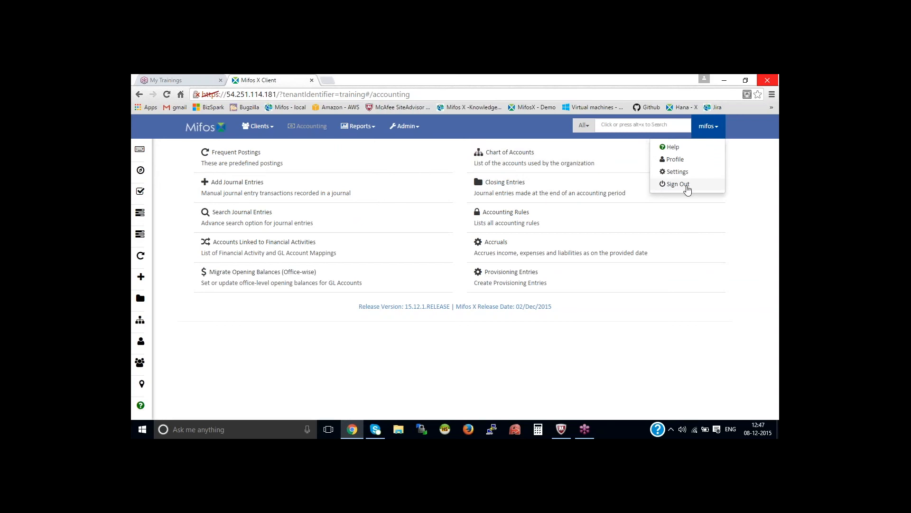
# Step: Sign out the mifos administrator, returning to the sign-in page
pyautogui.click(676, 184)
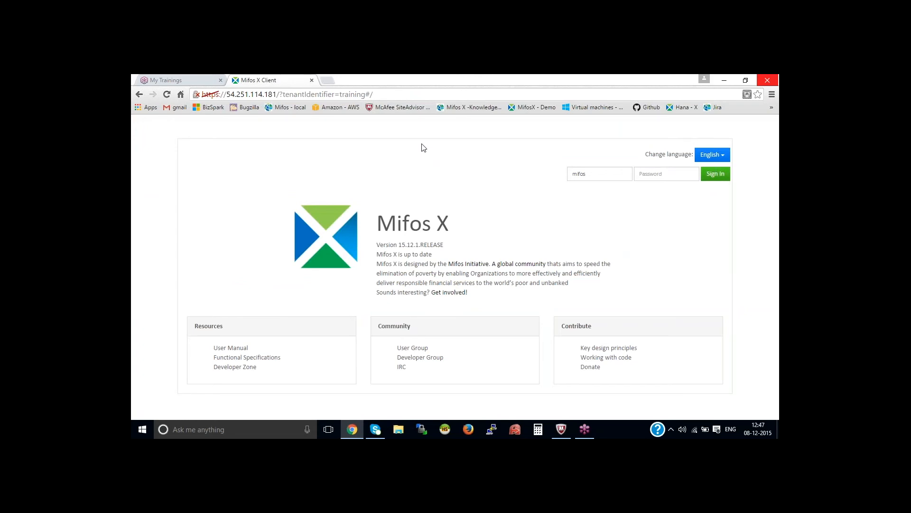
pyautogui.moveTo(737, 235)
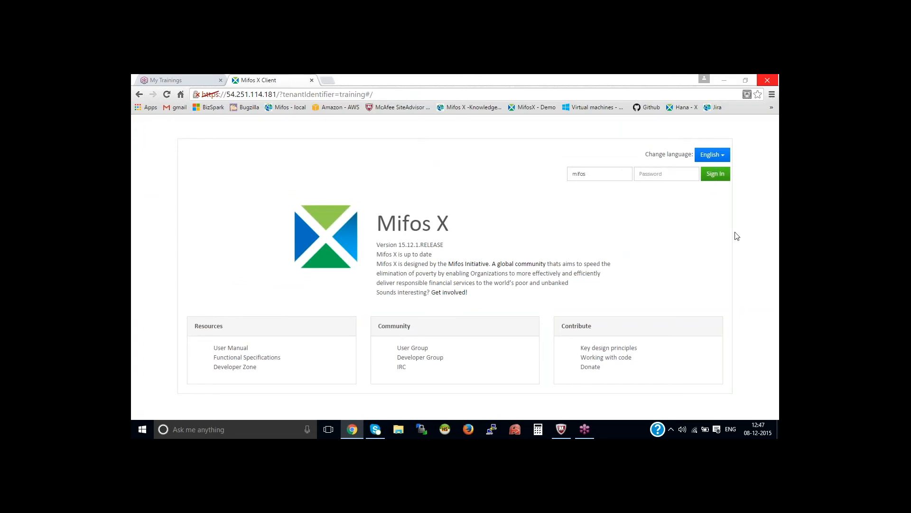